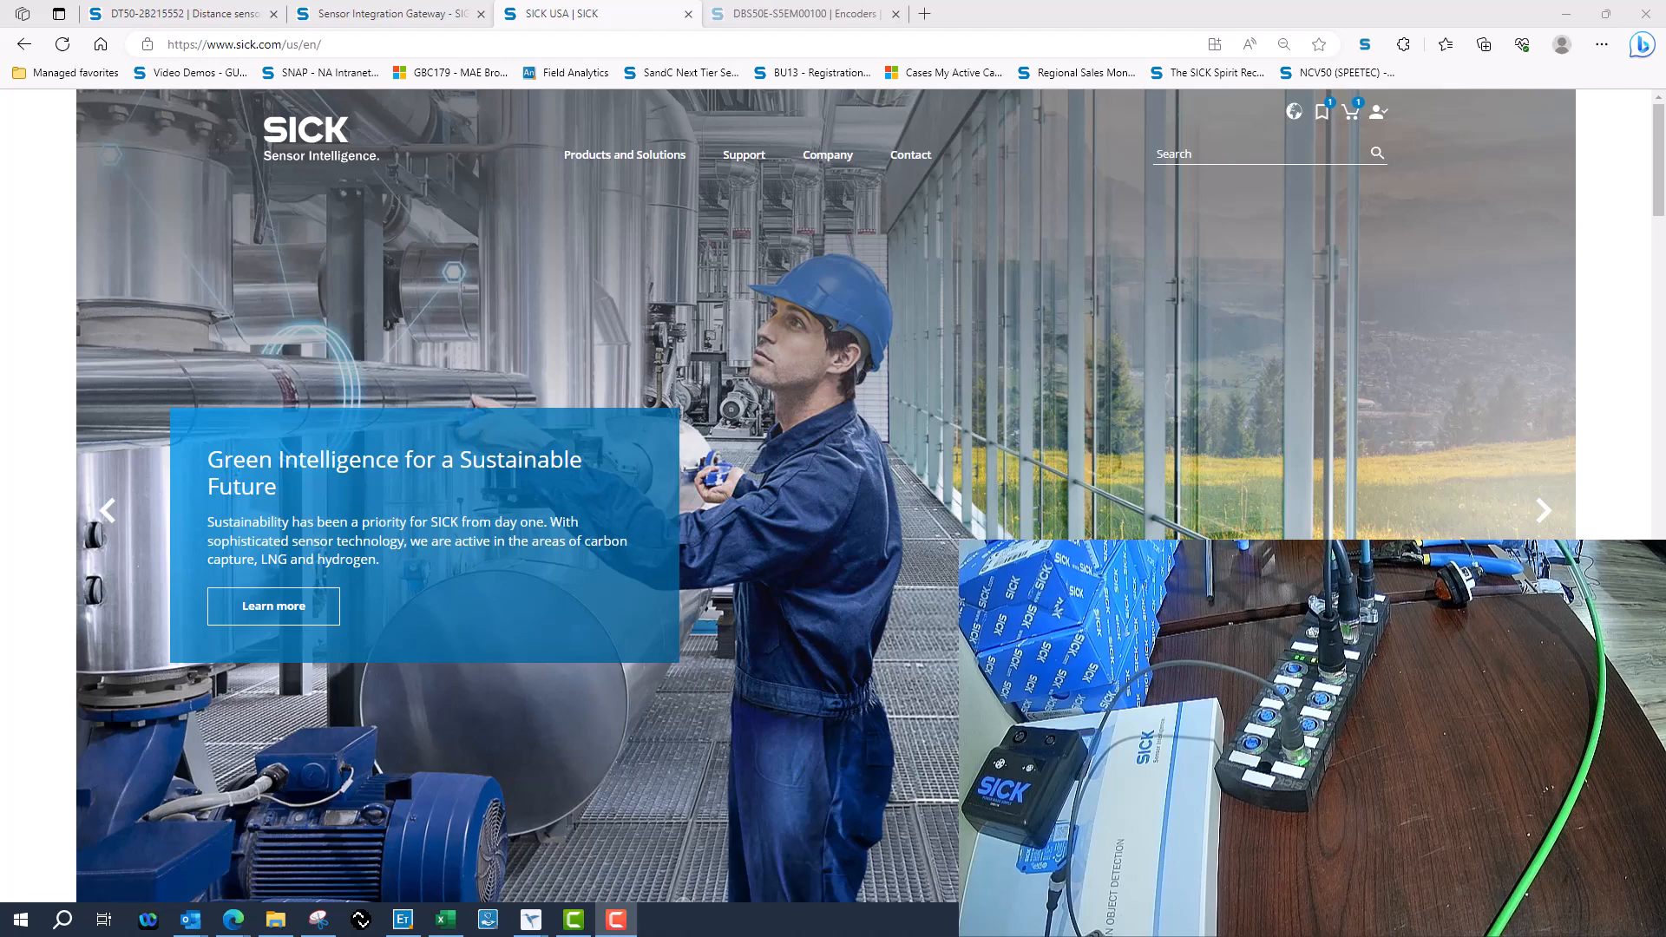
Search the SICK site for sig350 and open the SIG350 product family page.
{"action": "left_click", "coordinate": [1543, 511]}
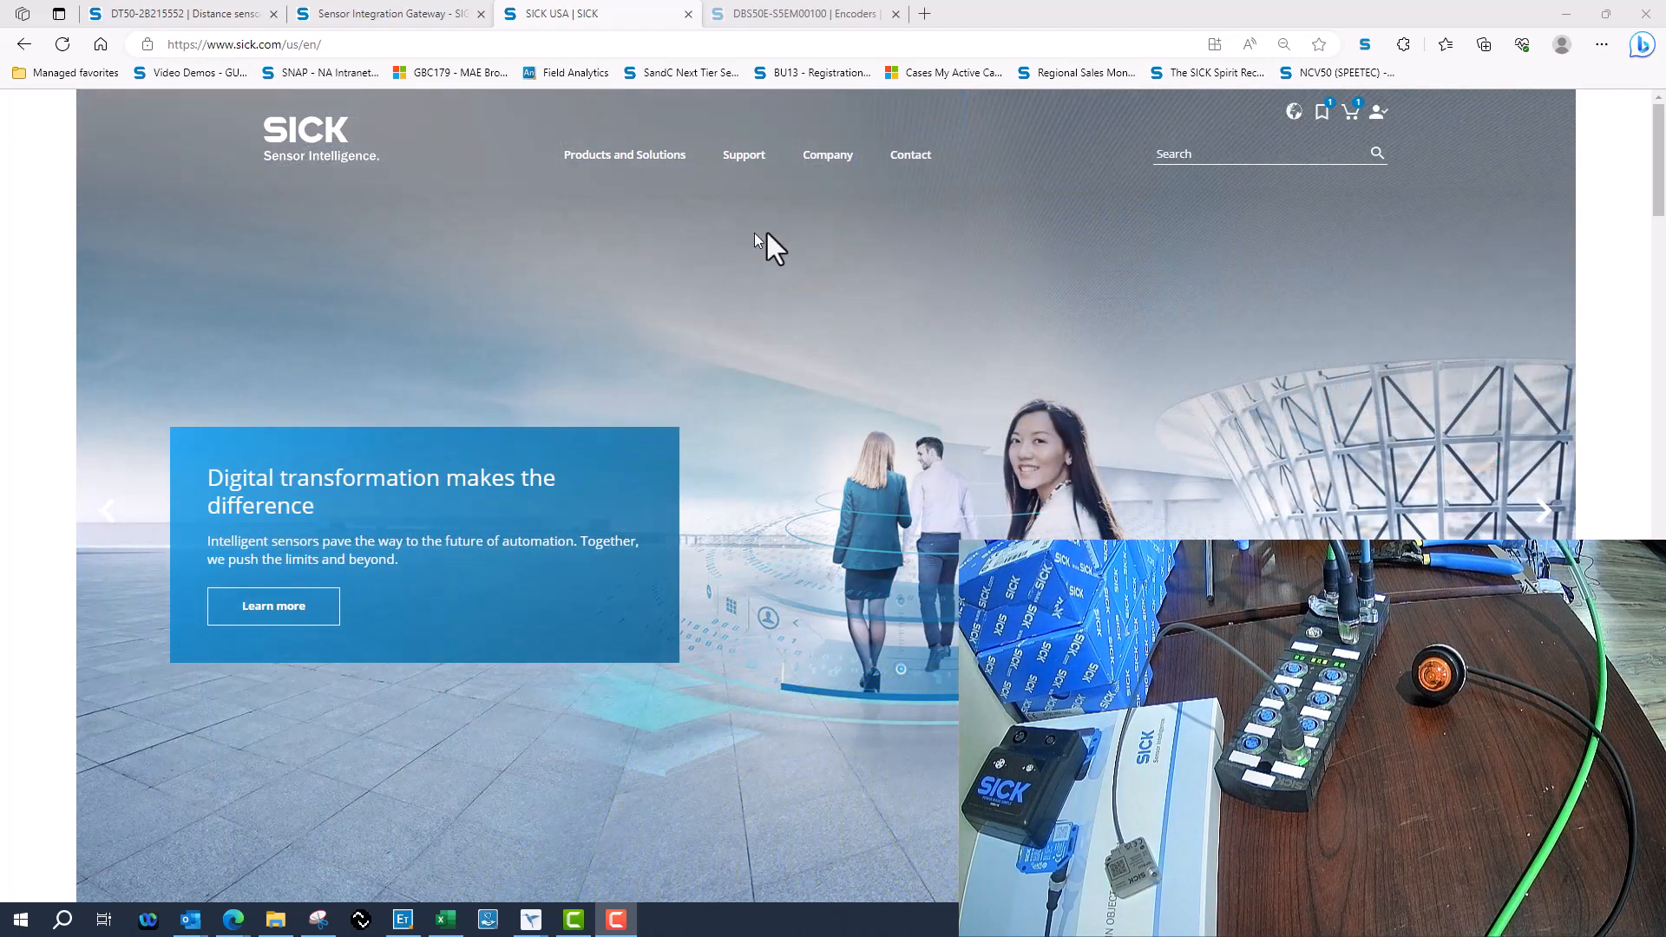
{"action": "left_click", "coordinate": [1377, 153]}
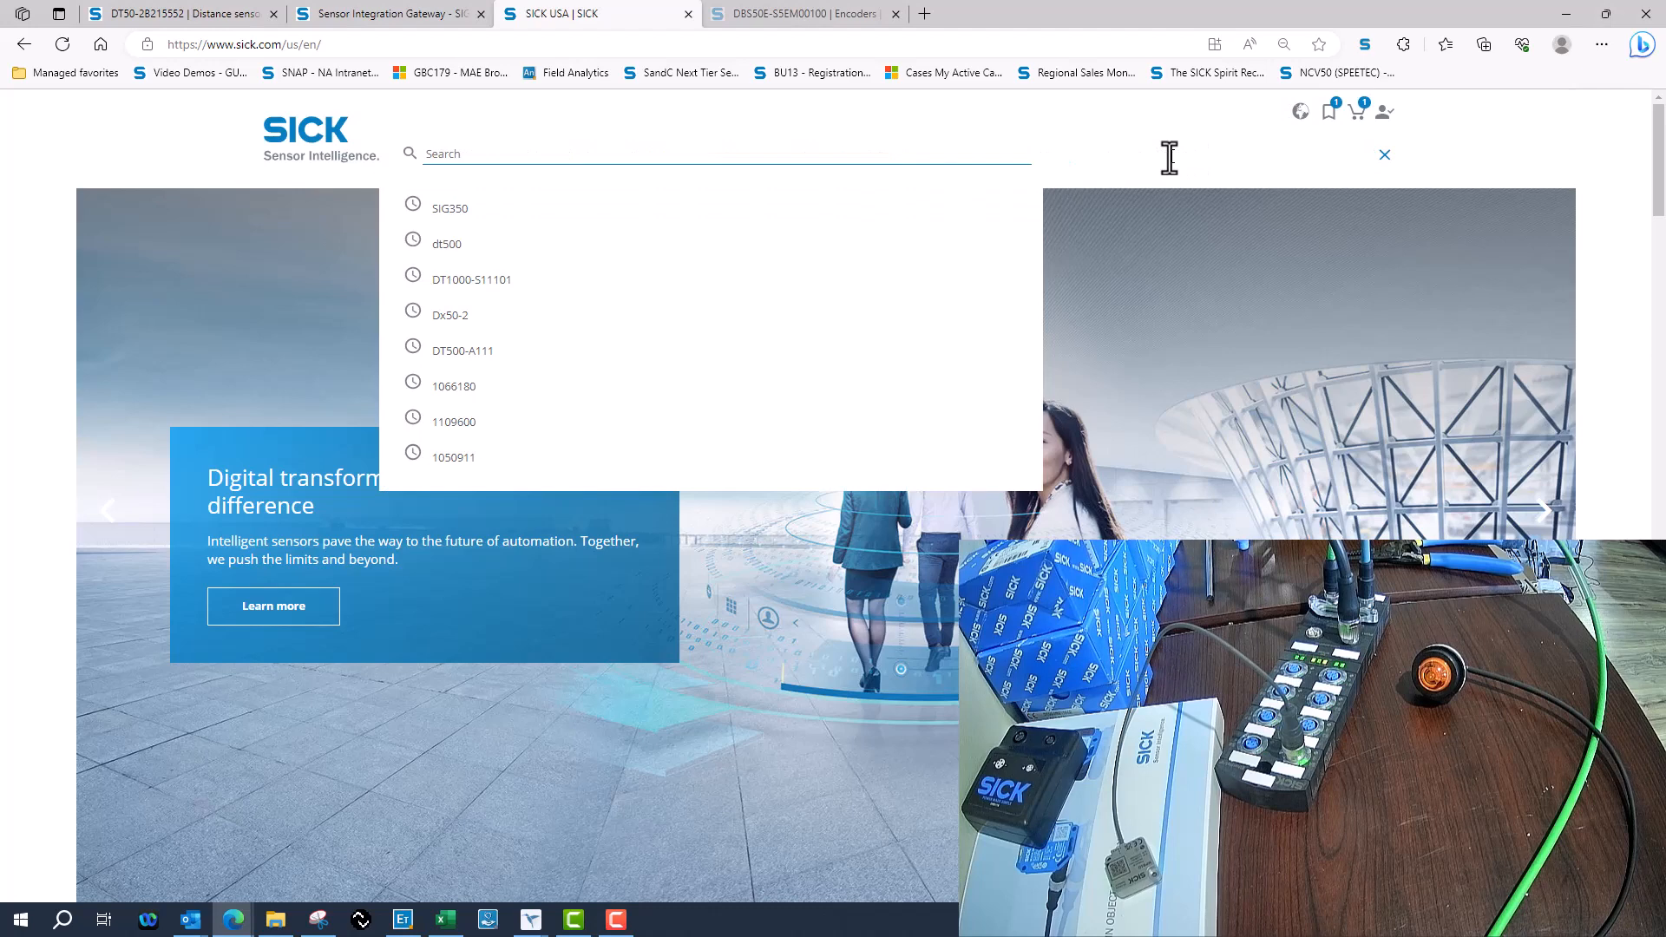
{"action": "type", "text": "sig350"}
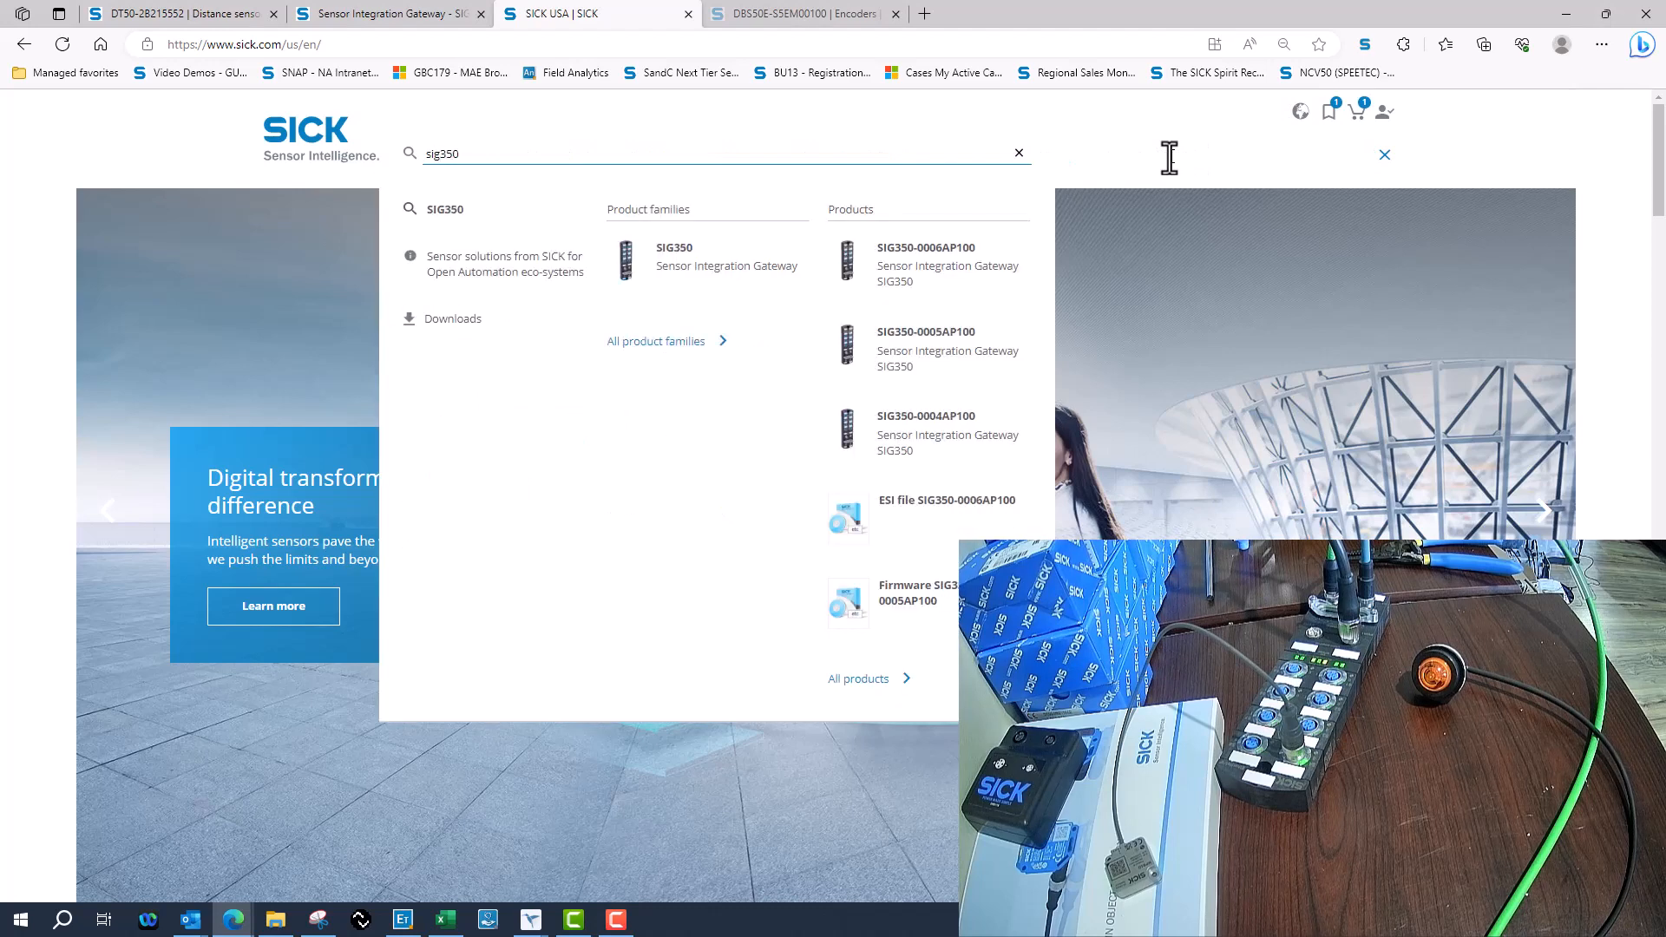
{"action": "left_click", "coordinate": [673, 255]}
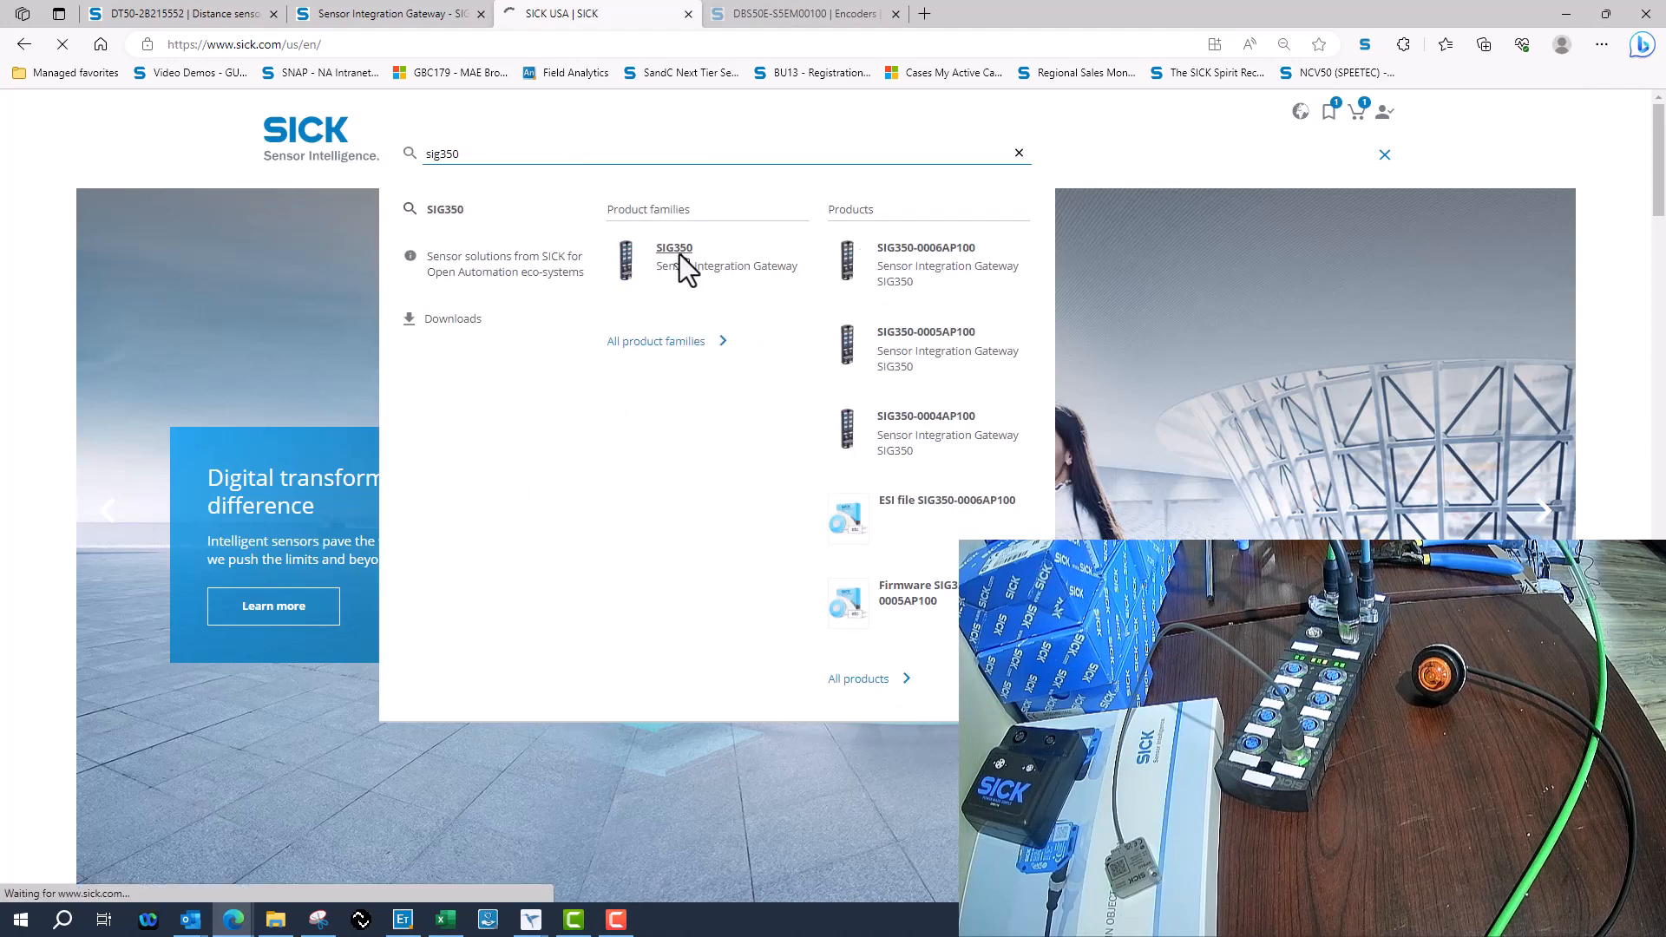
{"action": "left_click", "coordinate": [673, 247]}
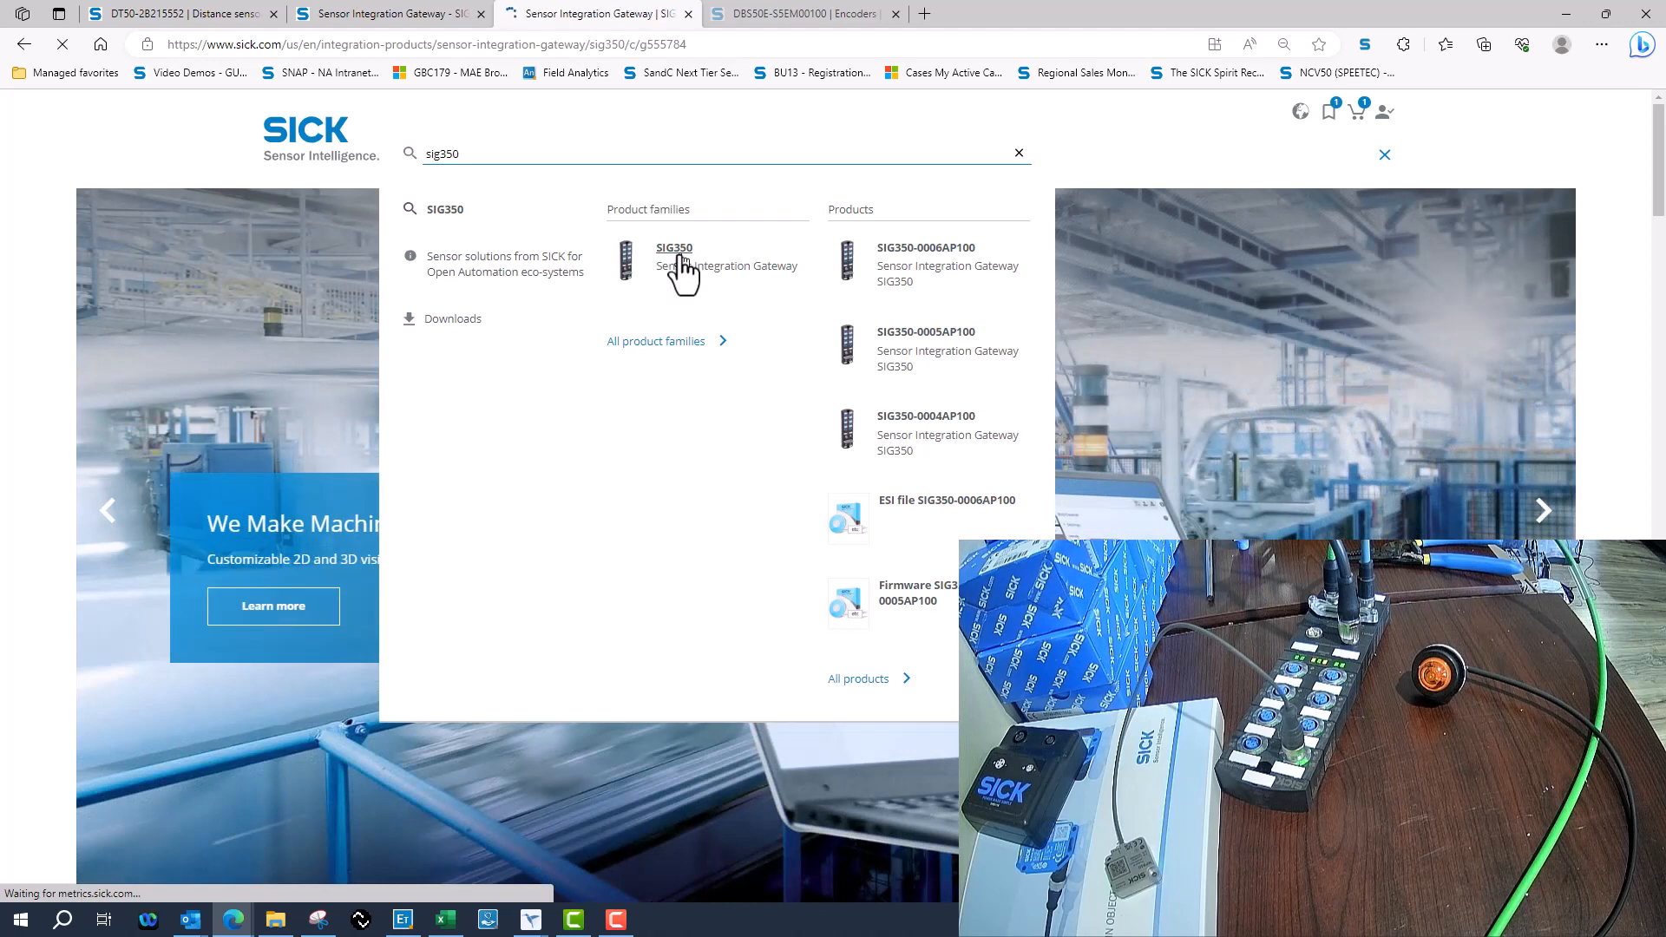
{"action": "left_click", "coordinate": [673, 248]}
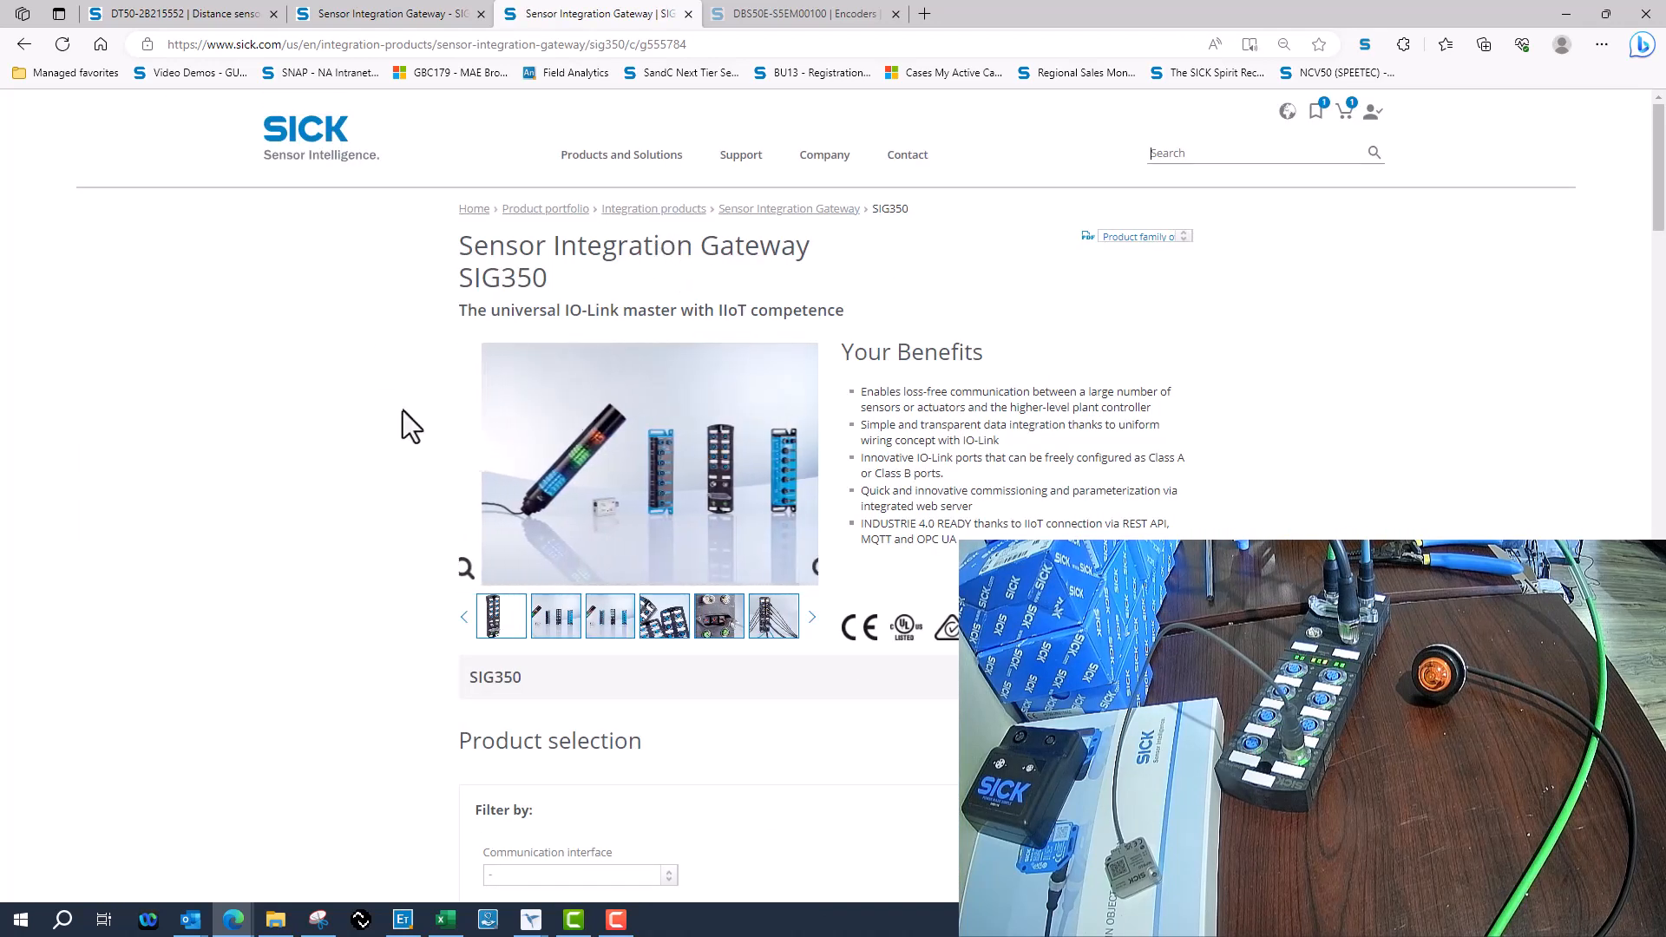
Open the SIG350-0005AP100 product page and browse its downloadable literature.
{"action": "scroll", "scroll_direction": "down", "scroll_amount": 3}
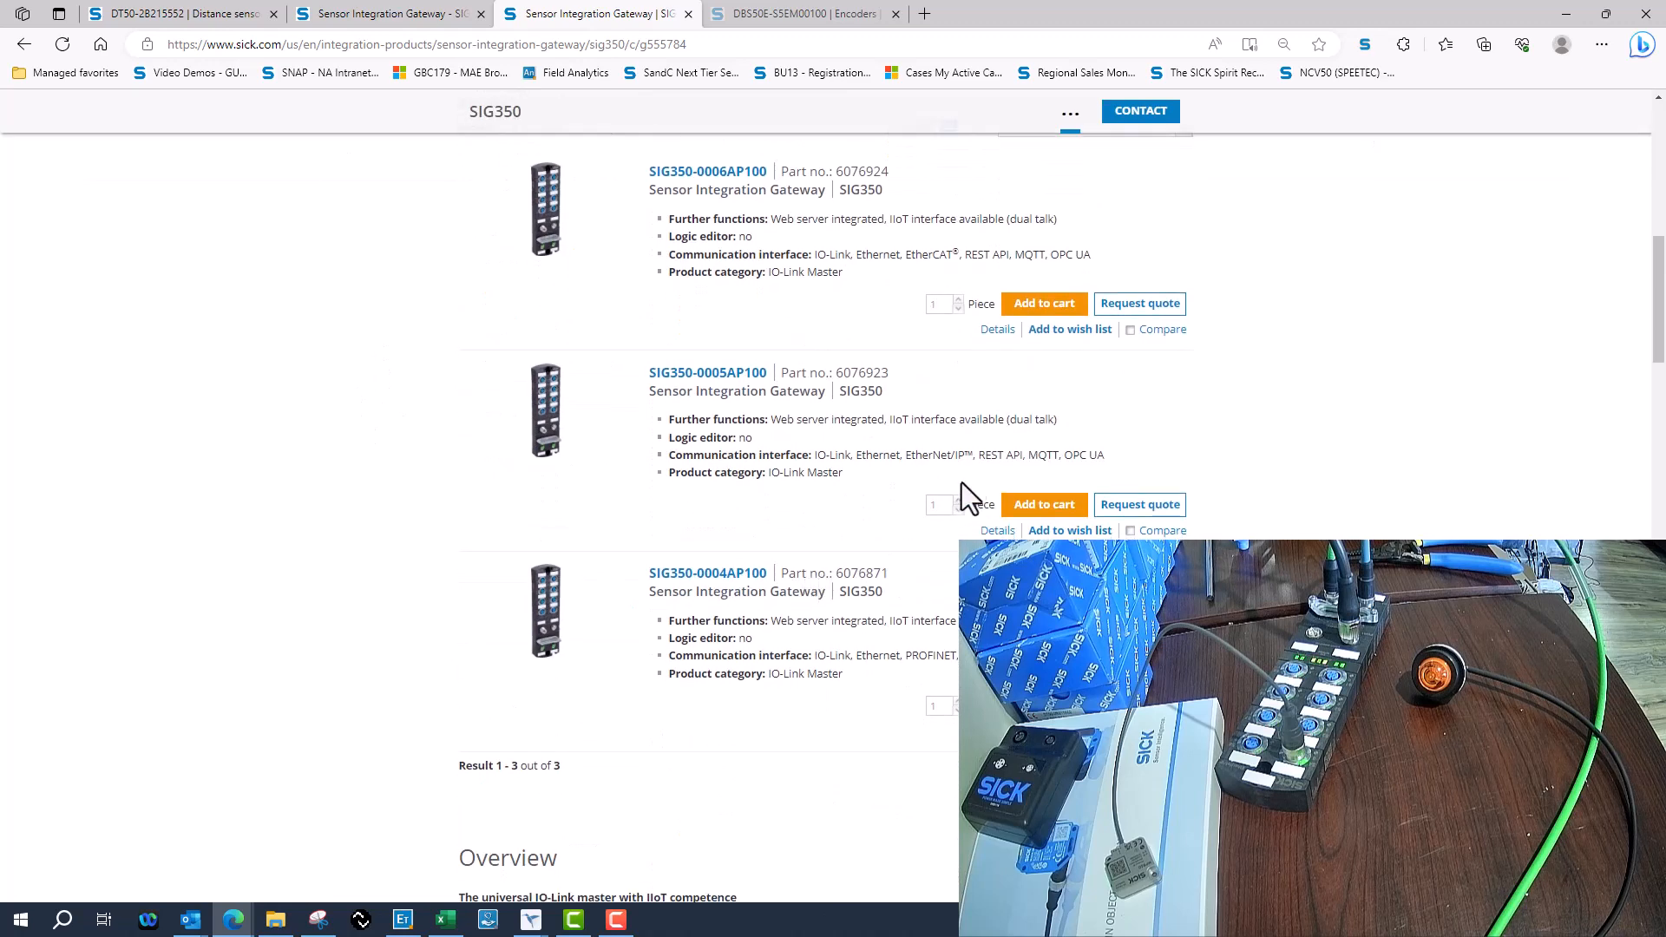
{"action": "left_click", "coordinate": [706, 373]}
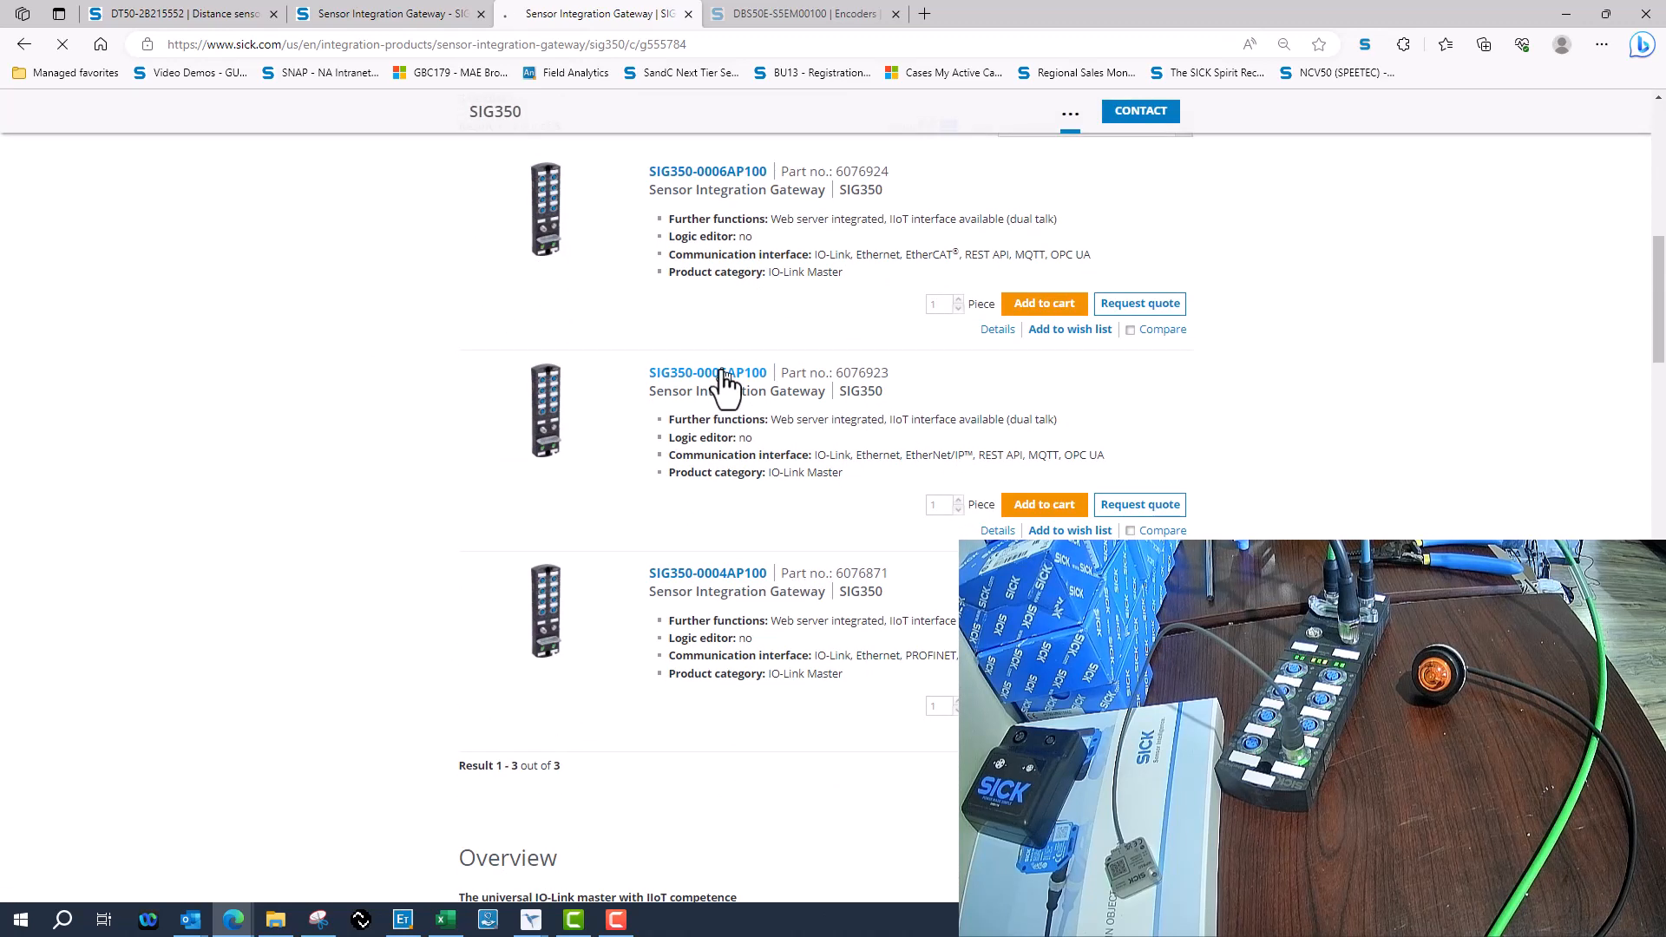
{"action": "left_click", "coordinate": [706, 372]}
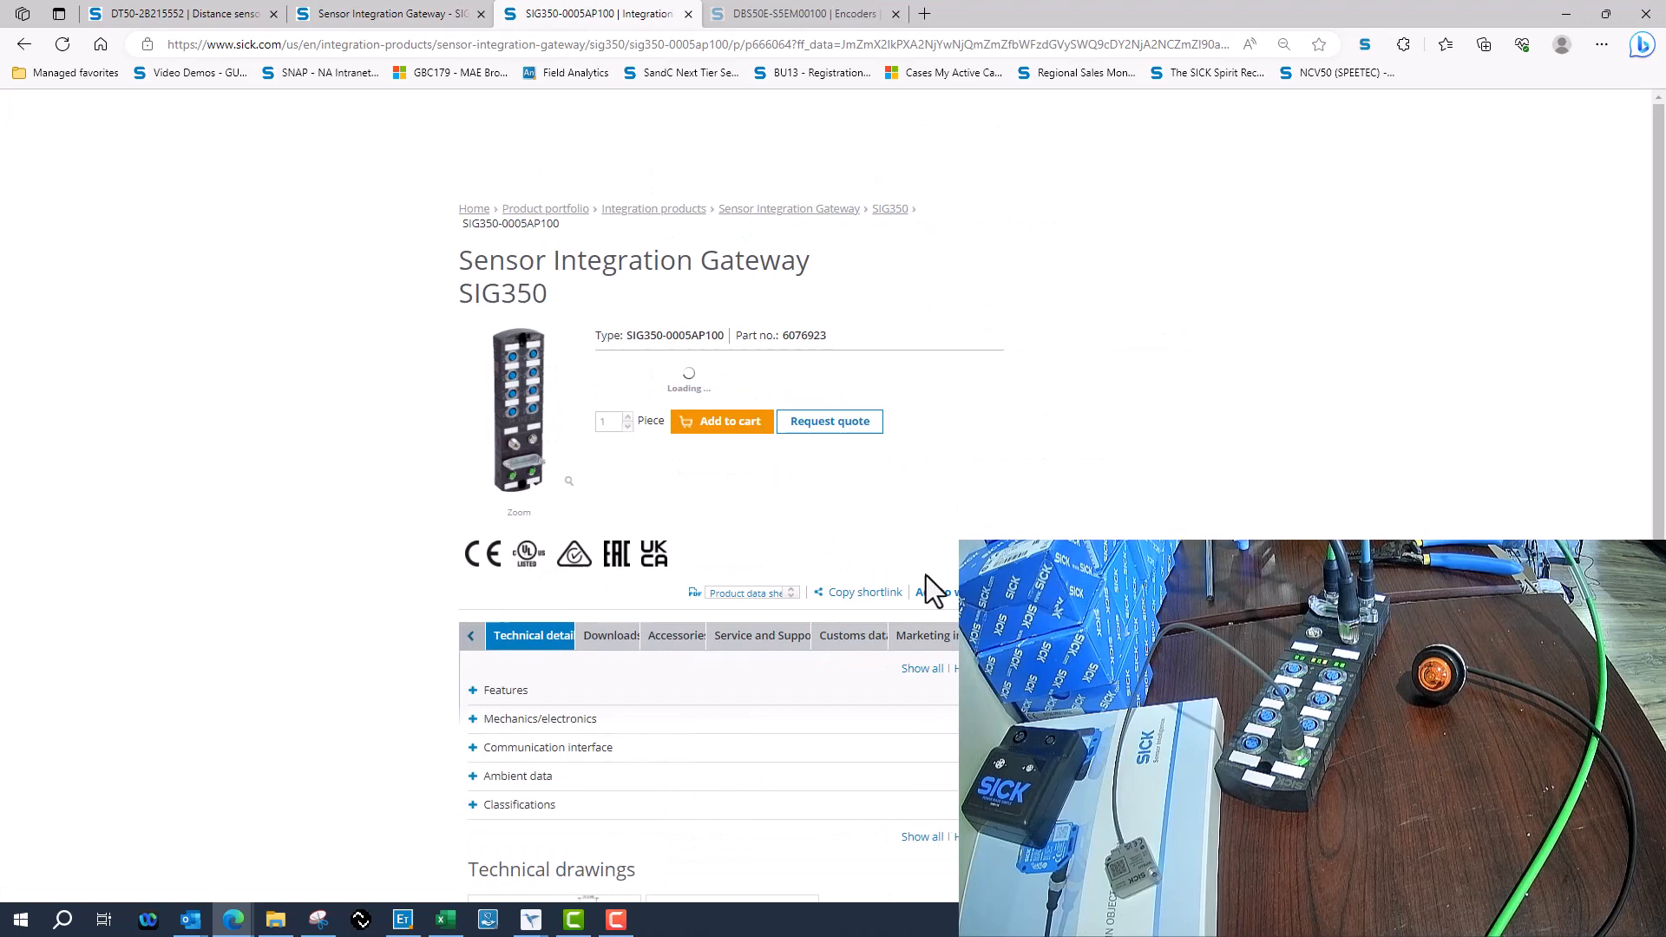
{"action": "scroll", "scroll_direction": "down", "scroll_amount": 3}
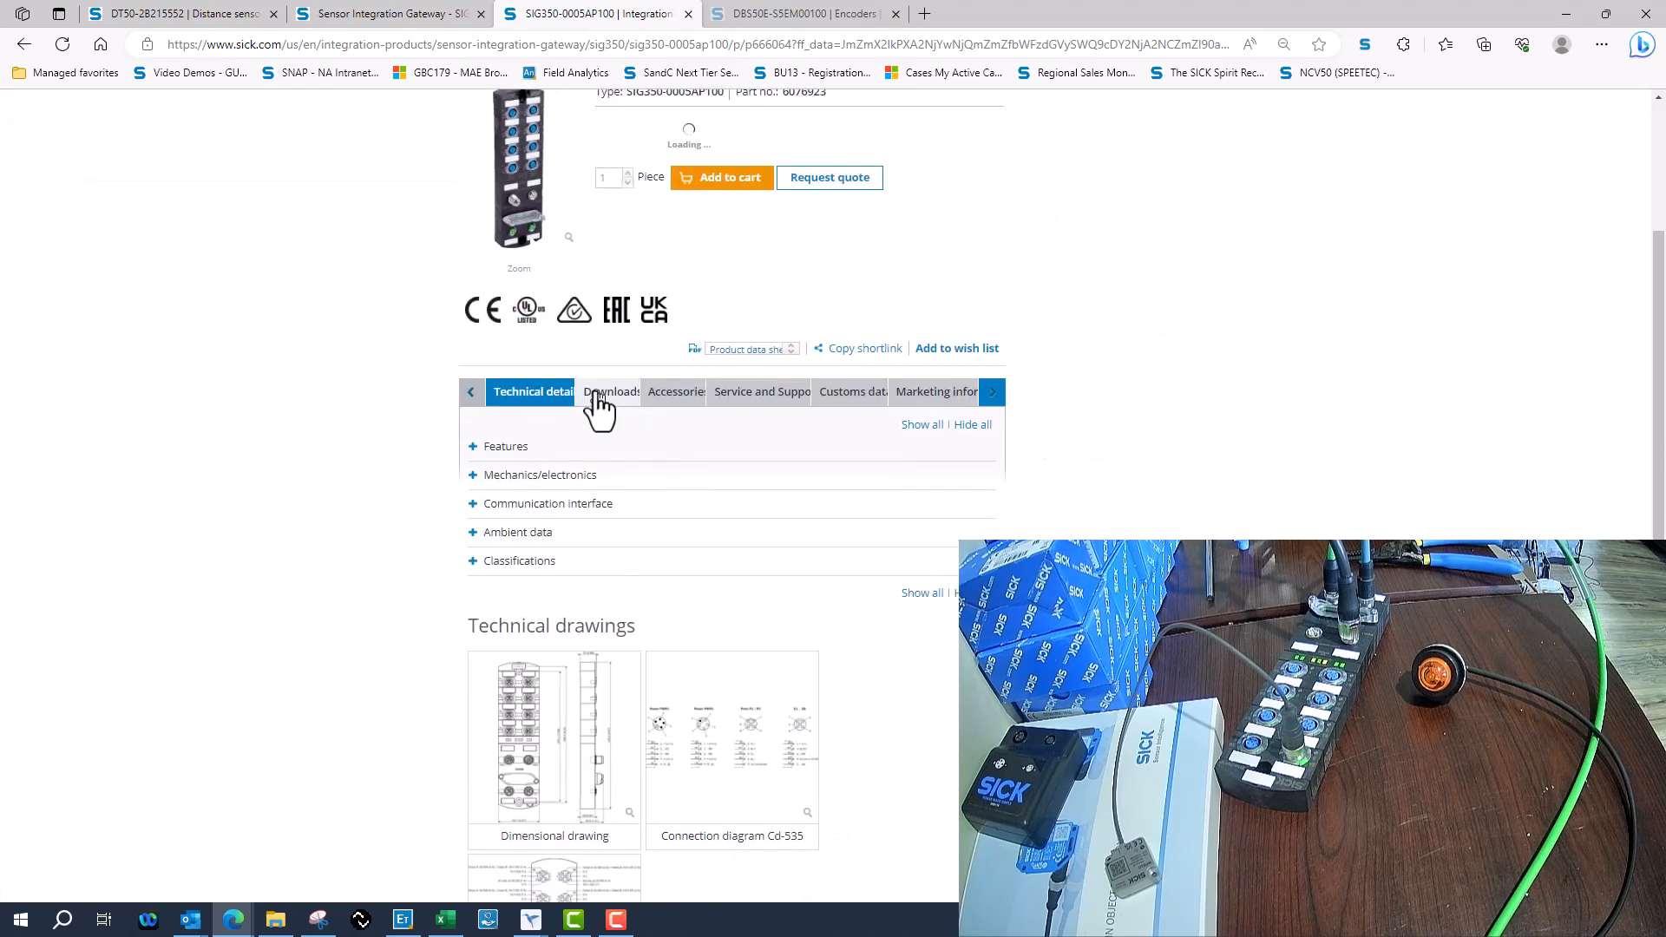
{"action": "left_click", "coordinate": [610, 391]}
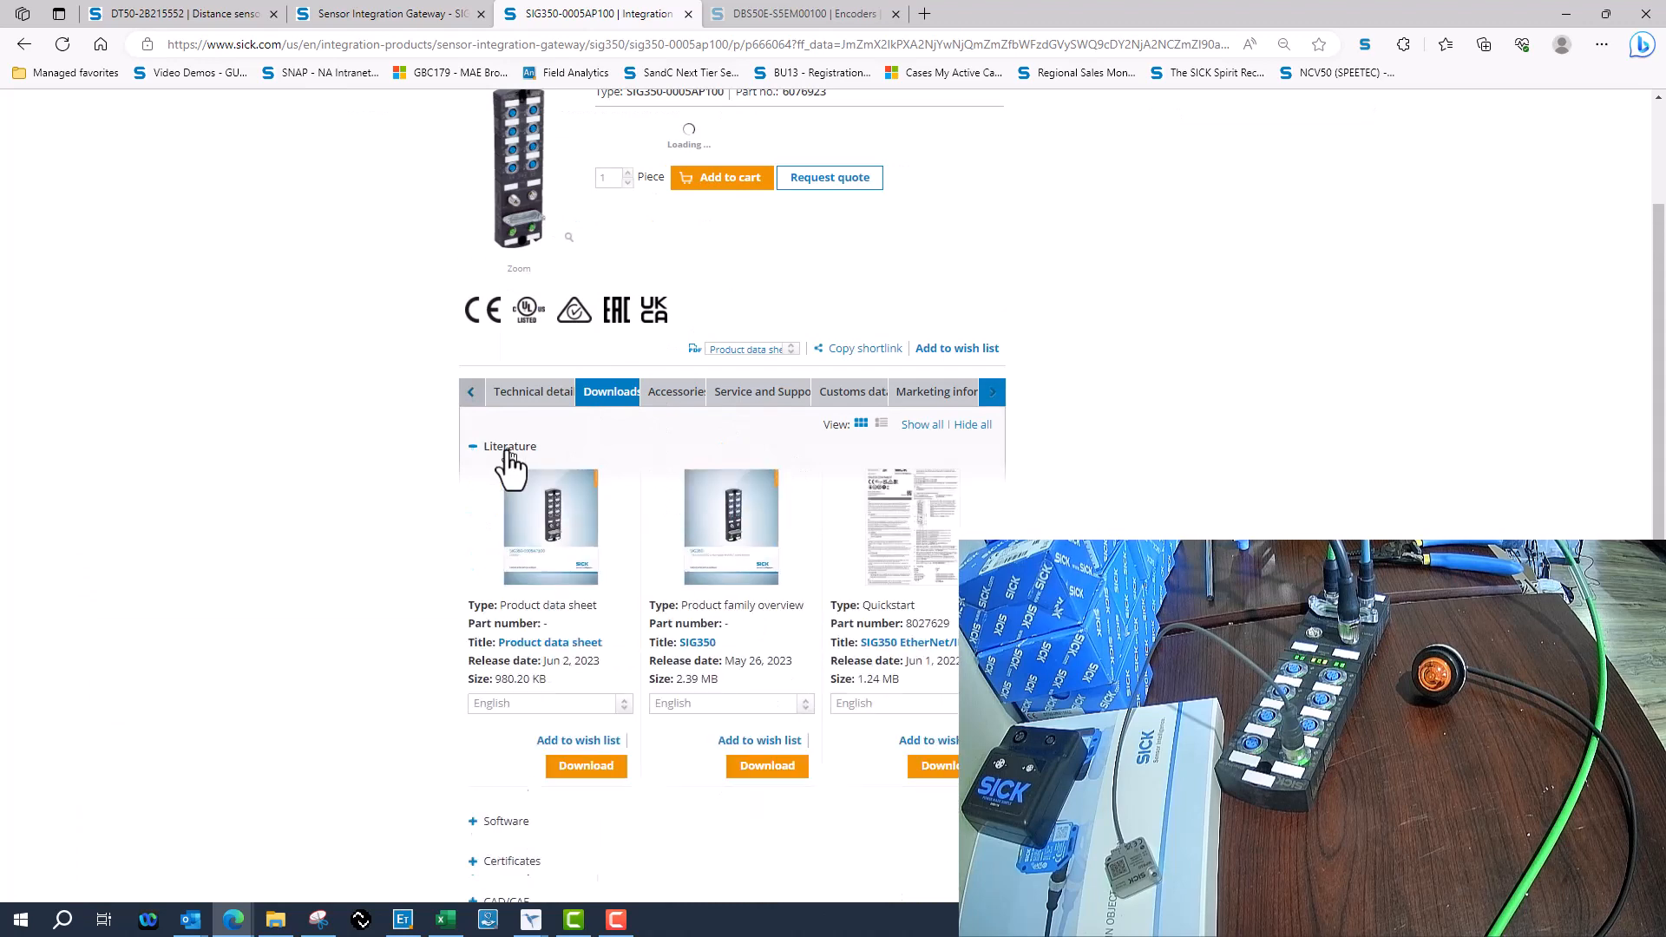
{"action": "scroll", "scroll_direction": "down", "scroll_amount": 3}
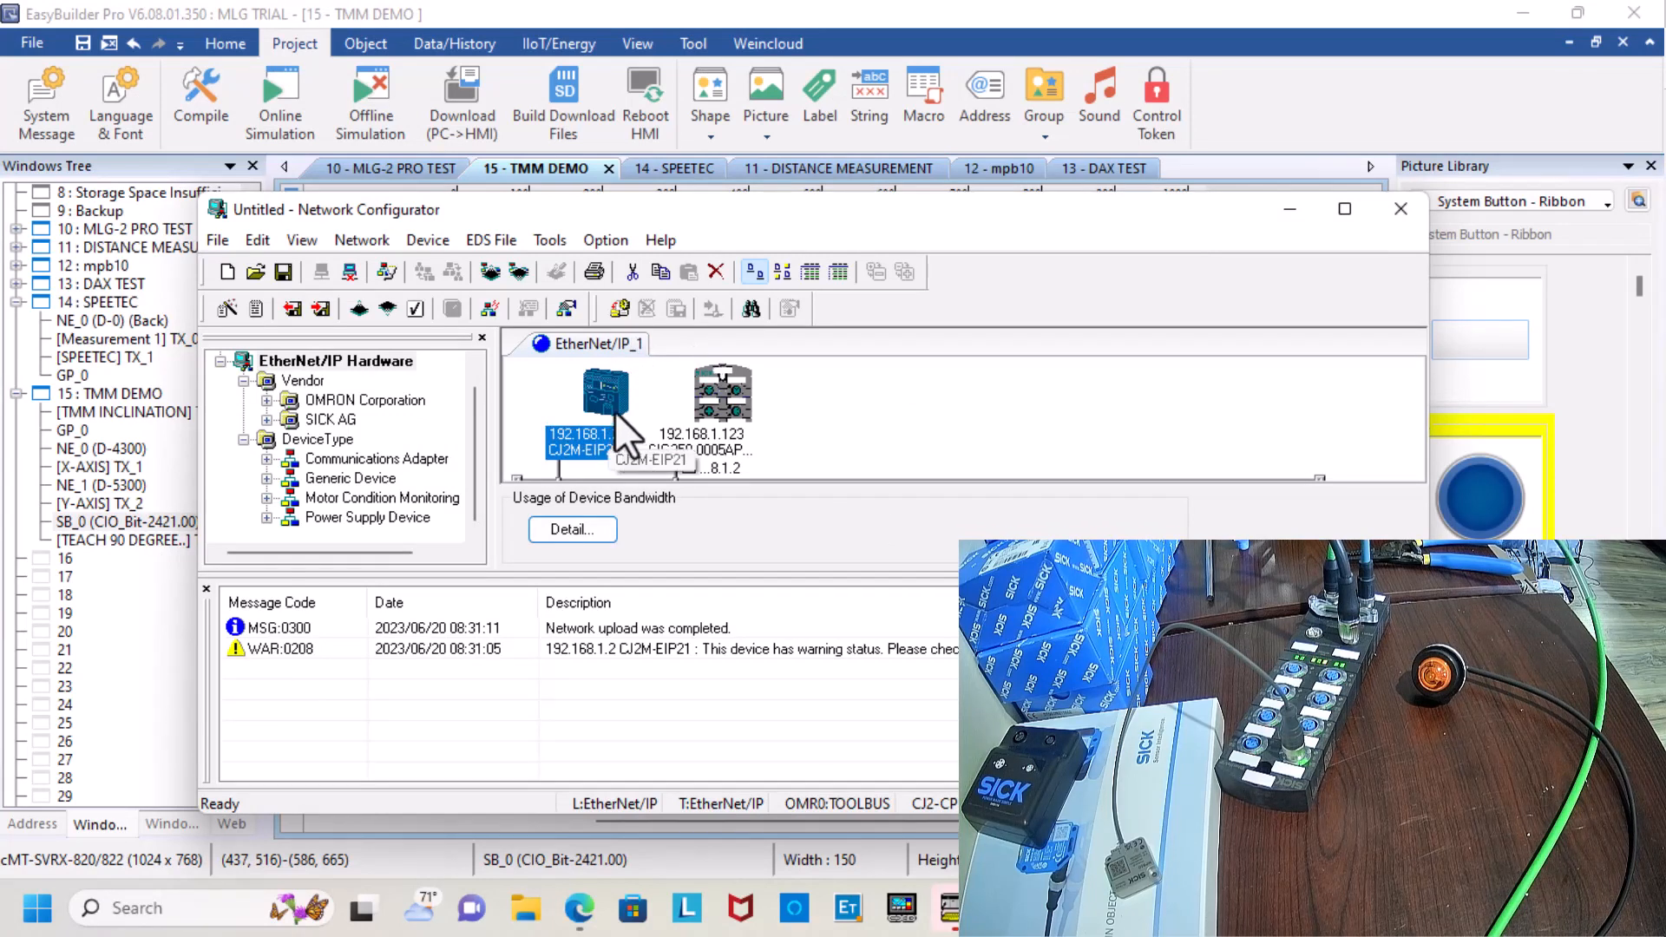
Open the CJ2M-EIP21 device parameters to see the SIG350 connections for D13000 and D13500.
{"action": "double_click", "coordinate": [605, 408]}
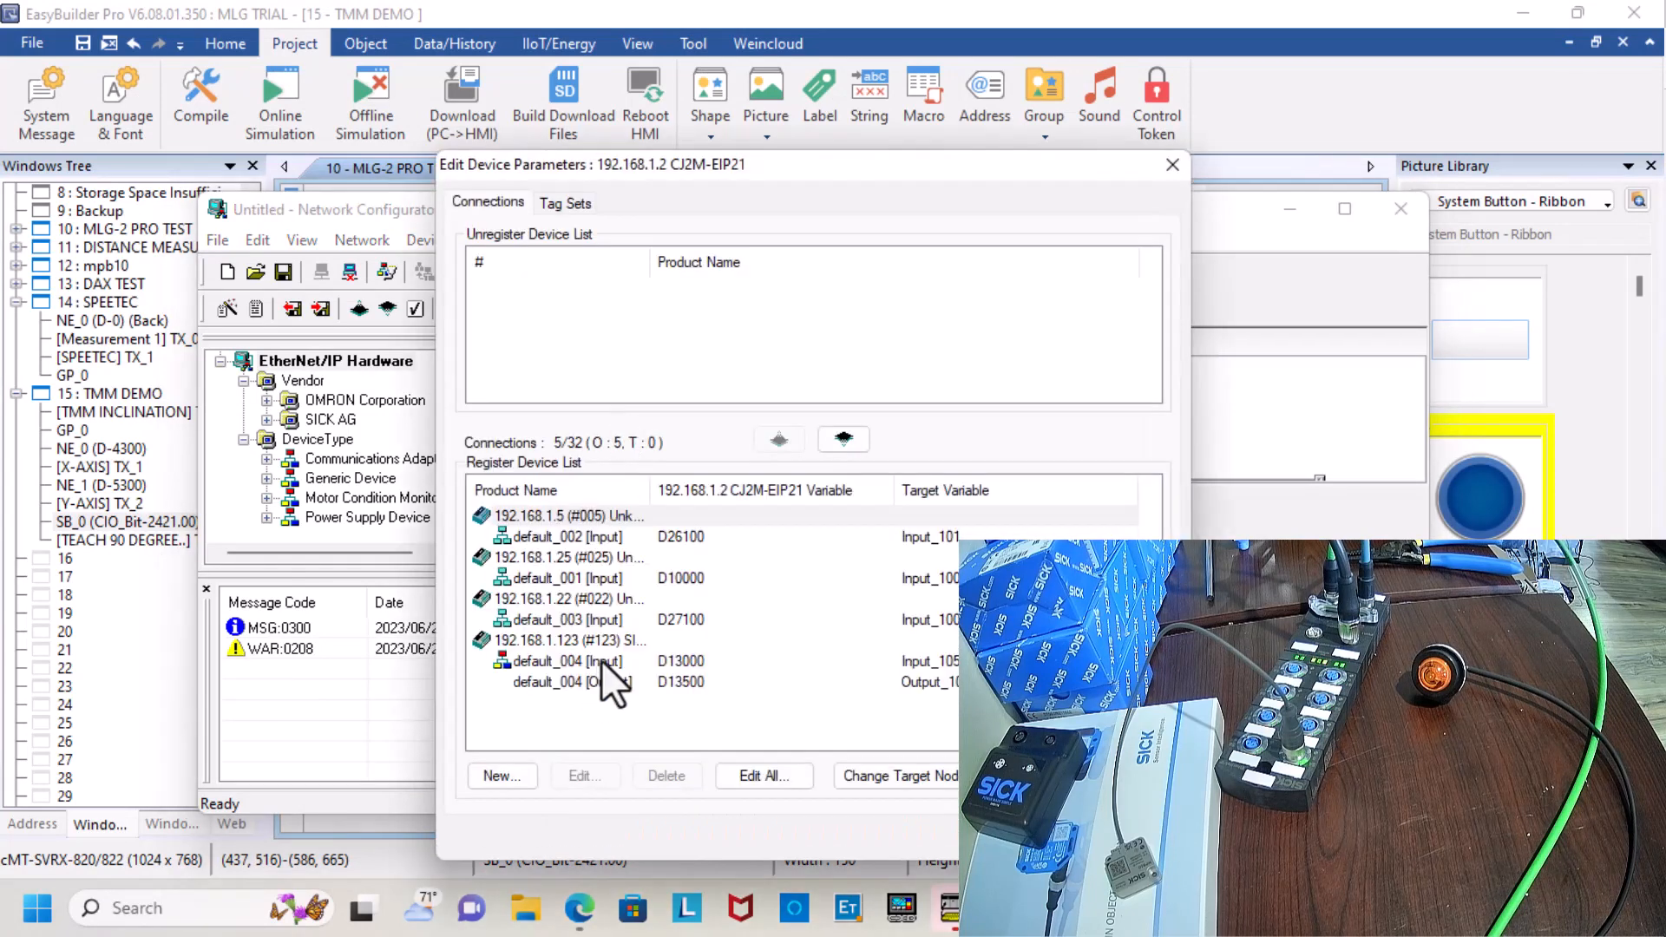
{"action": "left_click", "coordinate": [583, 776]}
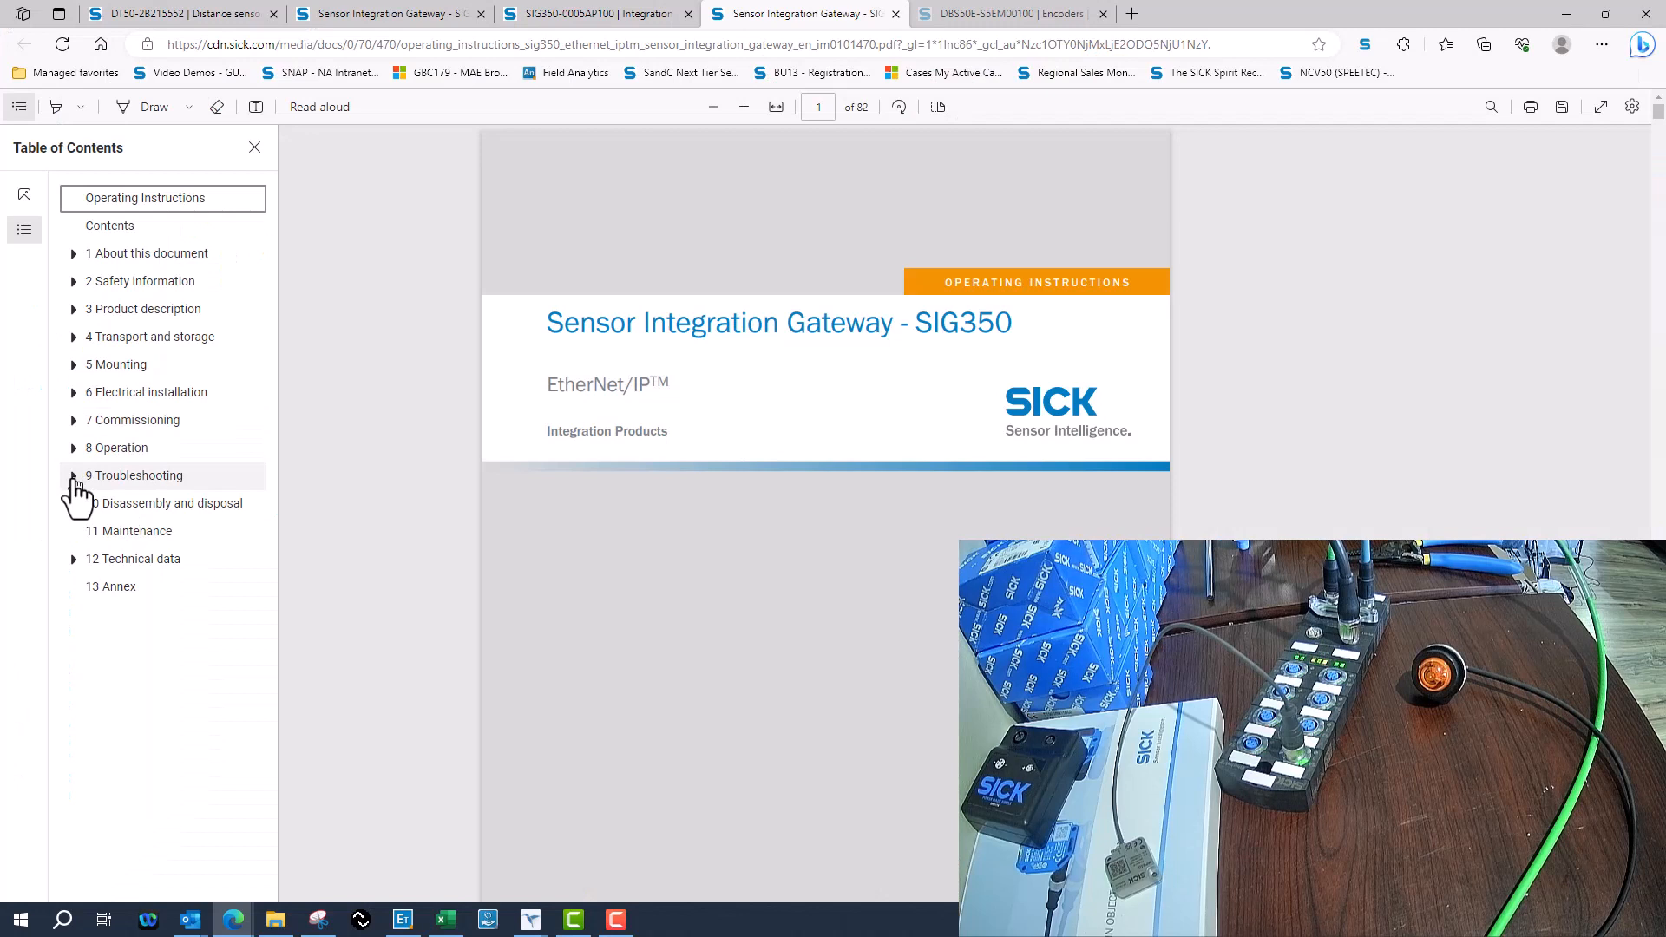
Jump to section 8.1 EtherNet/IP integration and scroll to page 33's connection options.
{"action": "left_click", "coordinate": [73, 420]}
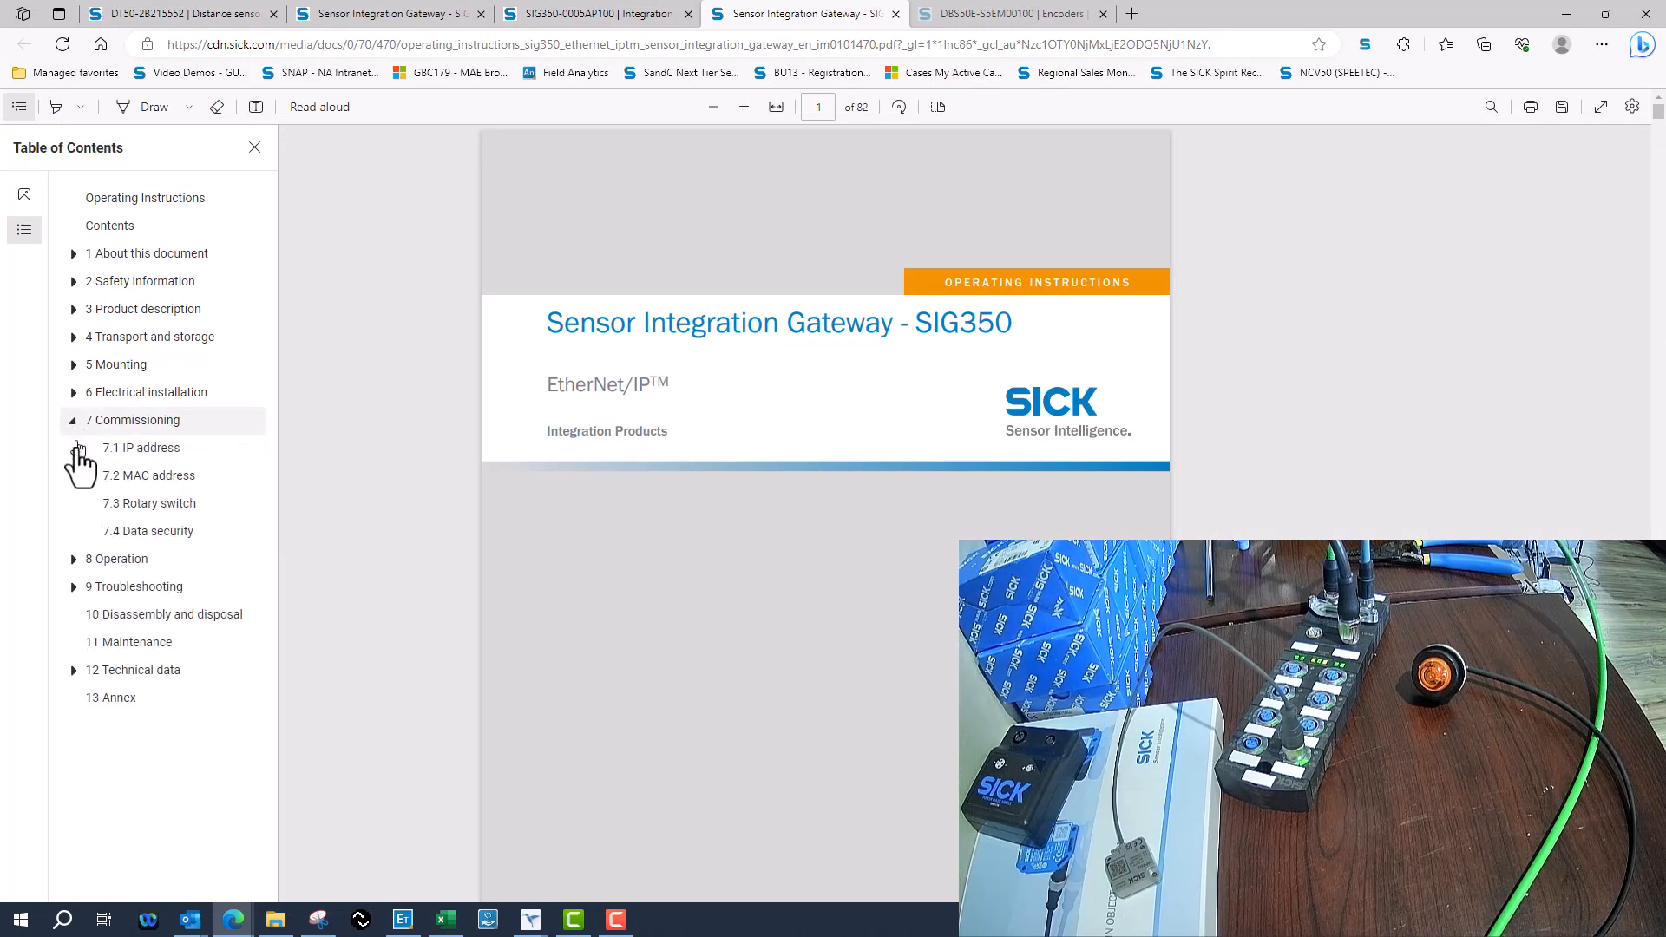
{"action": "left_click", "coordinate": [73, 559]}
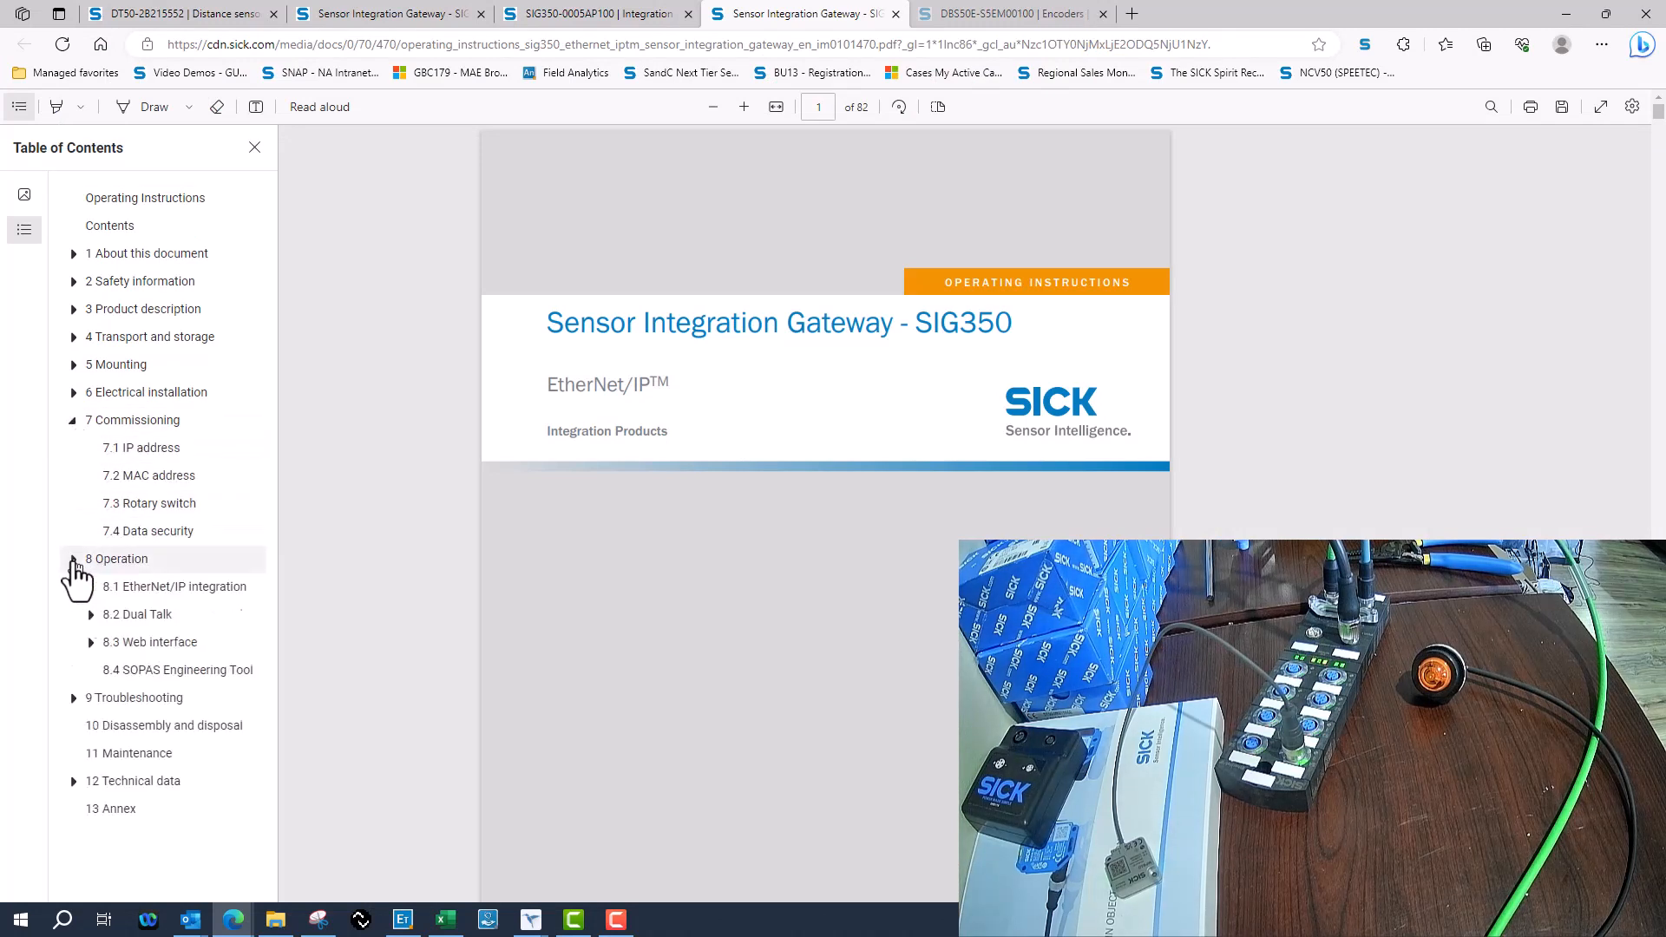
{"action": "left_click", "coordinate": [174, 586]}
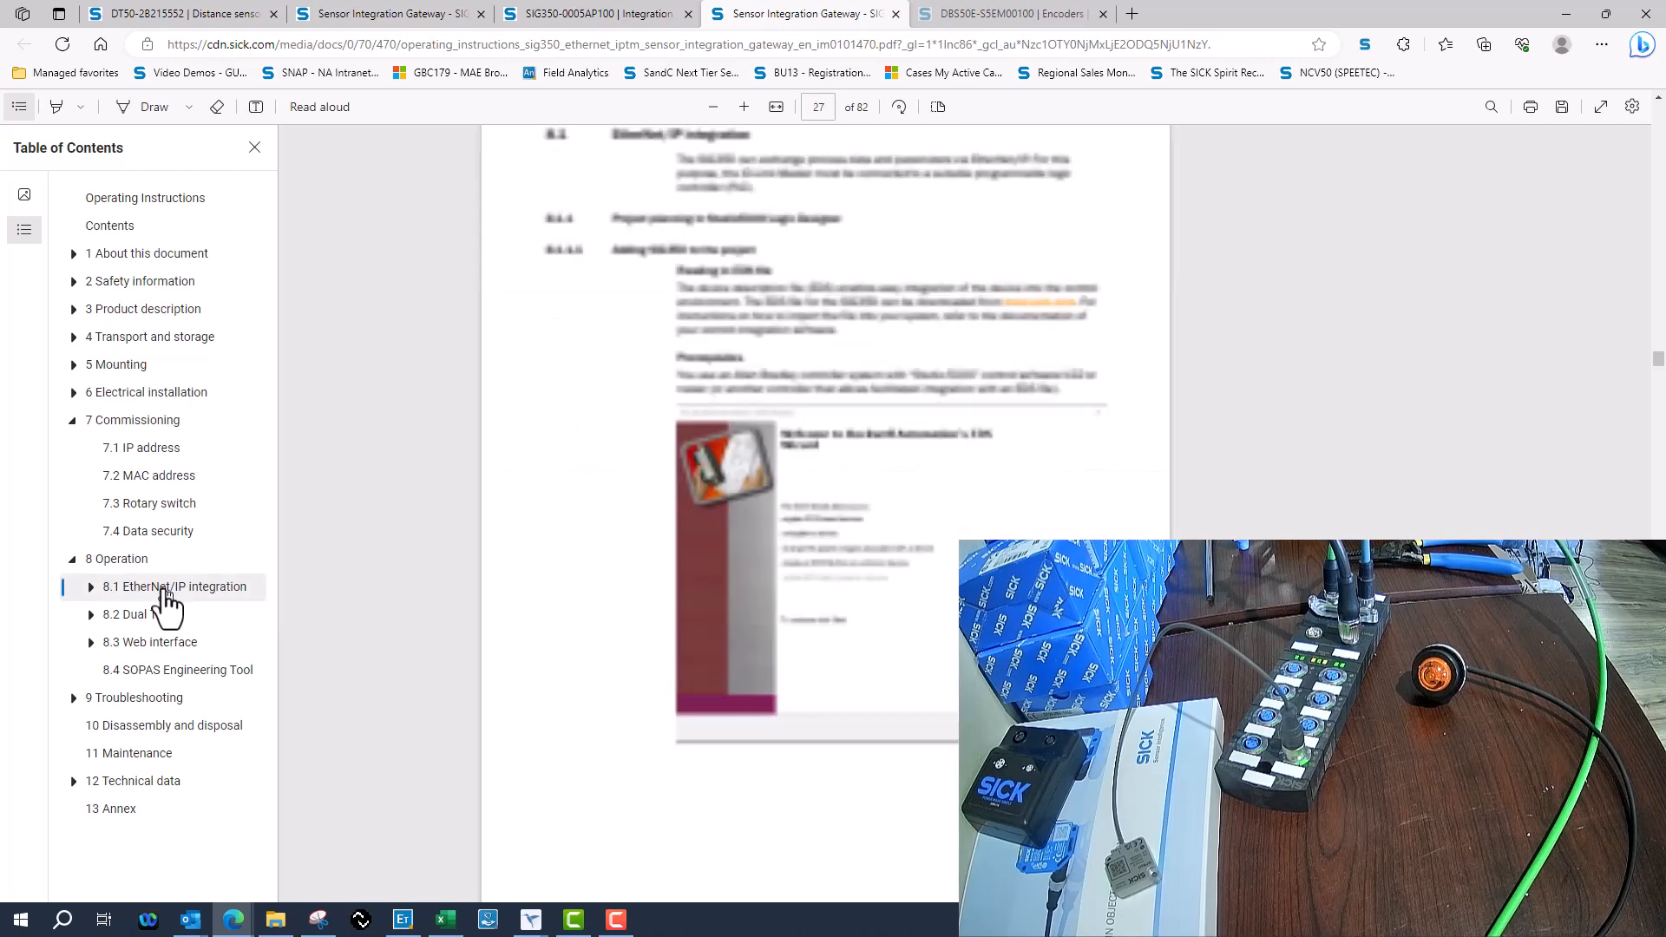
{"action": "mouse_move", "coordinate": [827, 446]}
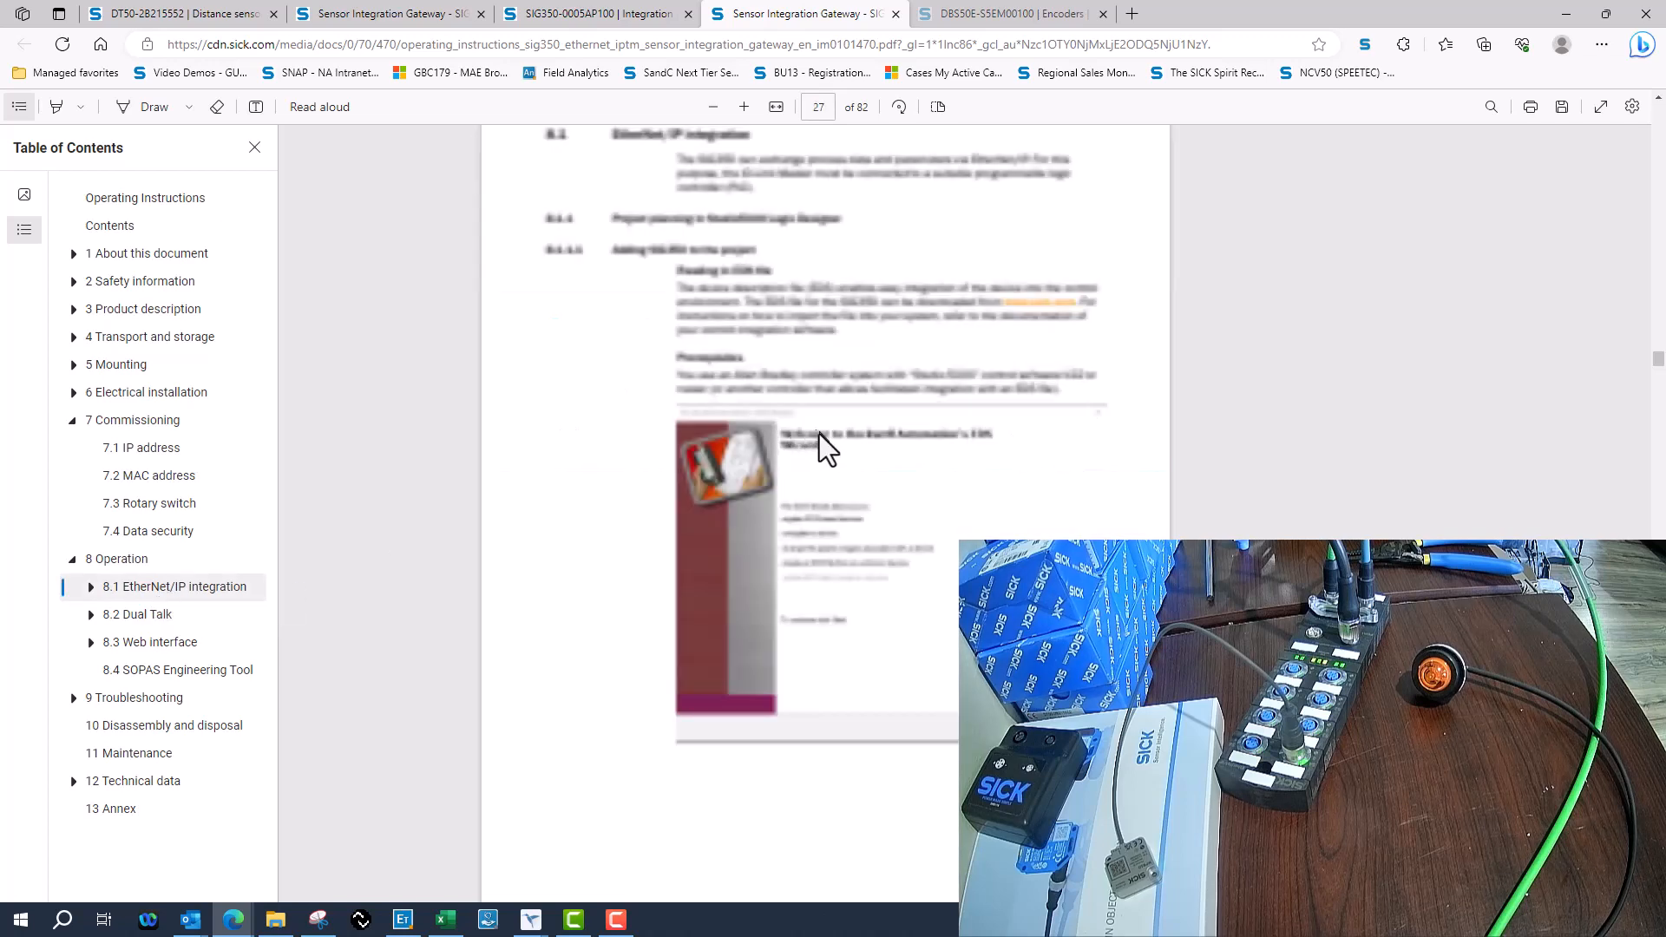
{"action": "scroll", "scroll_direction": "down", "scroll_amount": 3}
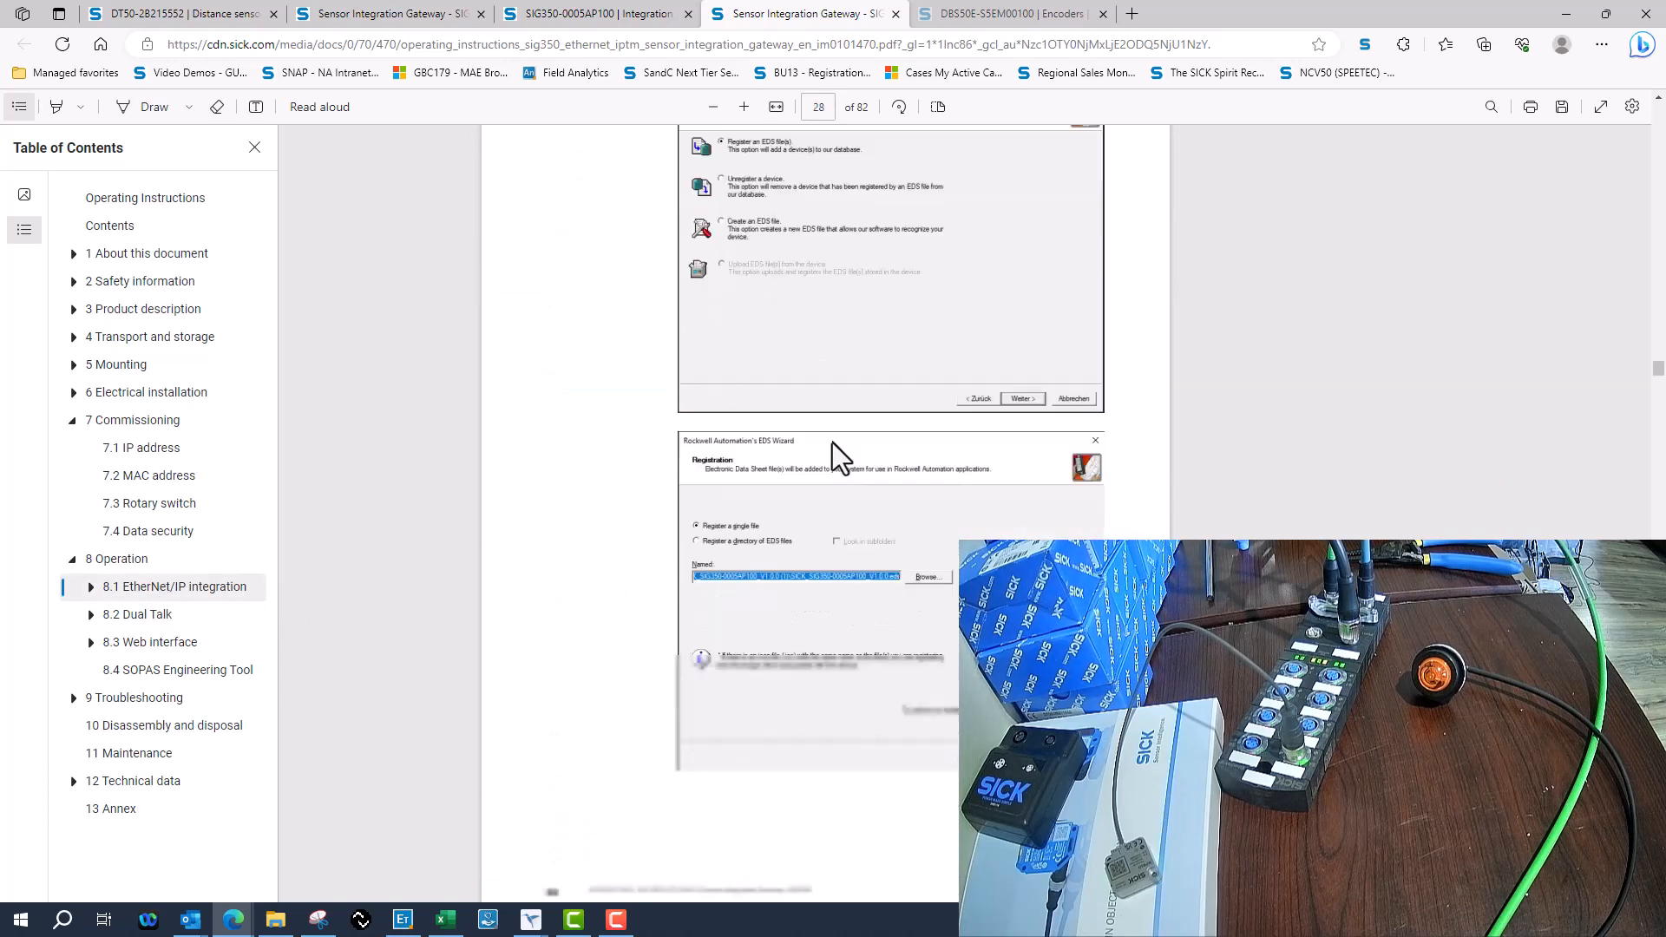
{"action": "scroll", "scroll_direction": "down", "scroll_amount": 3}
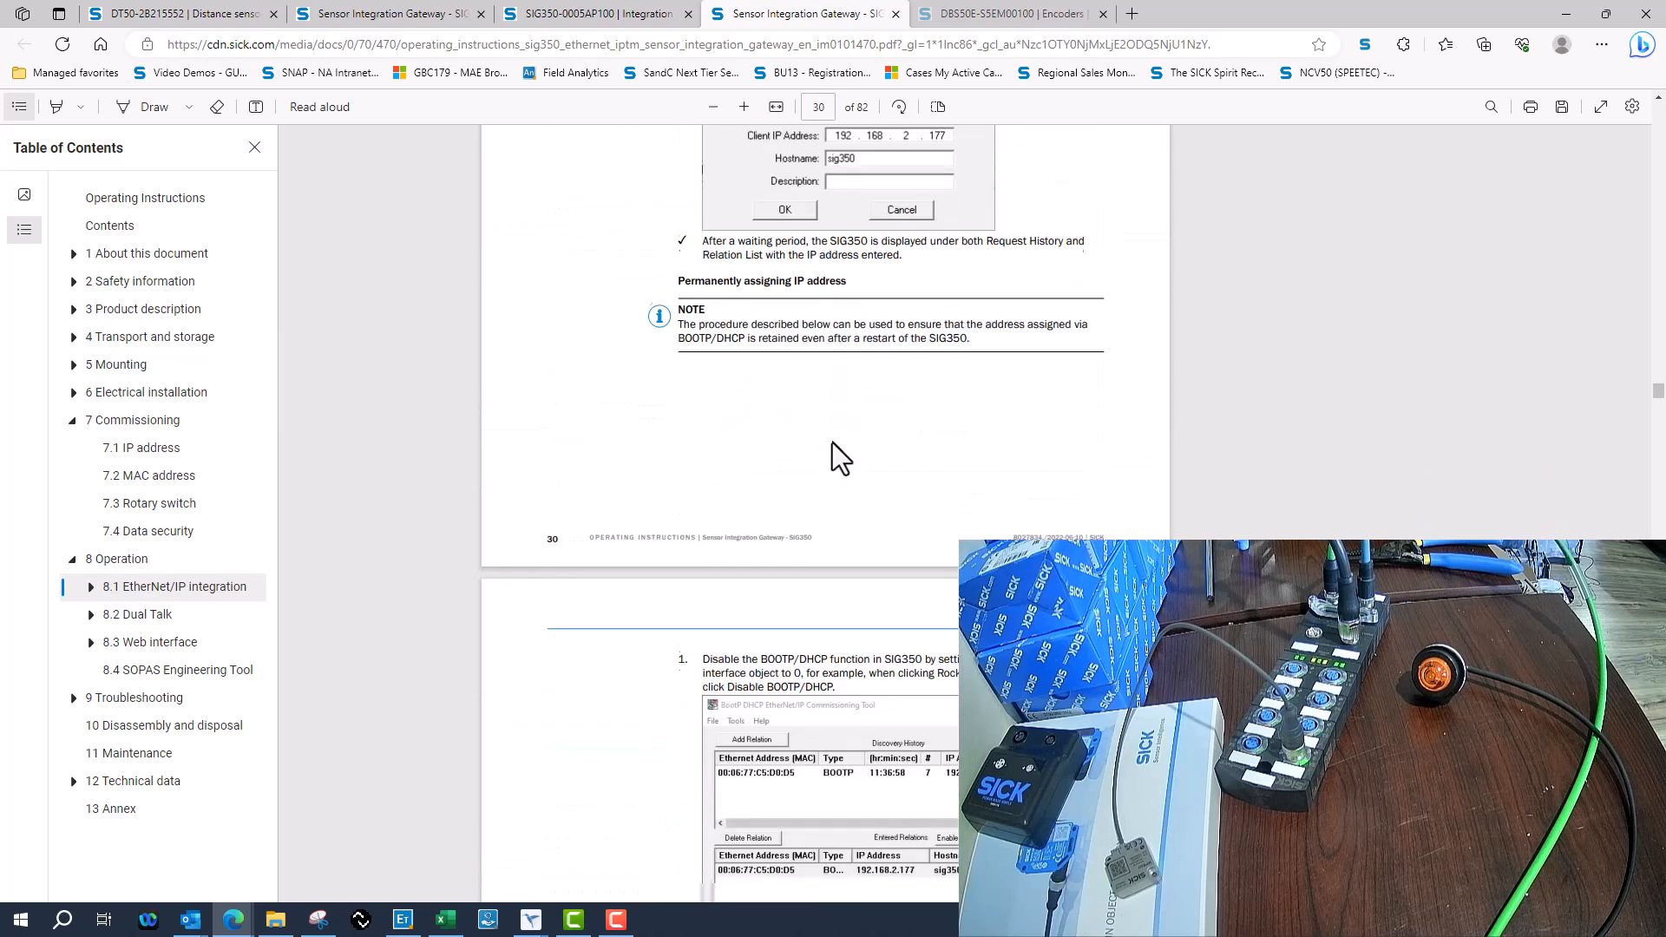
{"action": "scroll", "scroll_direction": "down", "scroll_amount": 3}
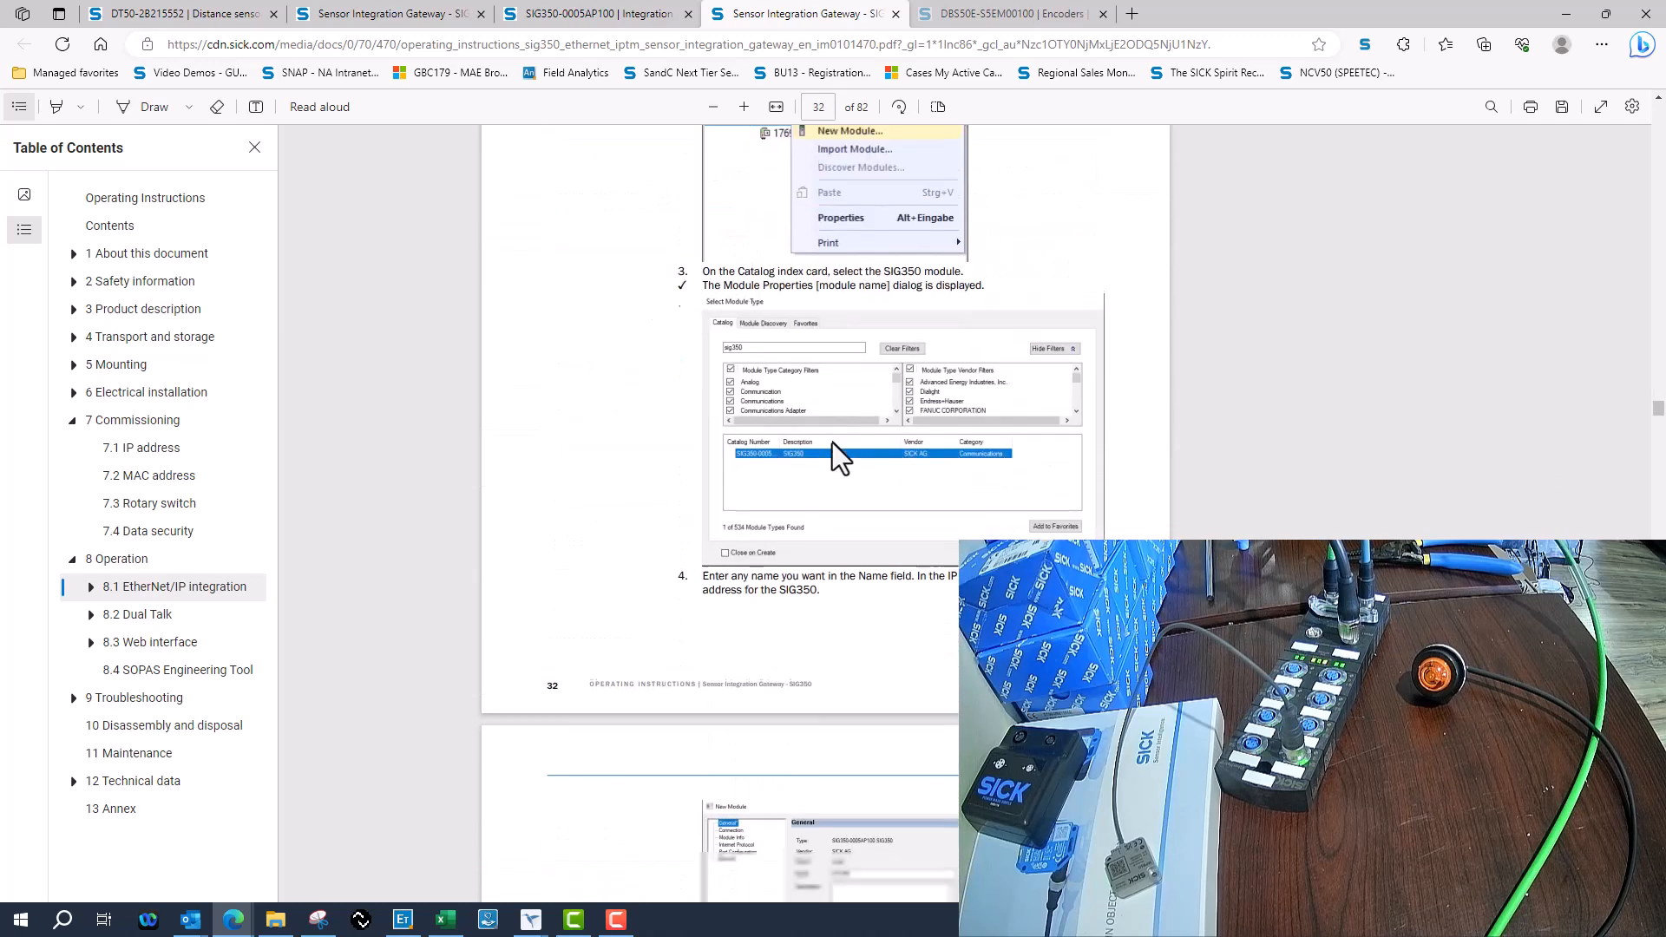
{"action": "scroll", "scroll_direction": "down", "scroll_amount": 3}
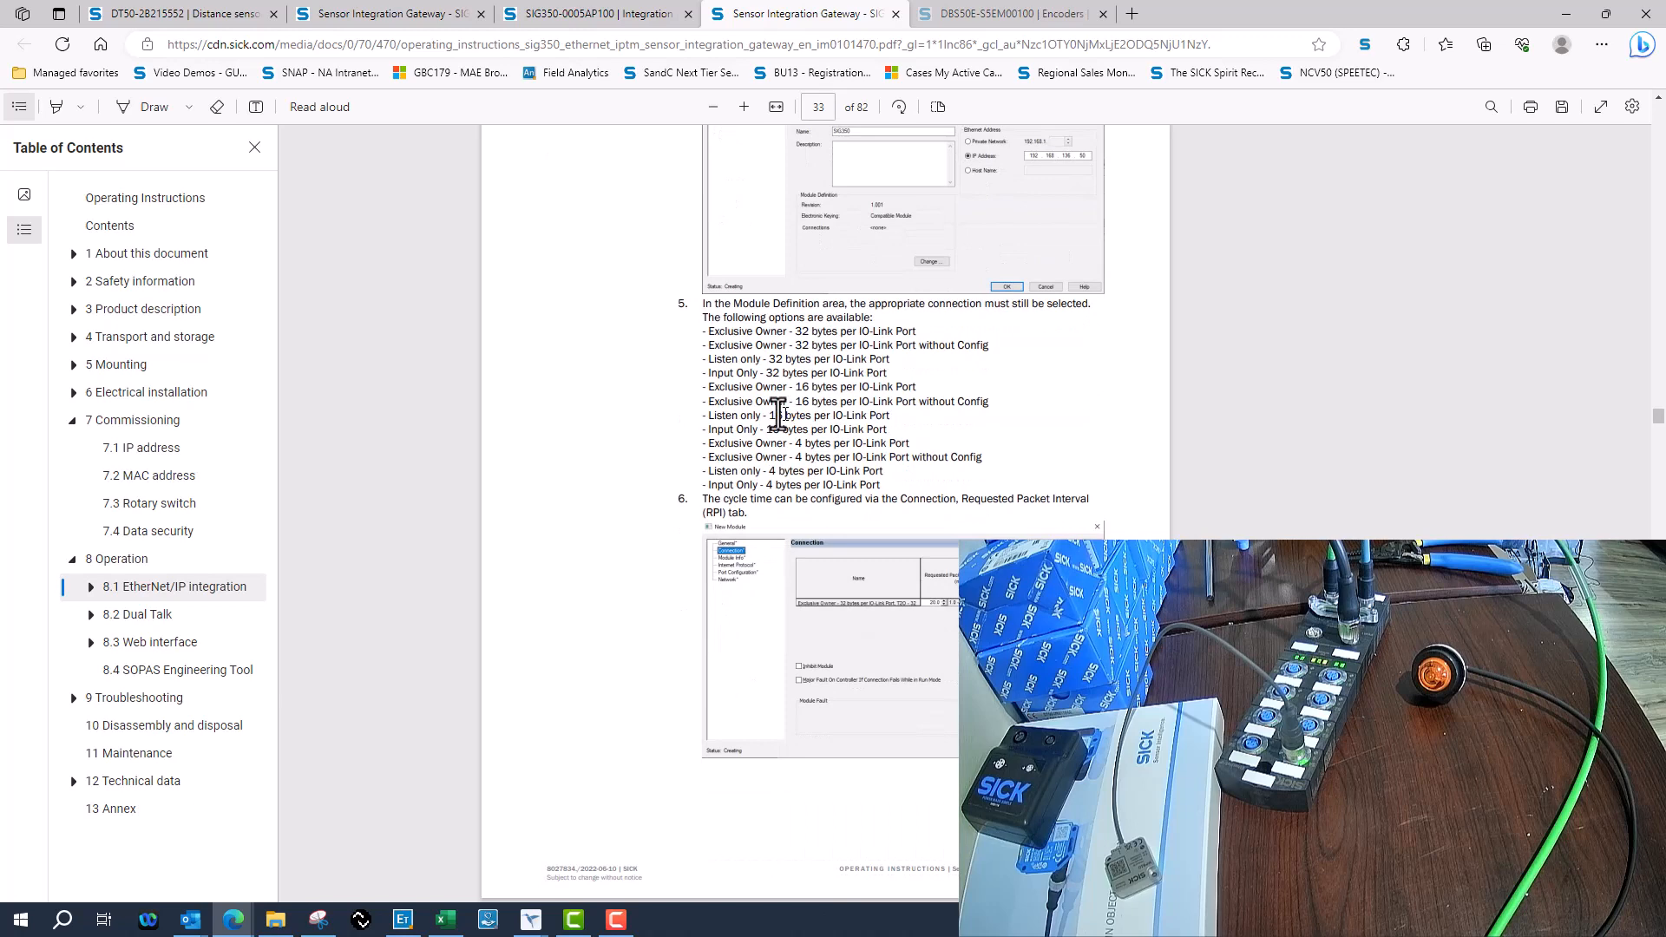
{"action": "mouse_move", "coordinate": [767, 415]}
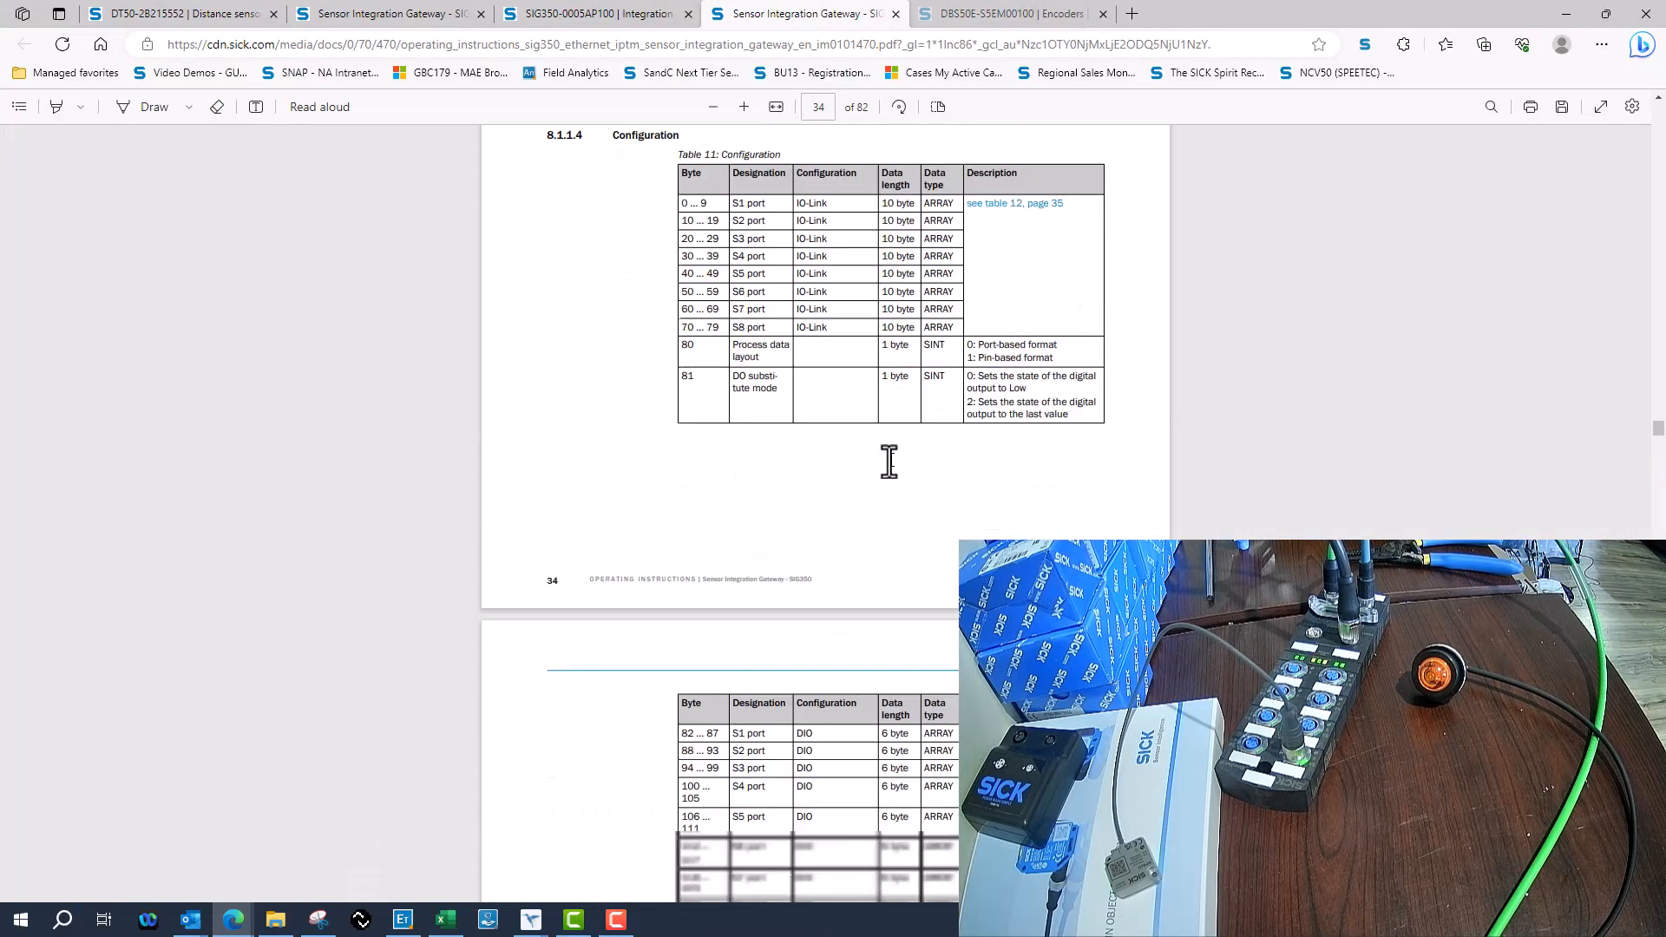
Scroll the SIG350 manual down to page 39's Table 18: Output assembly.
{"action": "scroll", "scroll_direction": "down", "scroll_amount": 3}
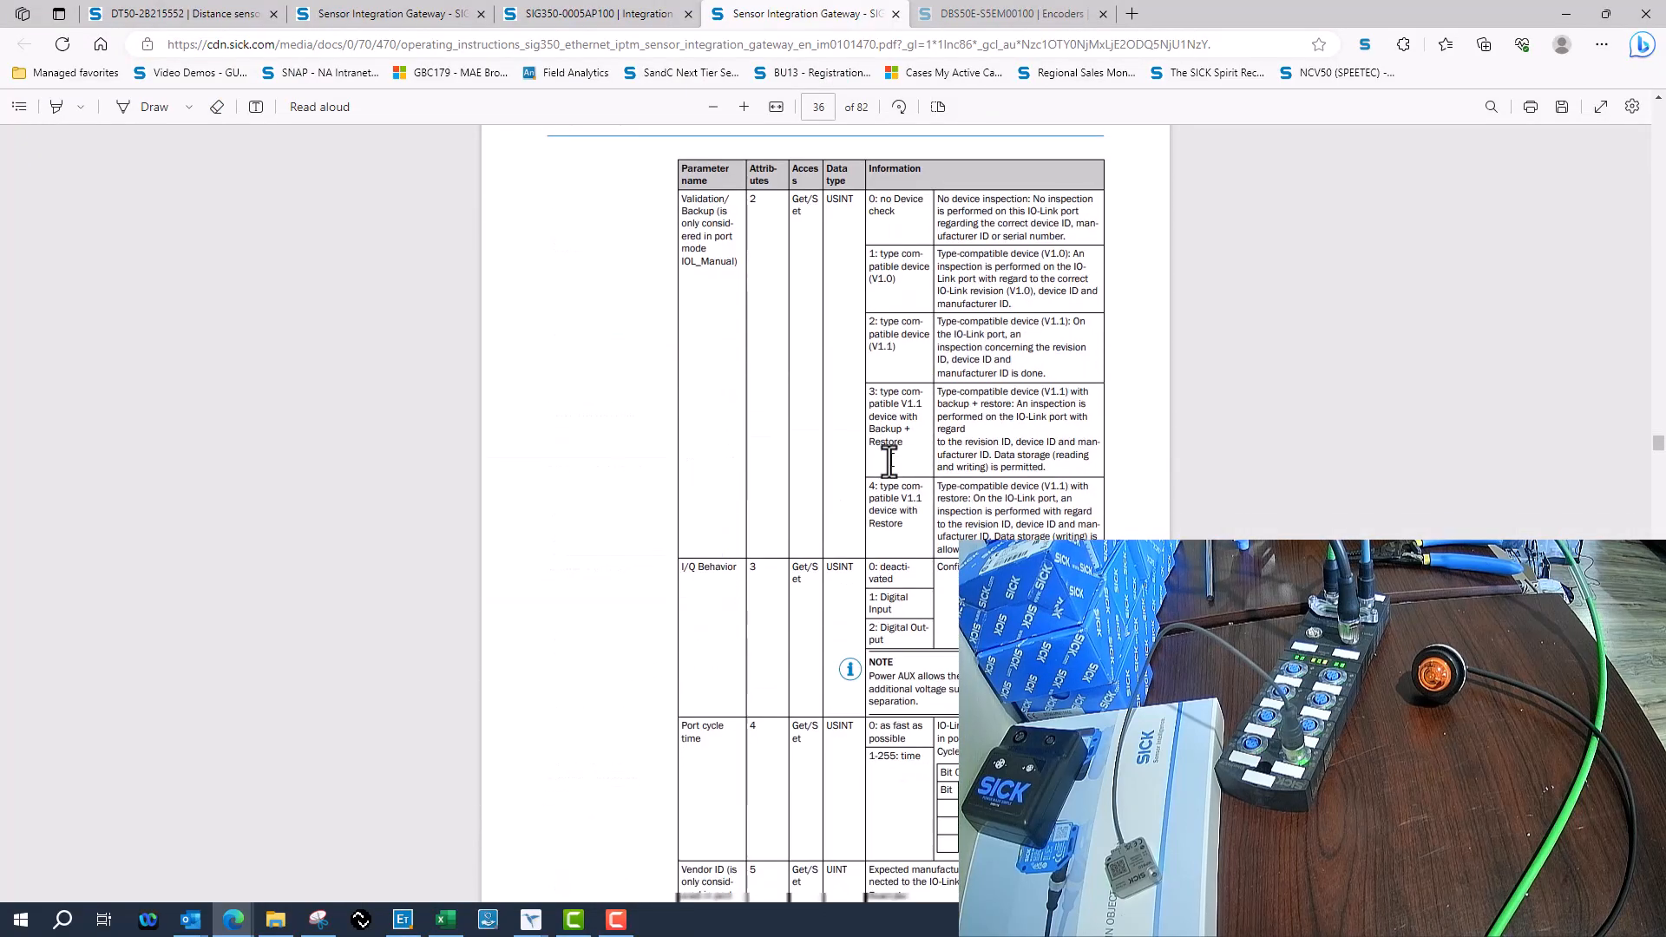
{"action": "scroll", "scroll_direction": "down", "scroll_amount": 3}
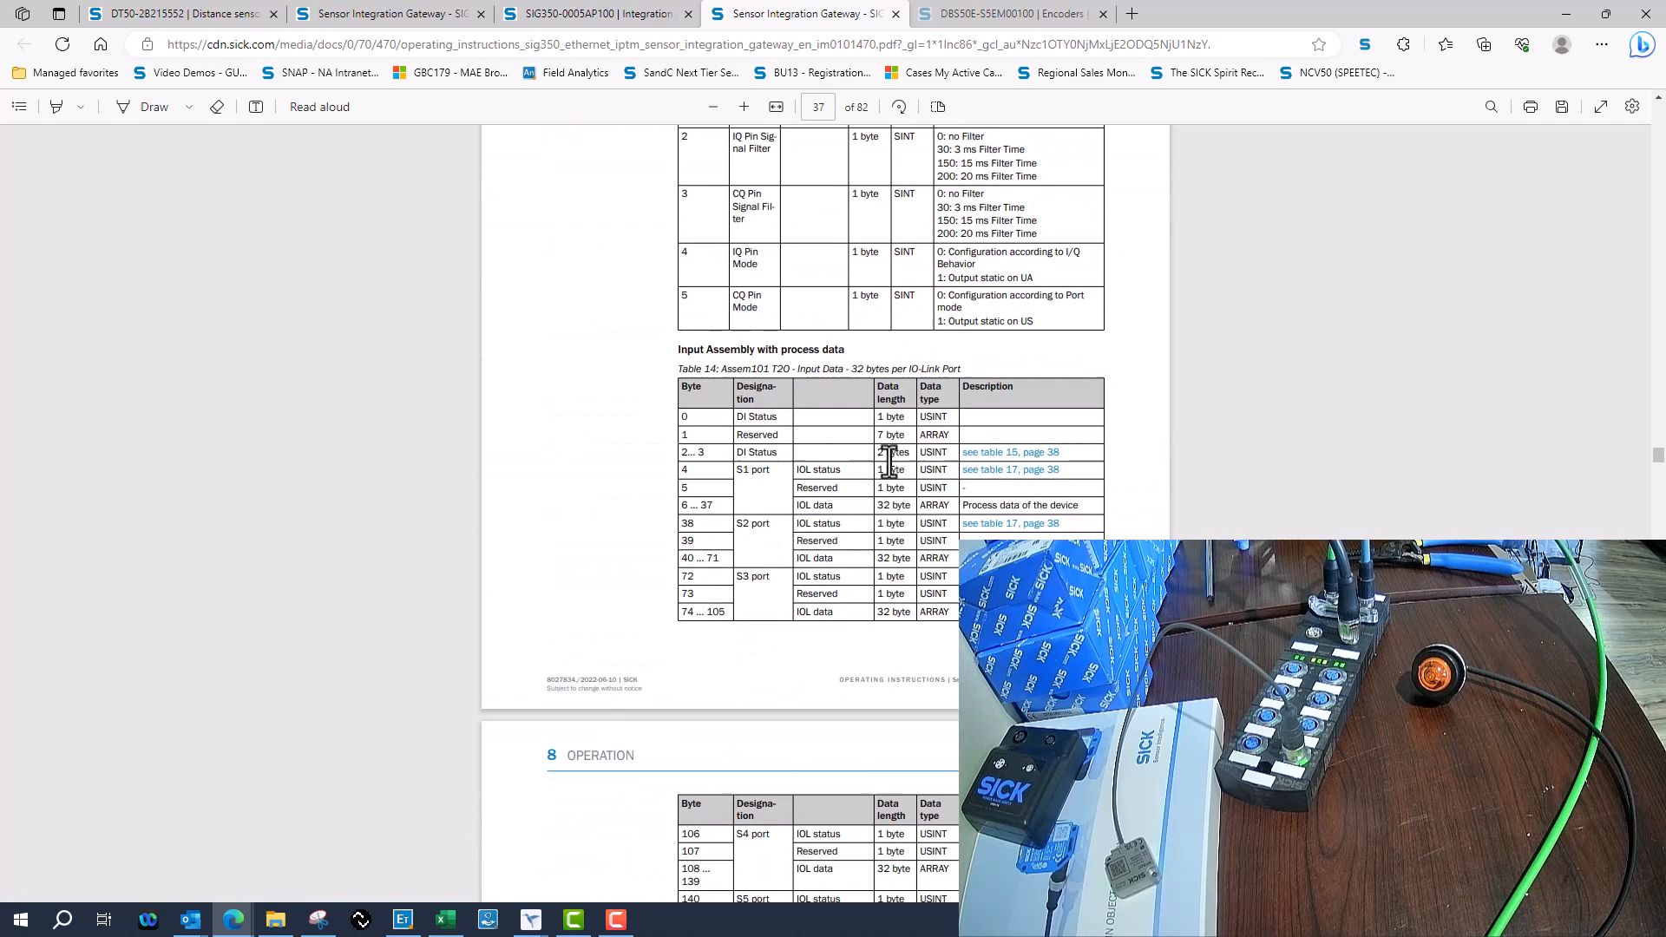
{"action": "scroll", "scroll_direction": "down", "scroll_amount": 3}
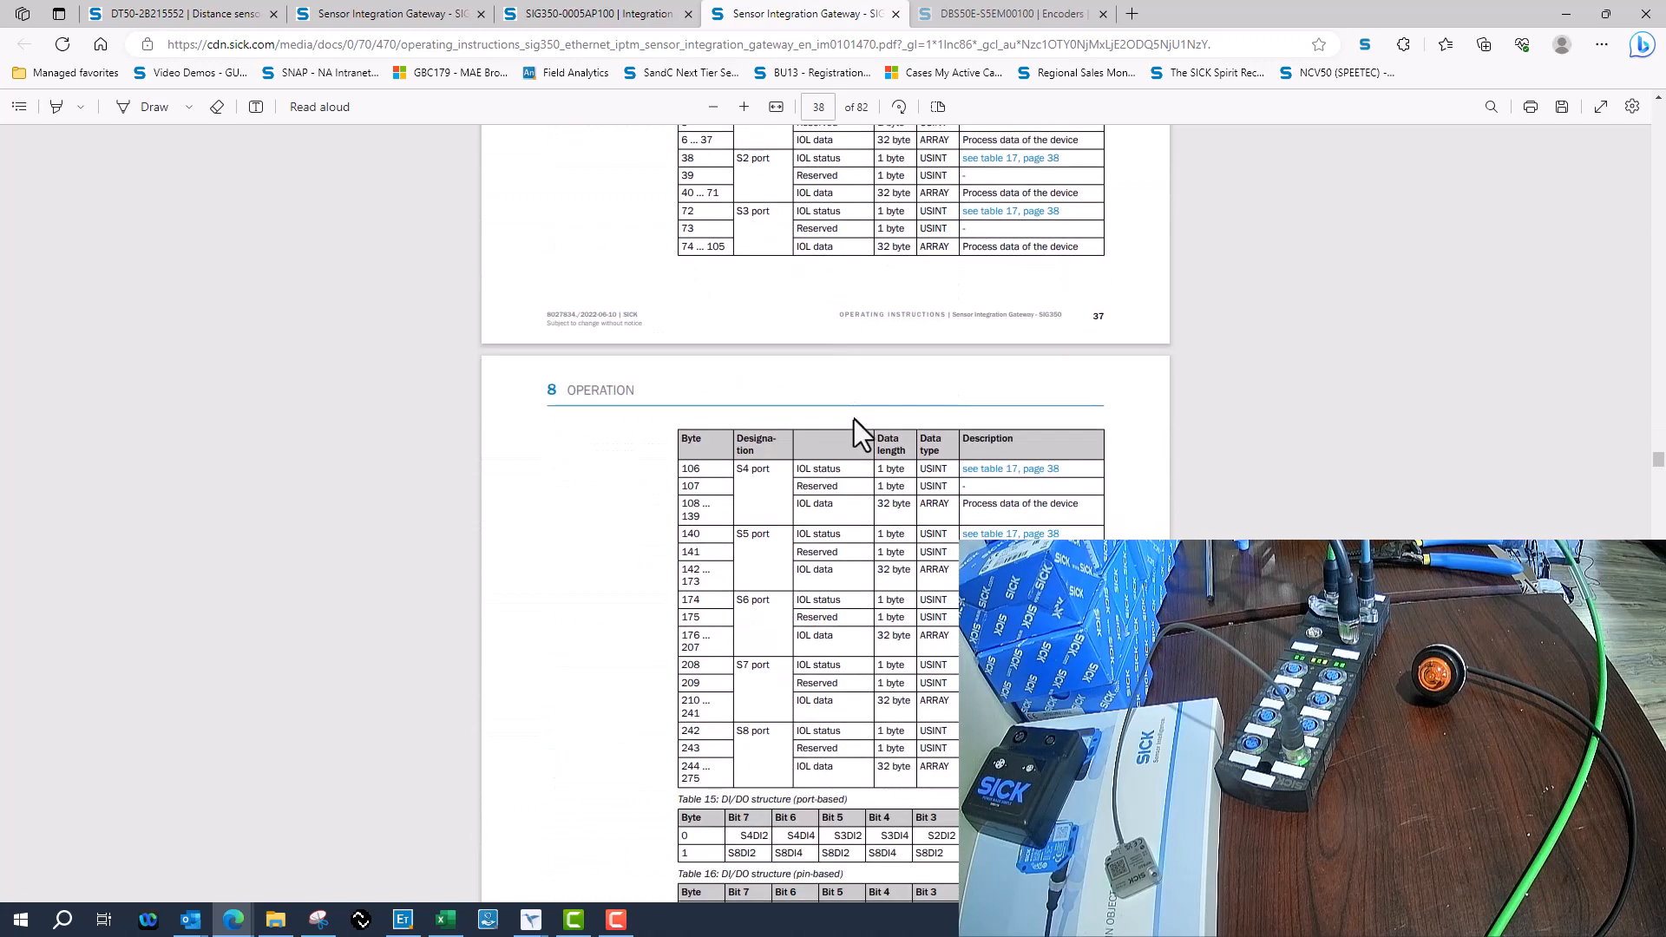
{"action": "scroll", "scroll_direction": "down", "scroll_amount": 3}
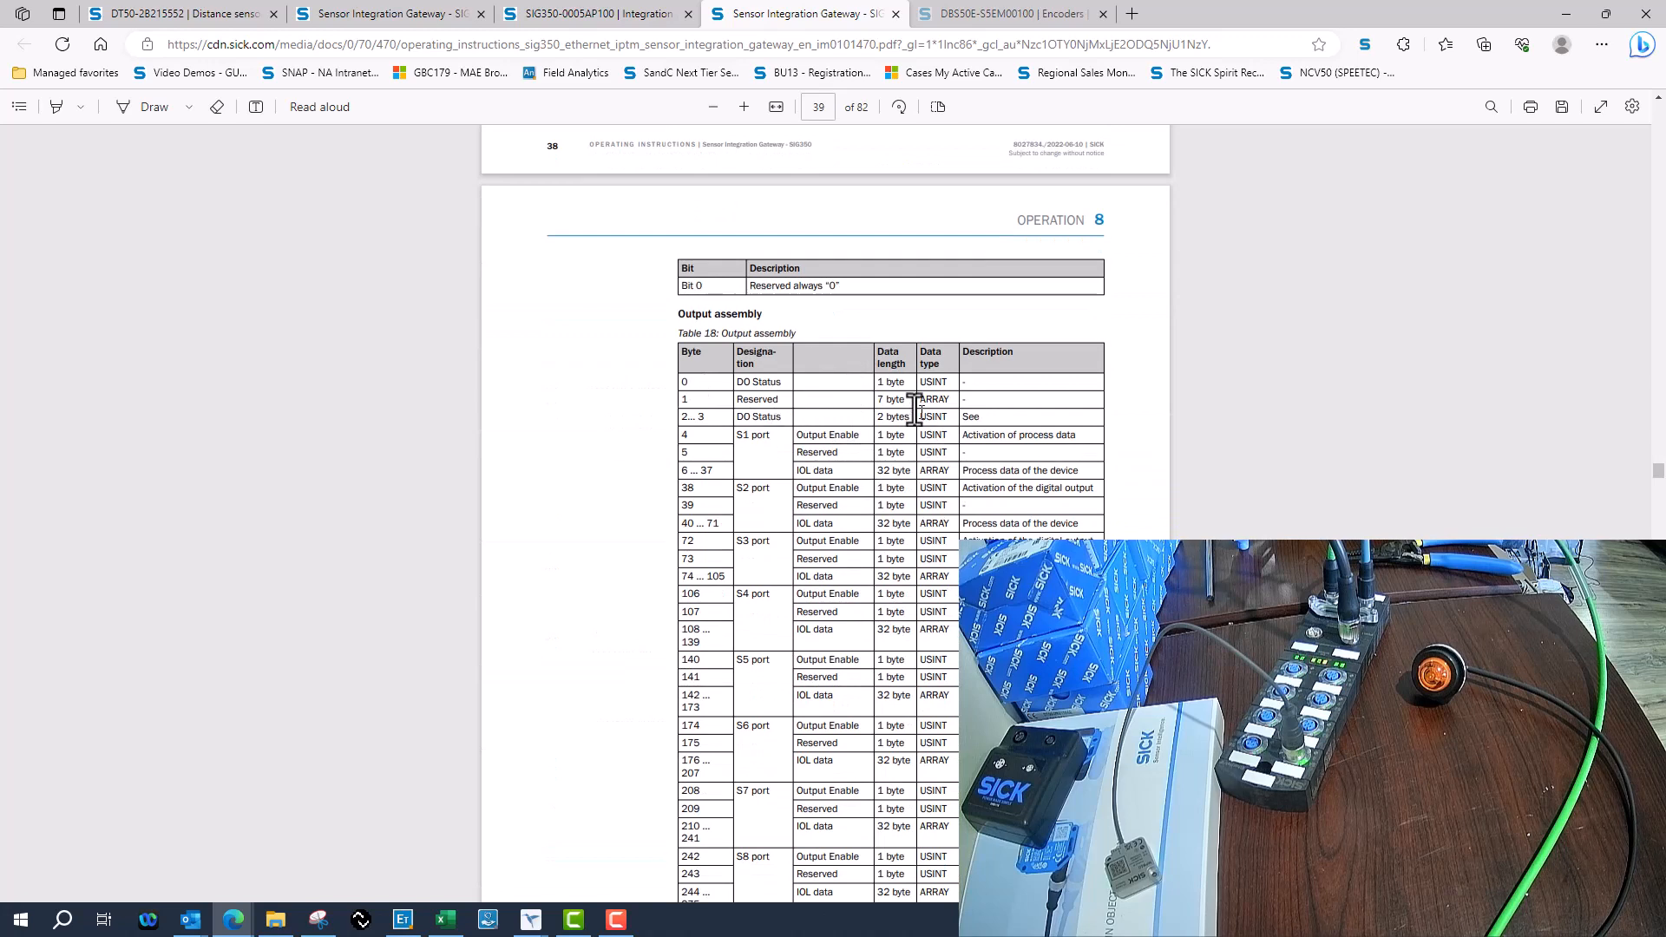
{"action": "mouse_move", "coordinate": [791, 486]}
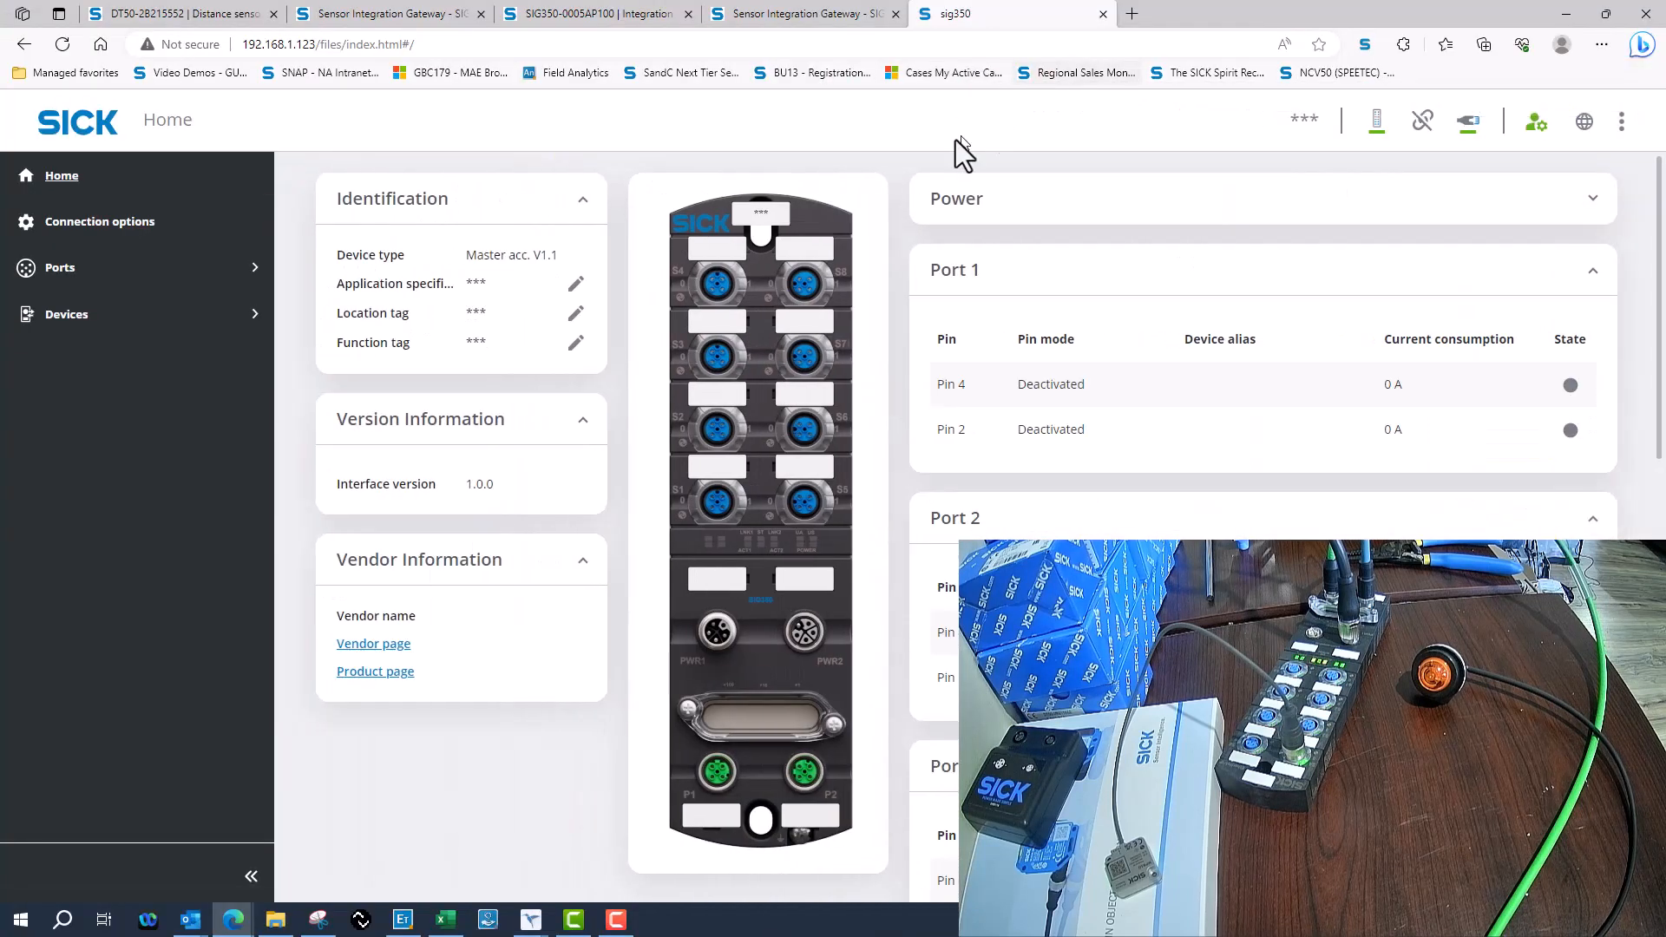
Set Pin 4 and Pin 2 of Ports 1 to 4 to Digital out.
{"action": "left_click", "coordinate": [60, 266]}
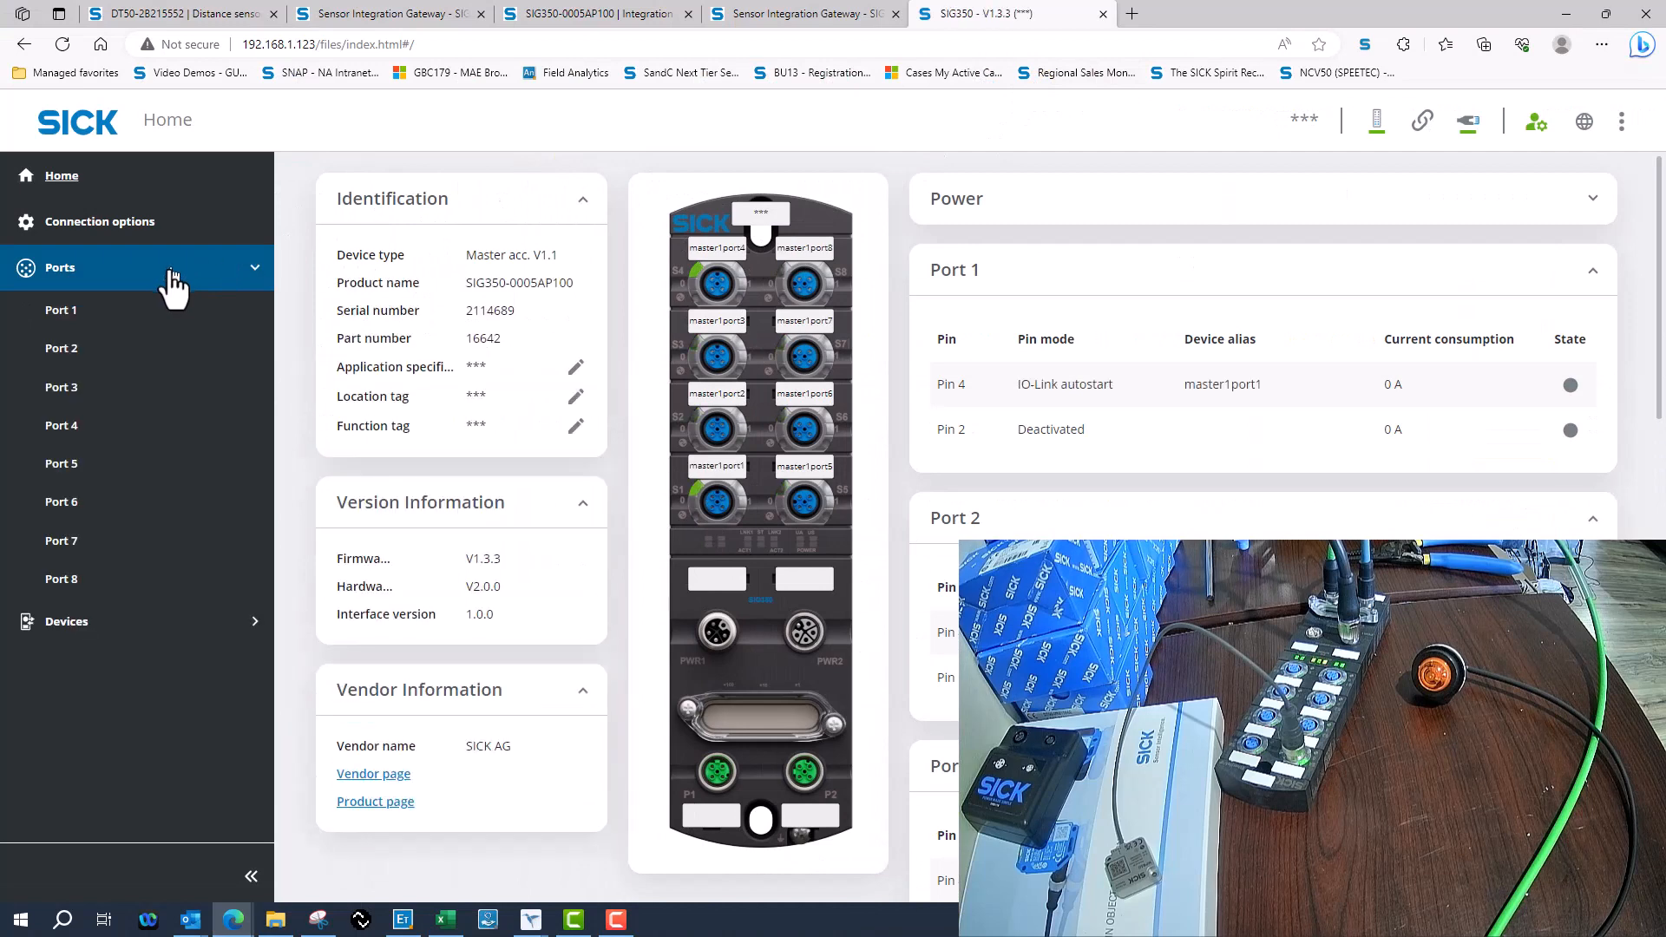
{"action": "left_click", "coordinate": [61, 309]}
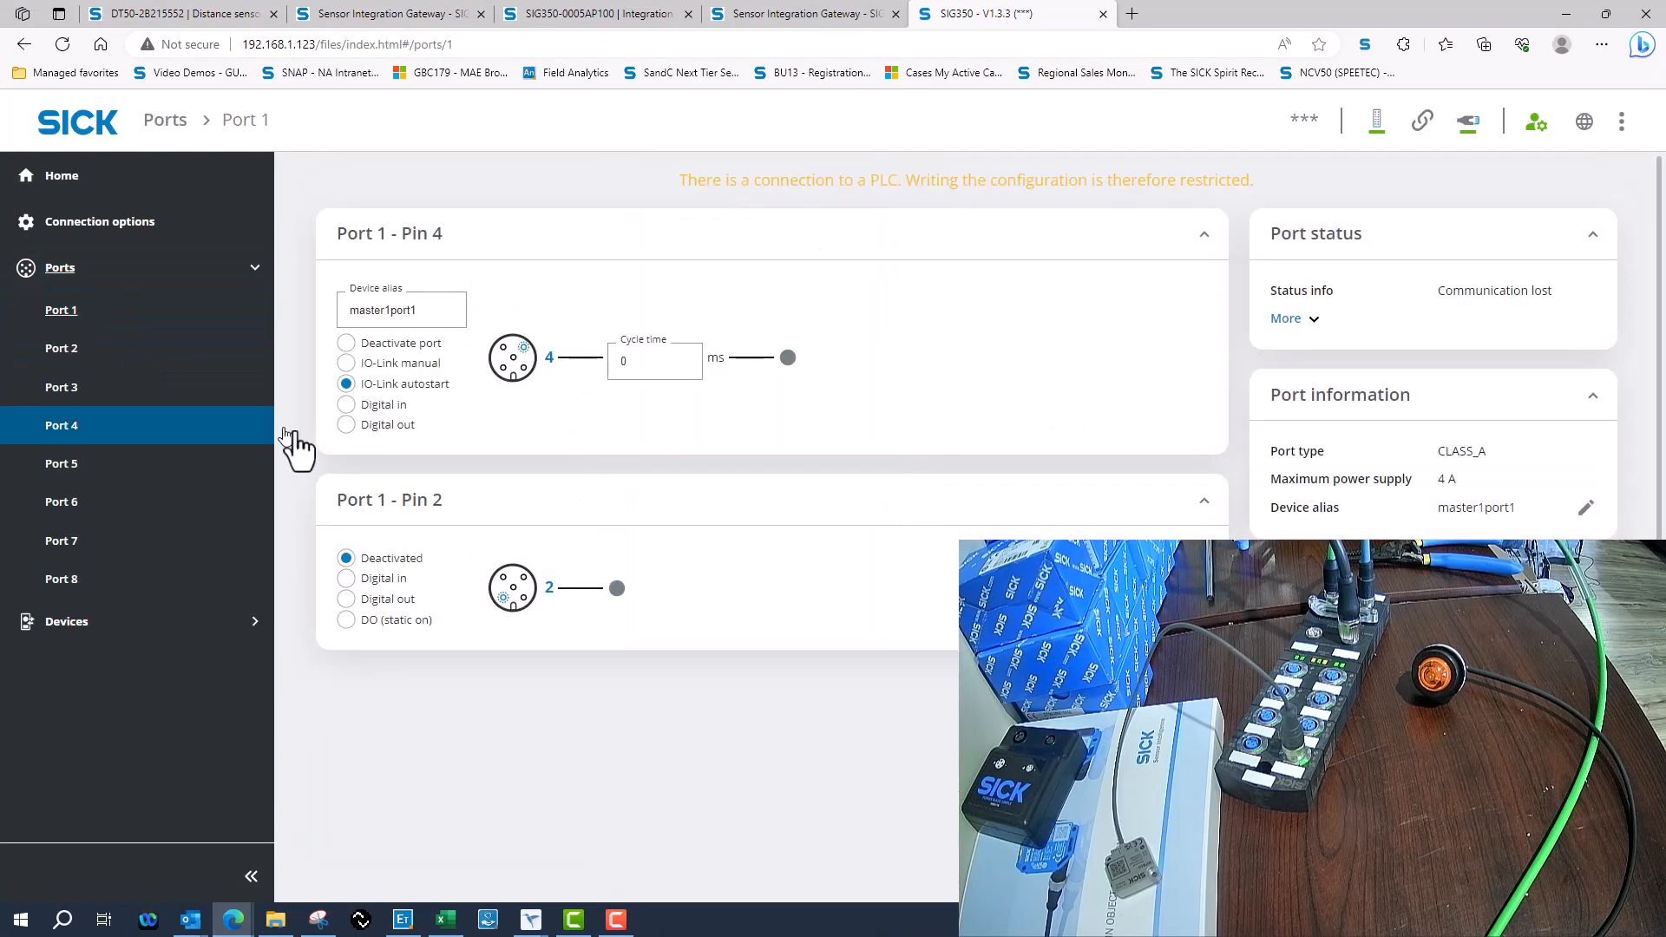
{"action": "left_click", "coordinate": [345, 424]}
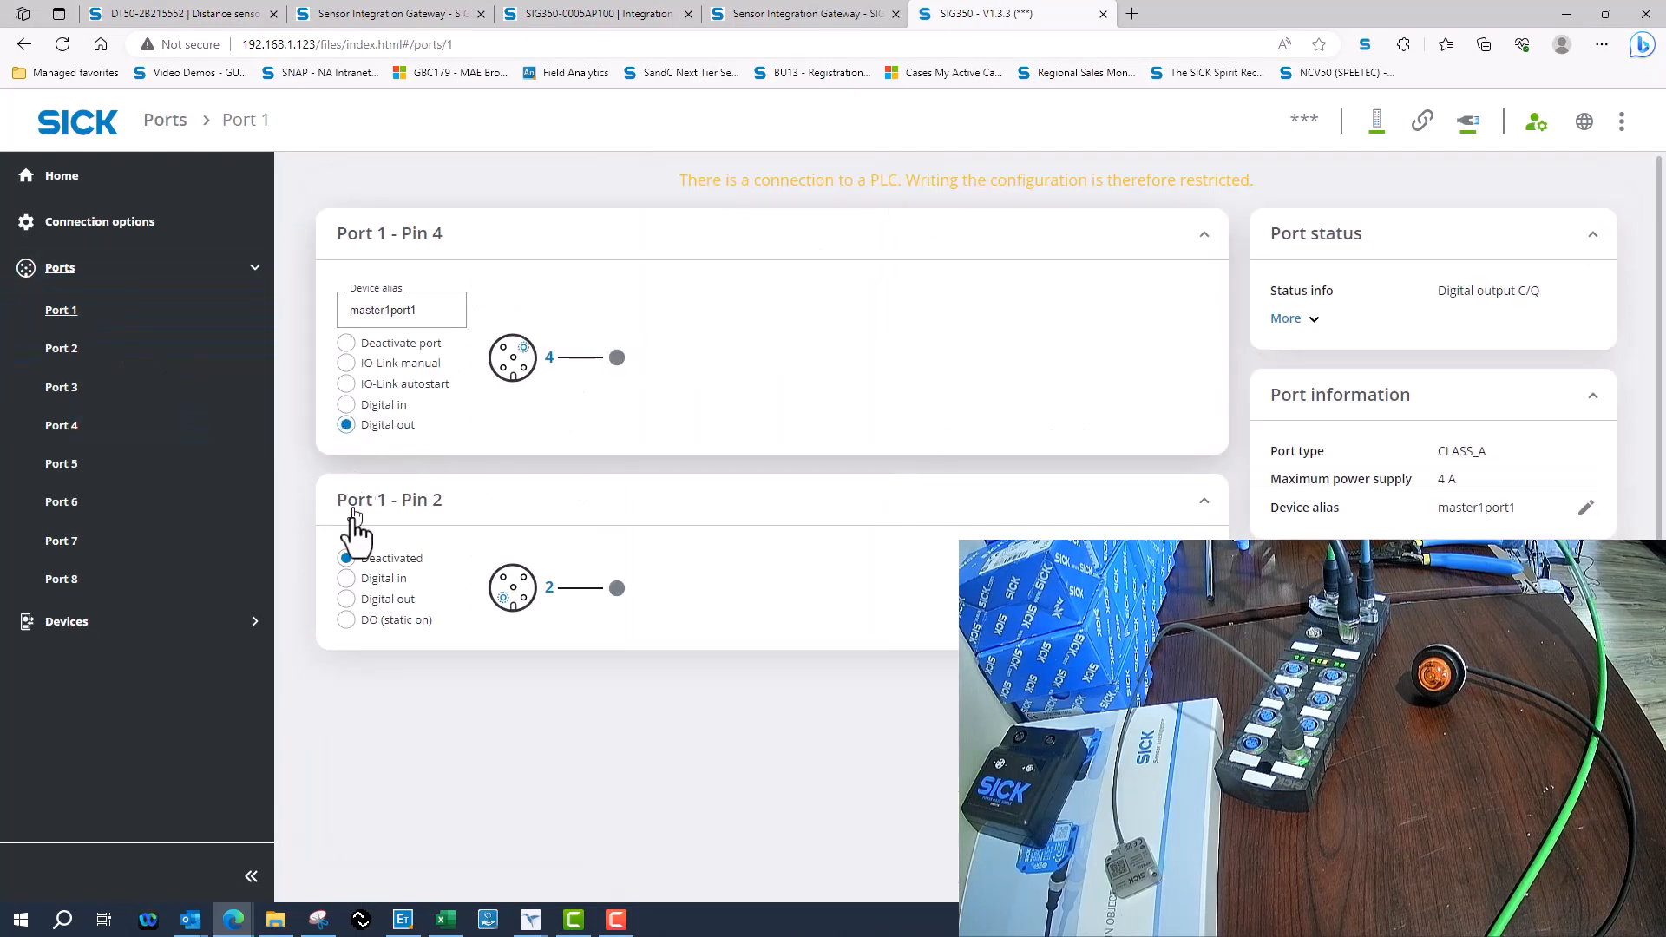
{"action": "left_click", "coordinate": [345, 598]}
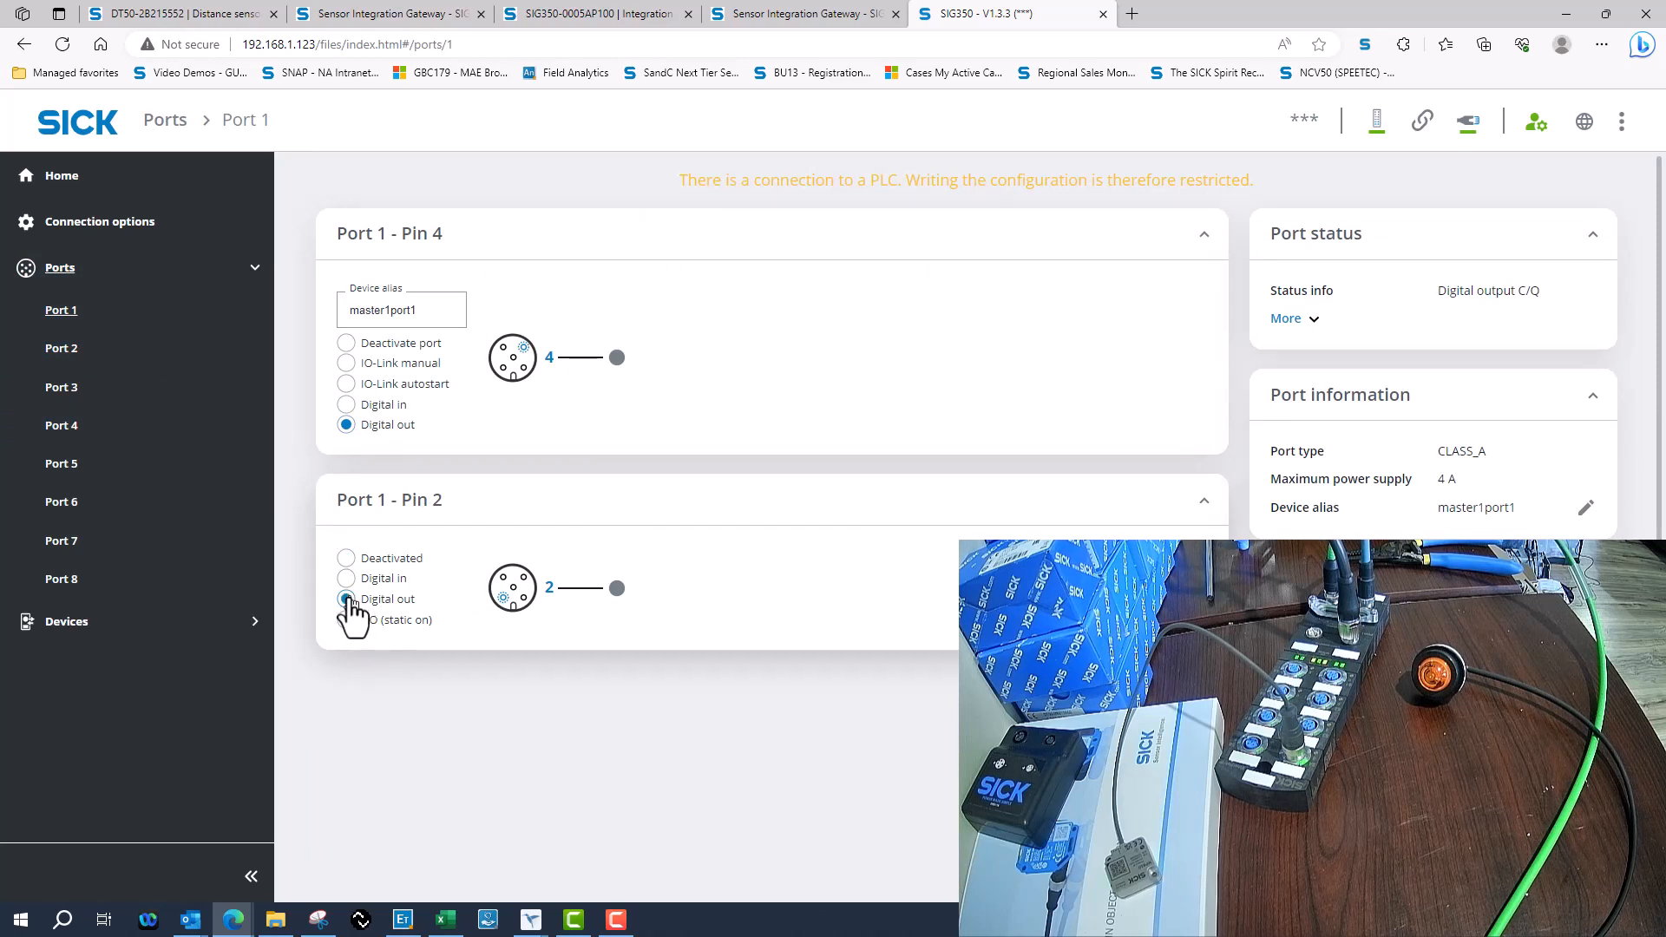
{"action": "left_click", "coordinate": [61, 347]}
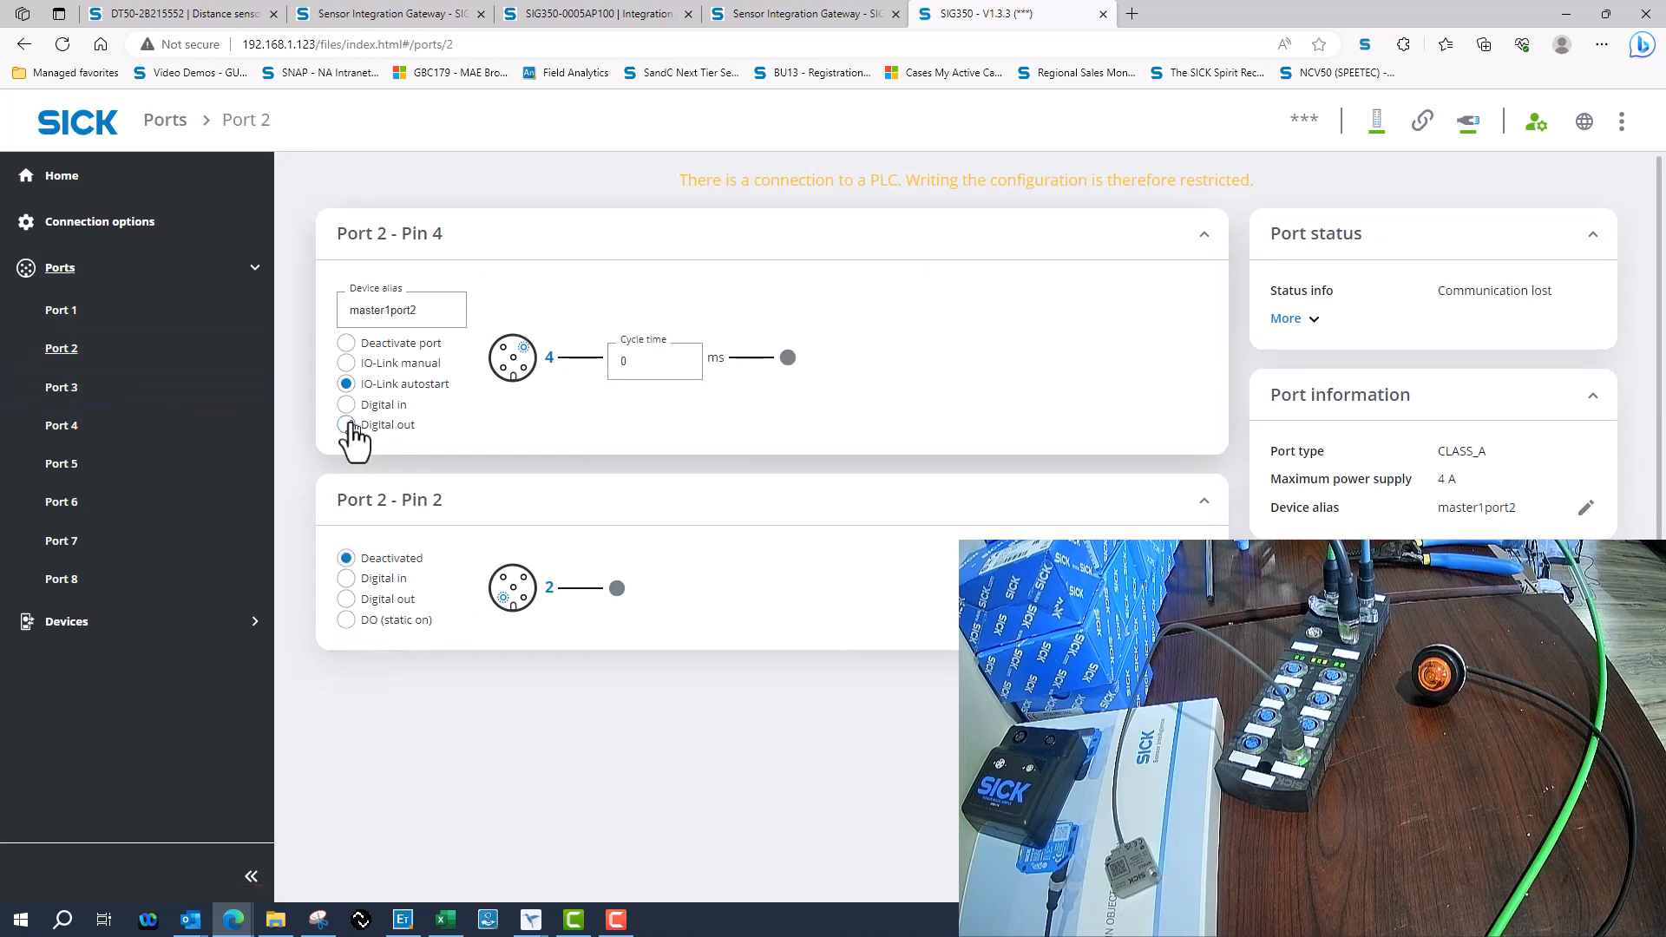
{"action": "left_click", "coordinate": [345, 425]}
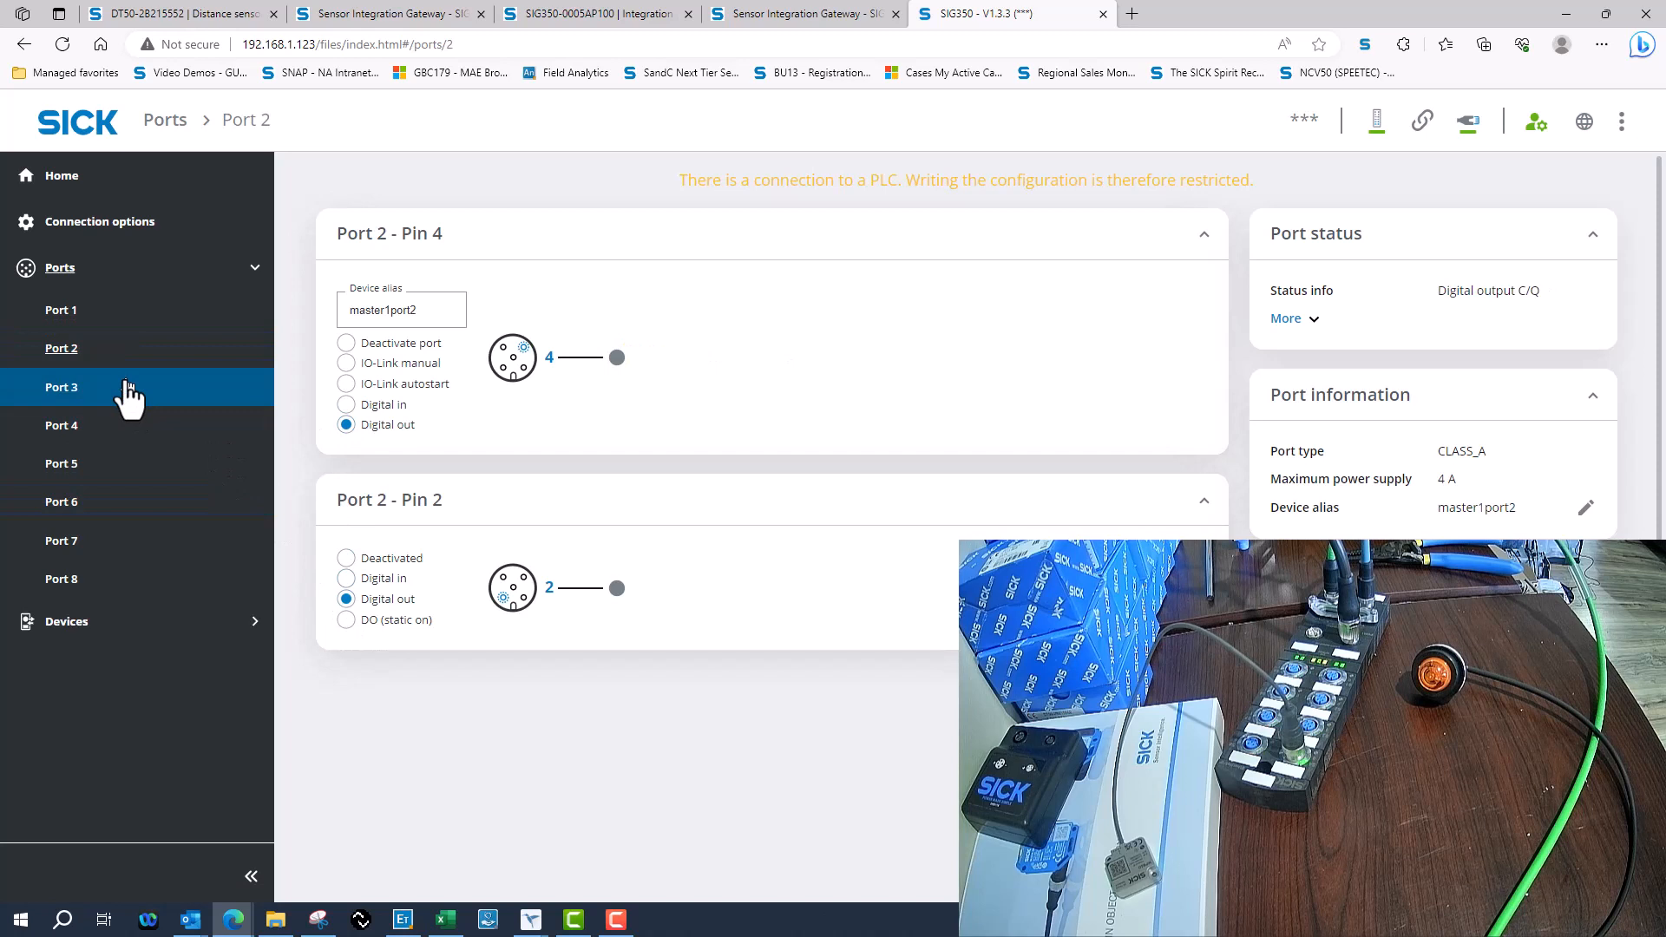
{"action": "left_click", "coordinate": [61, 387]}
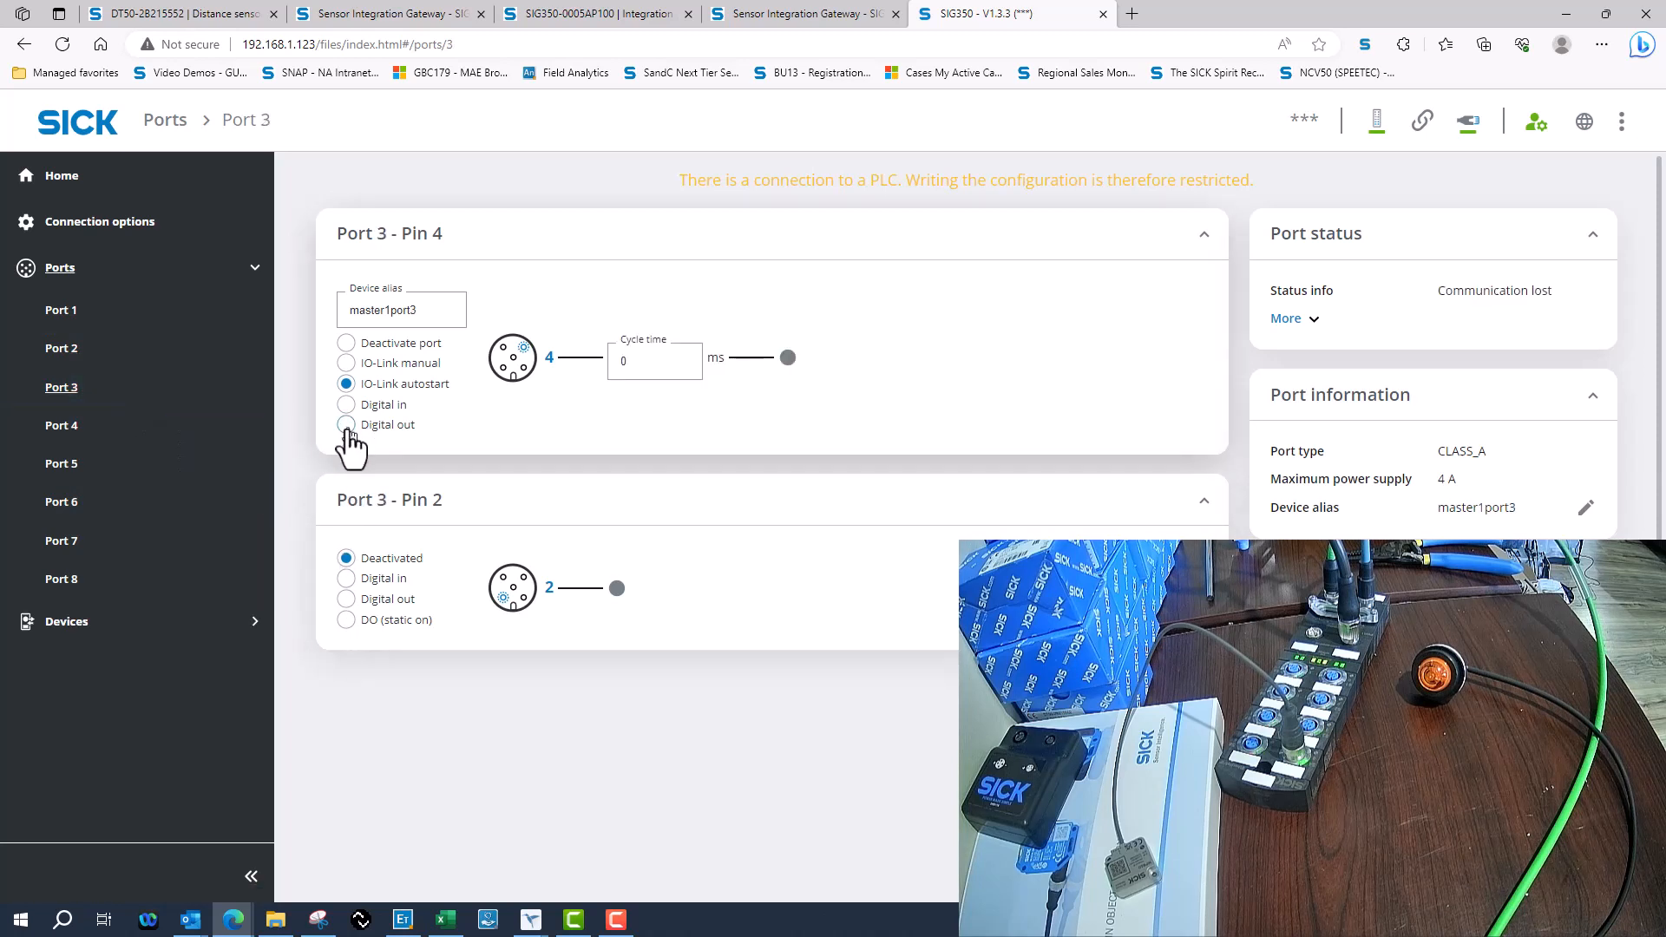
{"action": "left_click", "coordinate": [345, 424]}
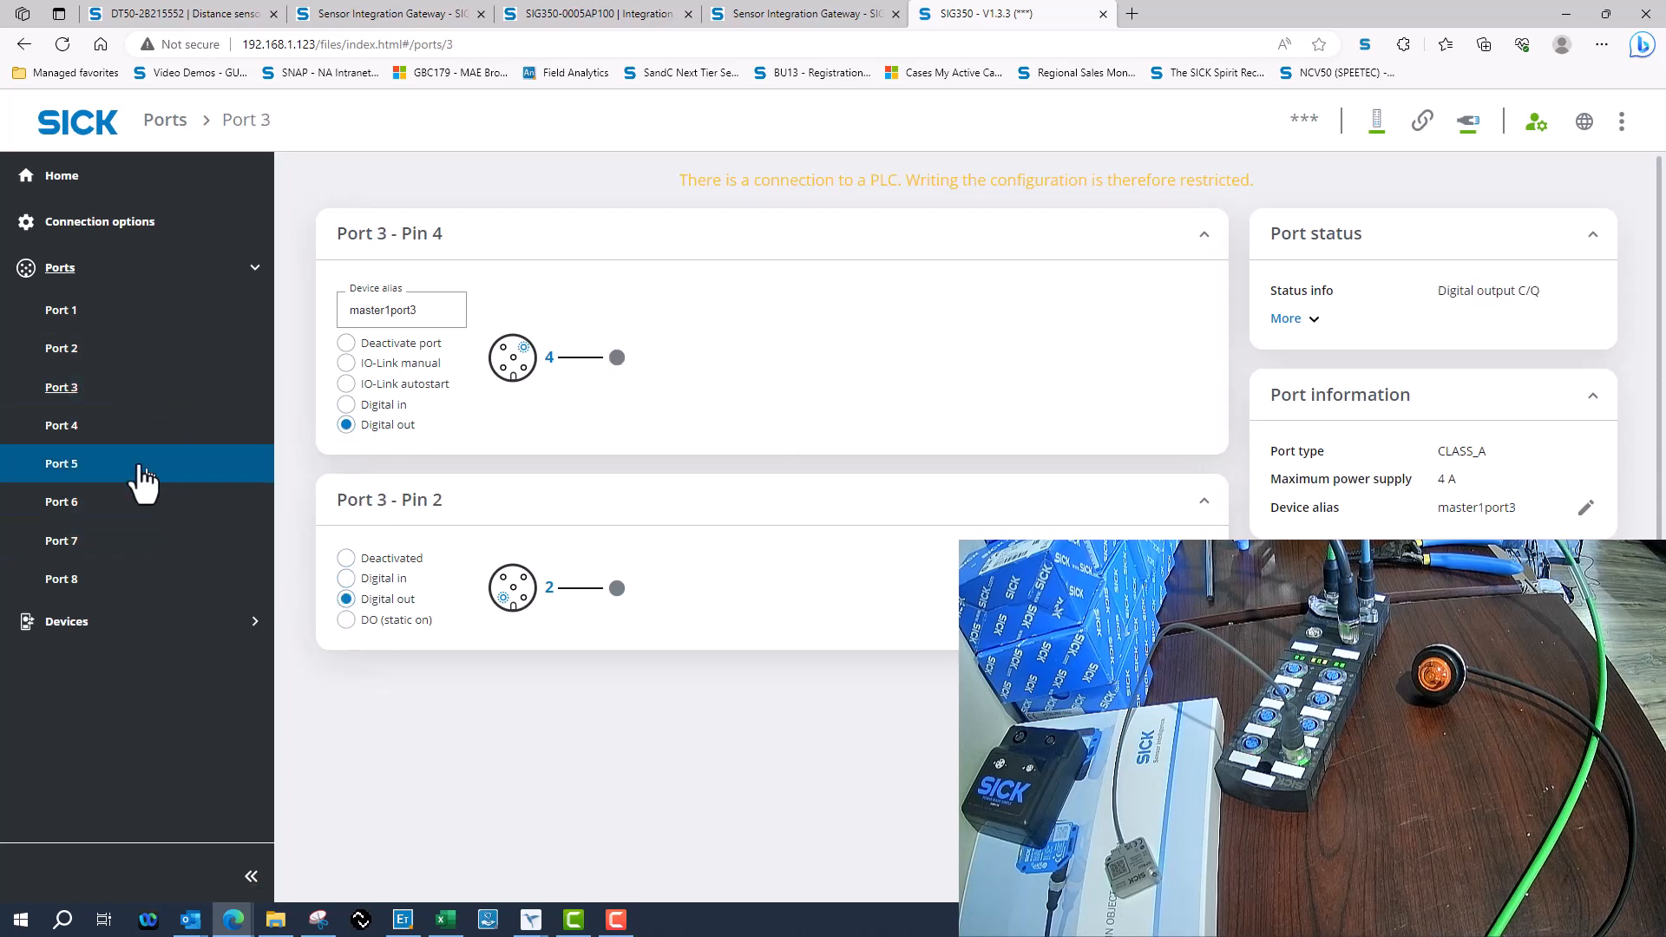
{"action": "left_click", "coordinate": [60, 425]}
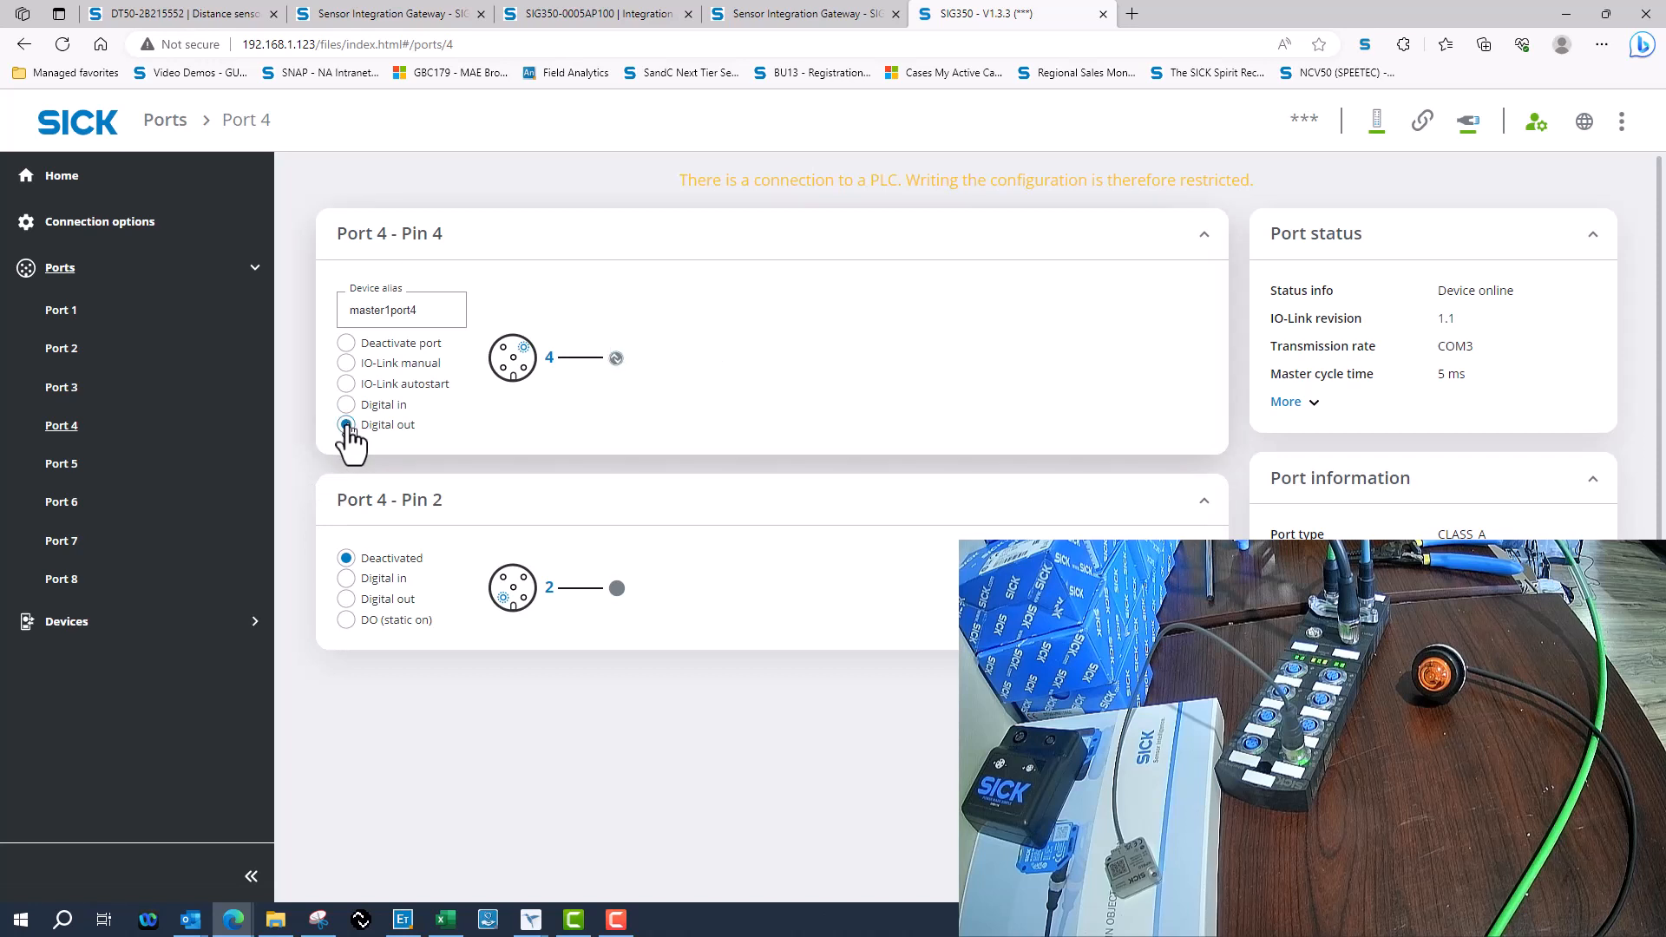
{"action": "left_click", "coordinate": [345, 424]}
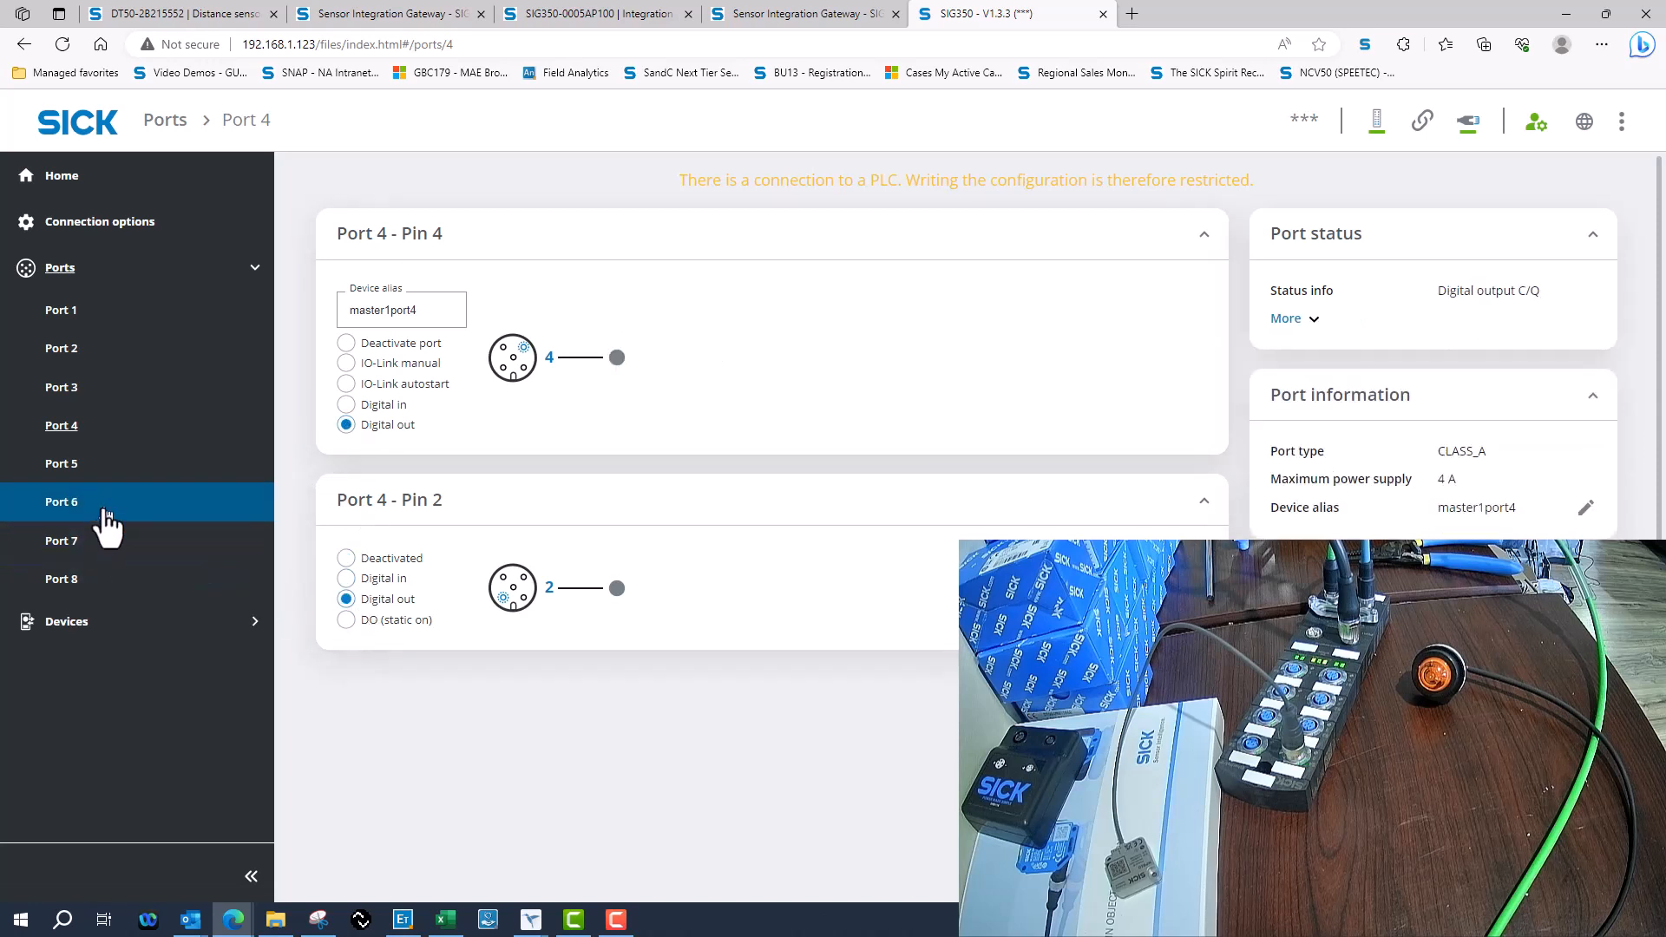
Set Ports 5 to 8 pins to Digital out, then recheck Ports 2 and 1.
{"action": "left_click", "coordinate": [61, 463]}
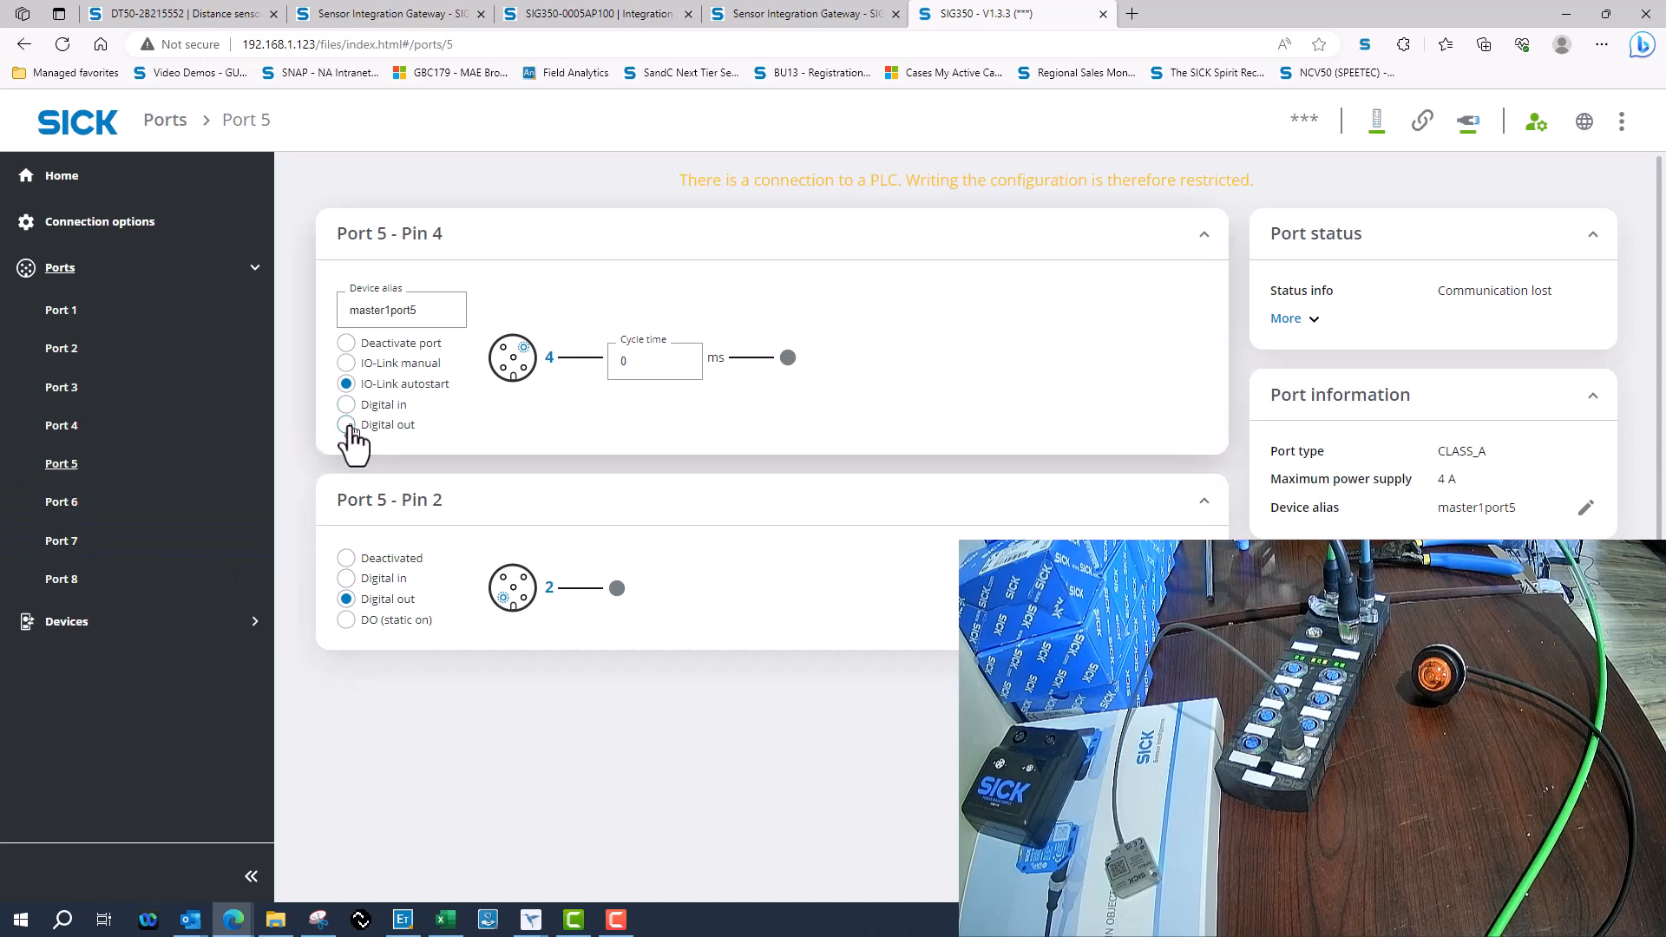
{"action": "left_click", "coordinate": [345, 424]}
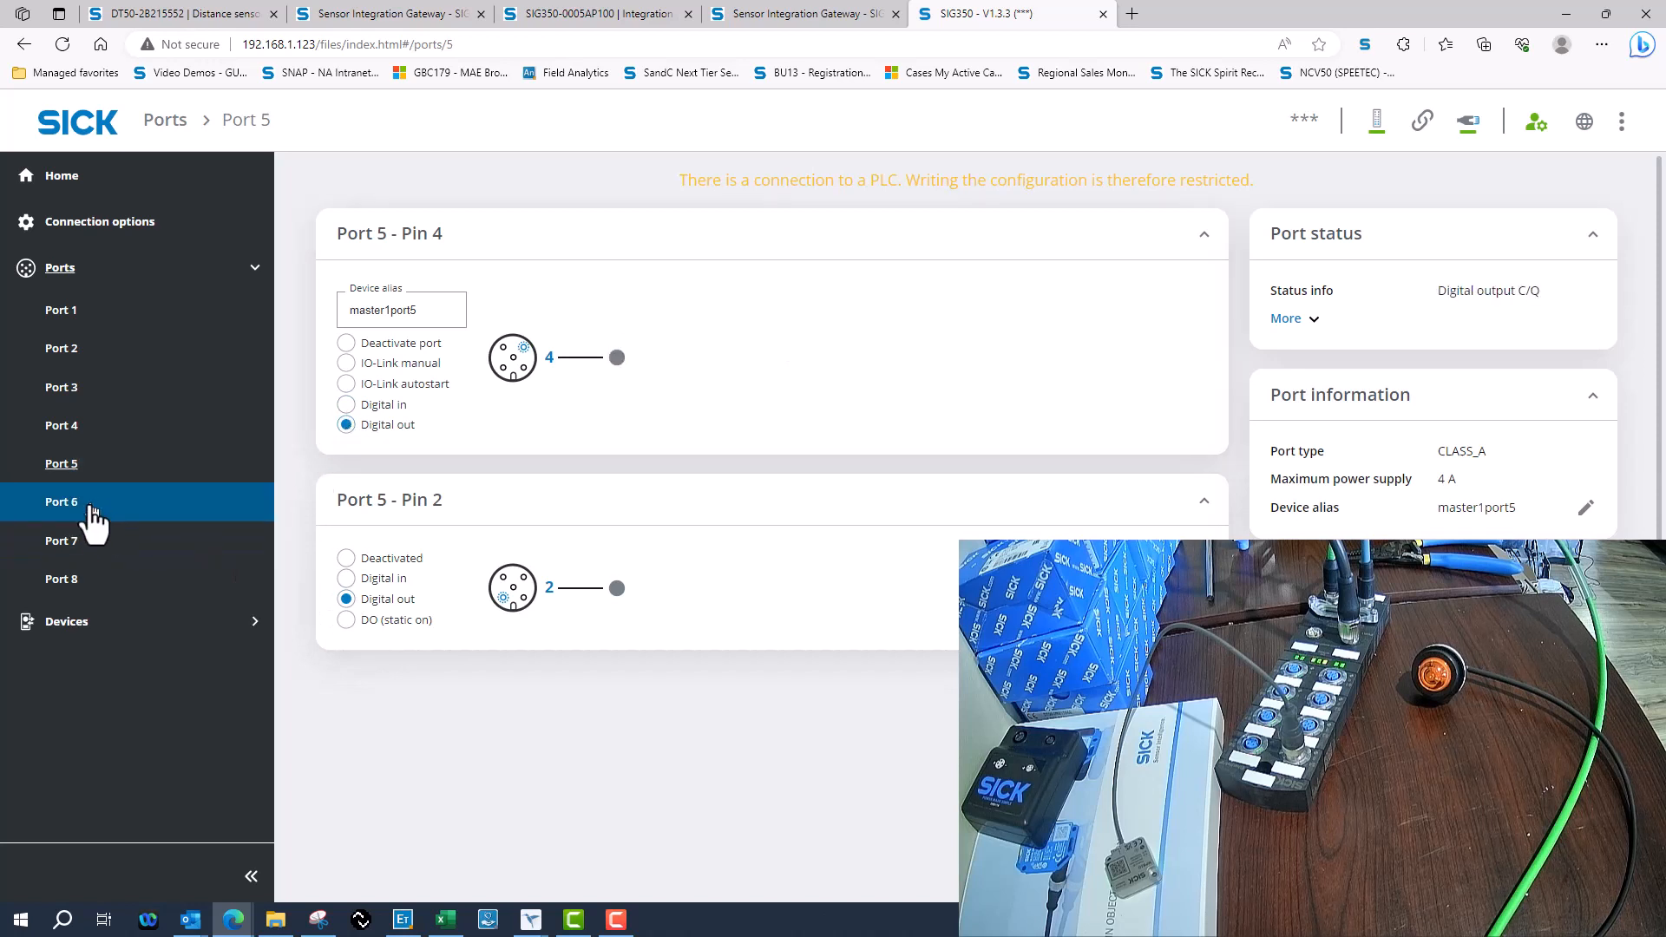
{"action": "left_click", "coordinate": [60, 500]}
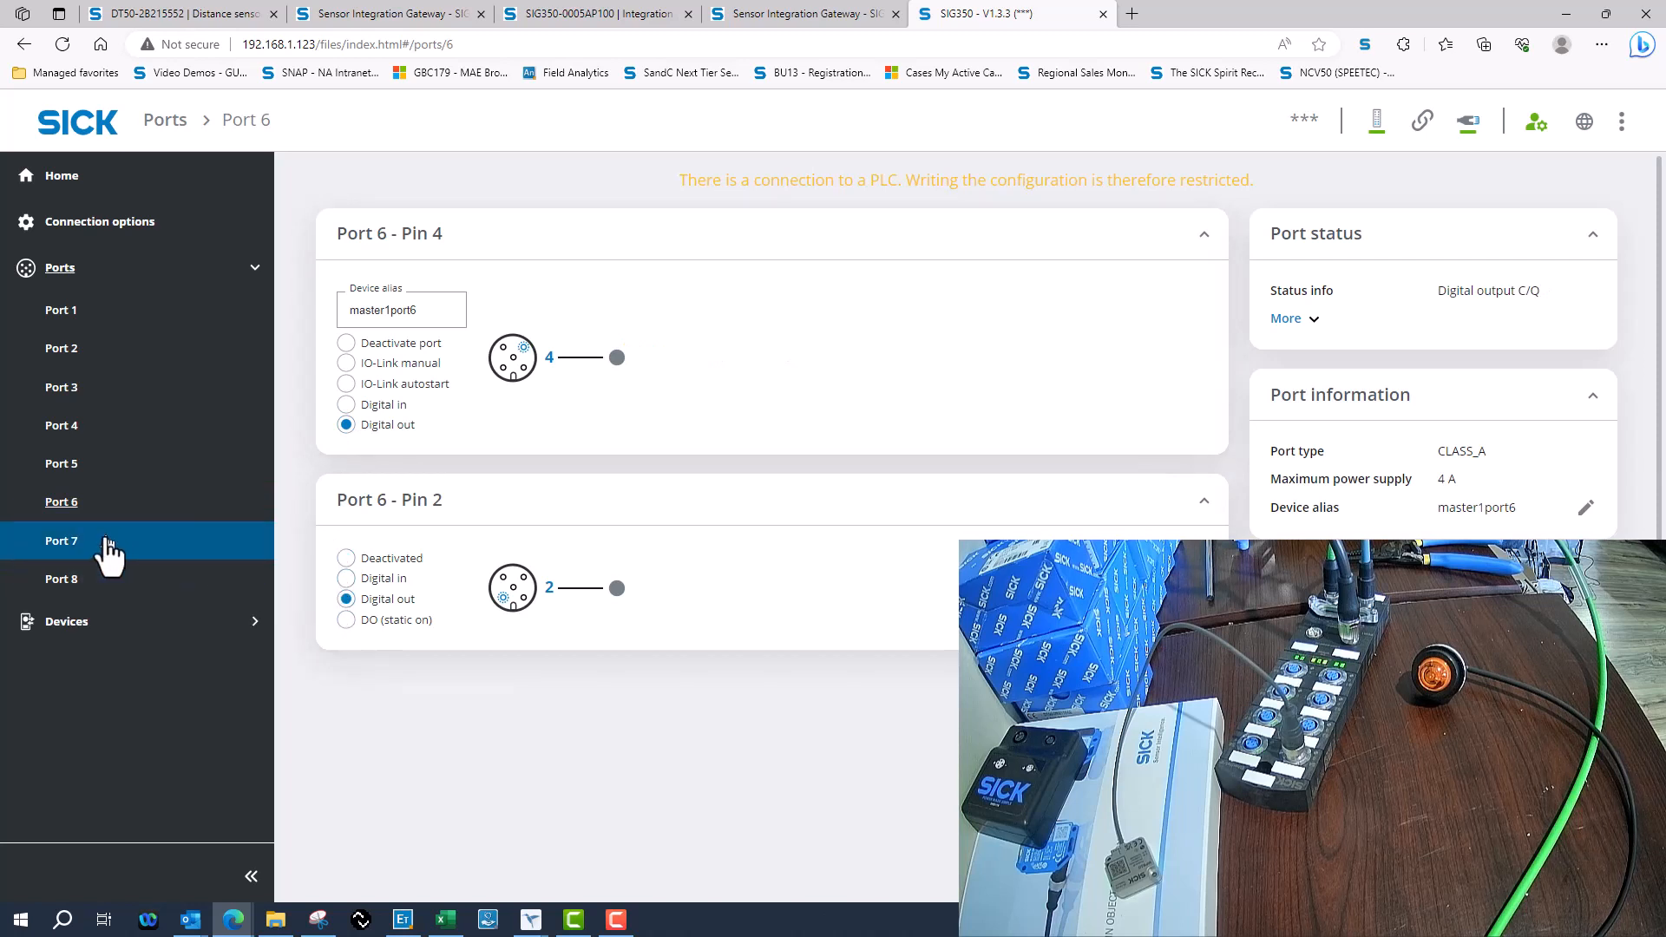
{"action": "left_click", "coordinate": [61, 540]}
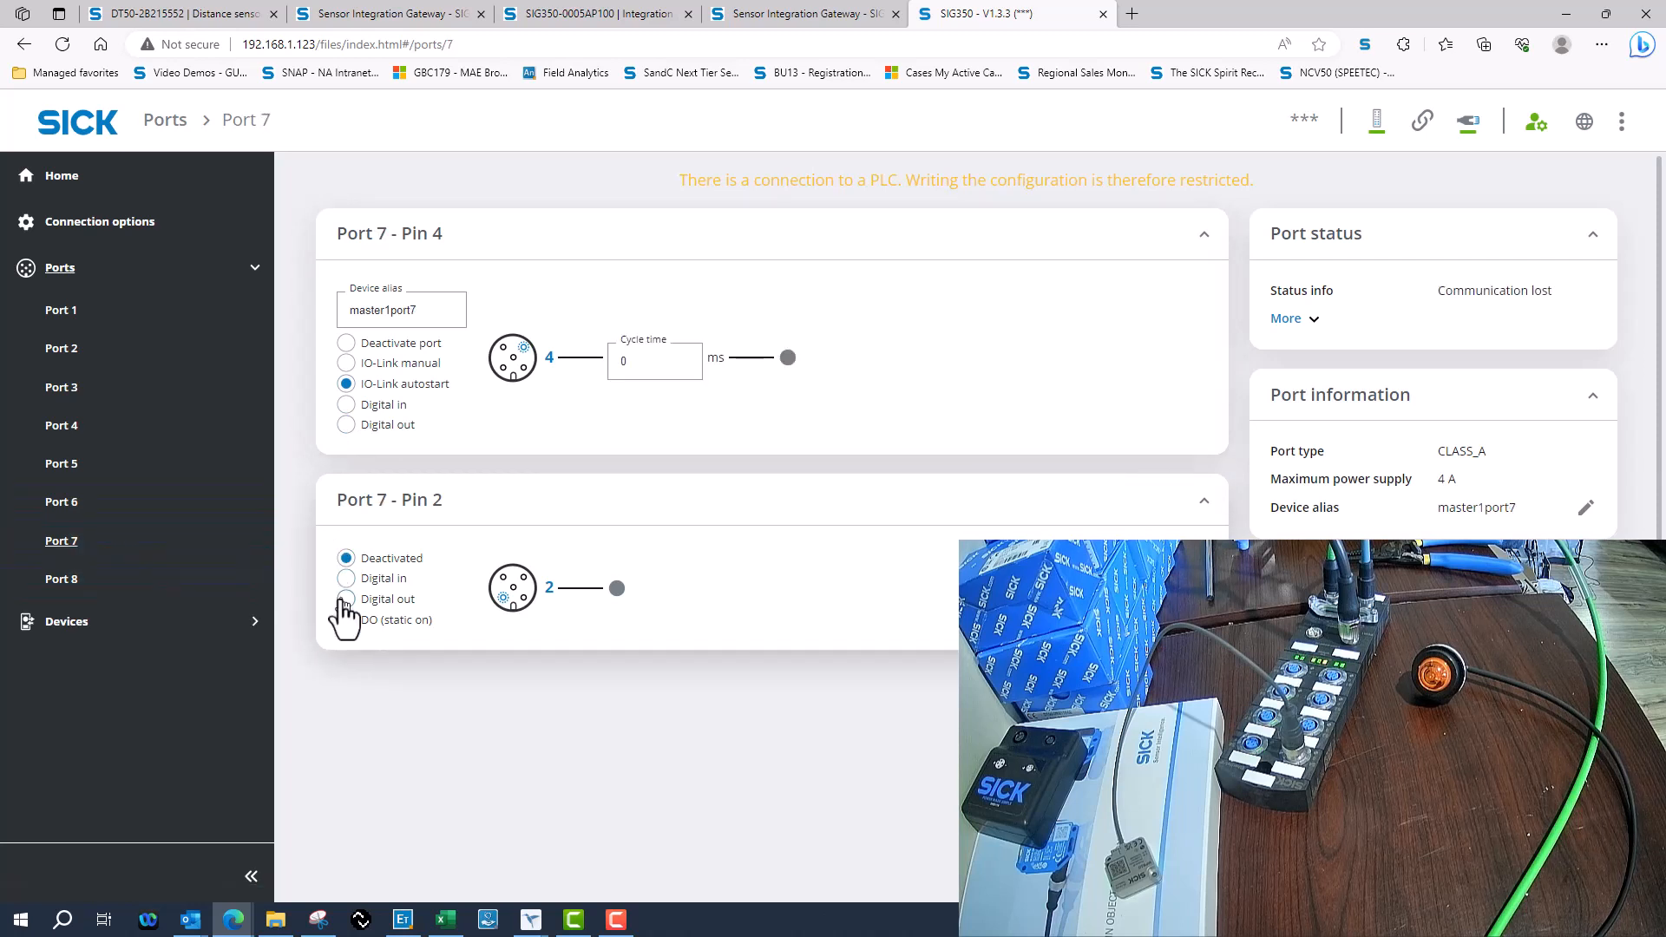
{"action": "left_click", "coordinate": [345, 424]}
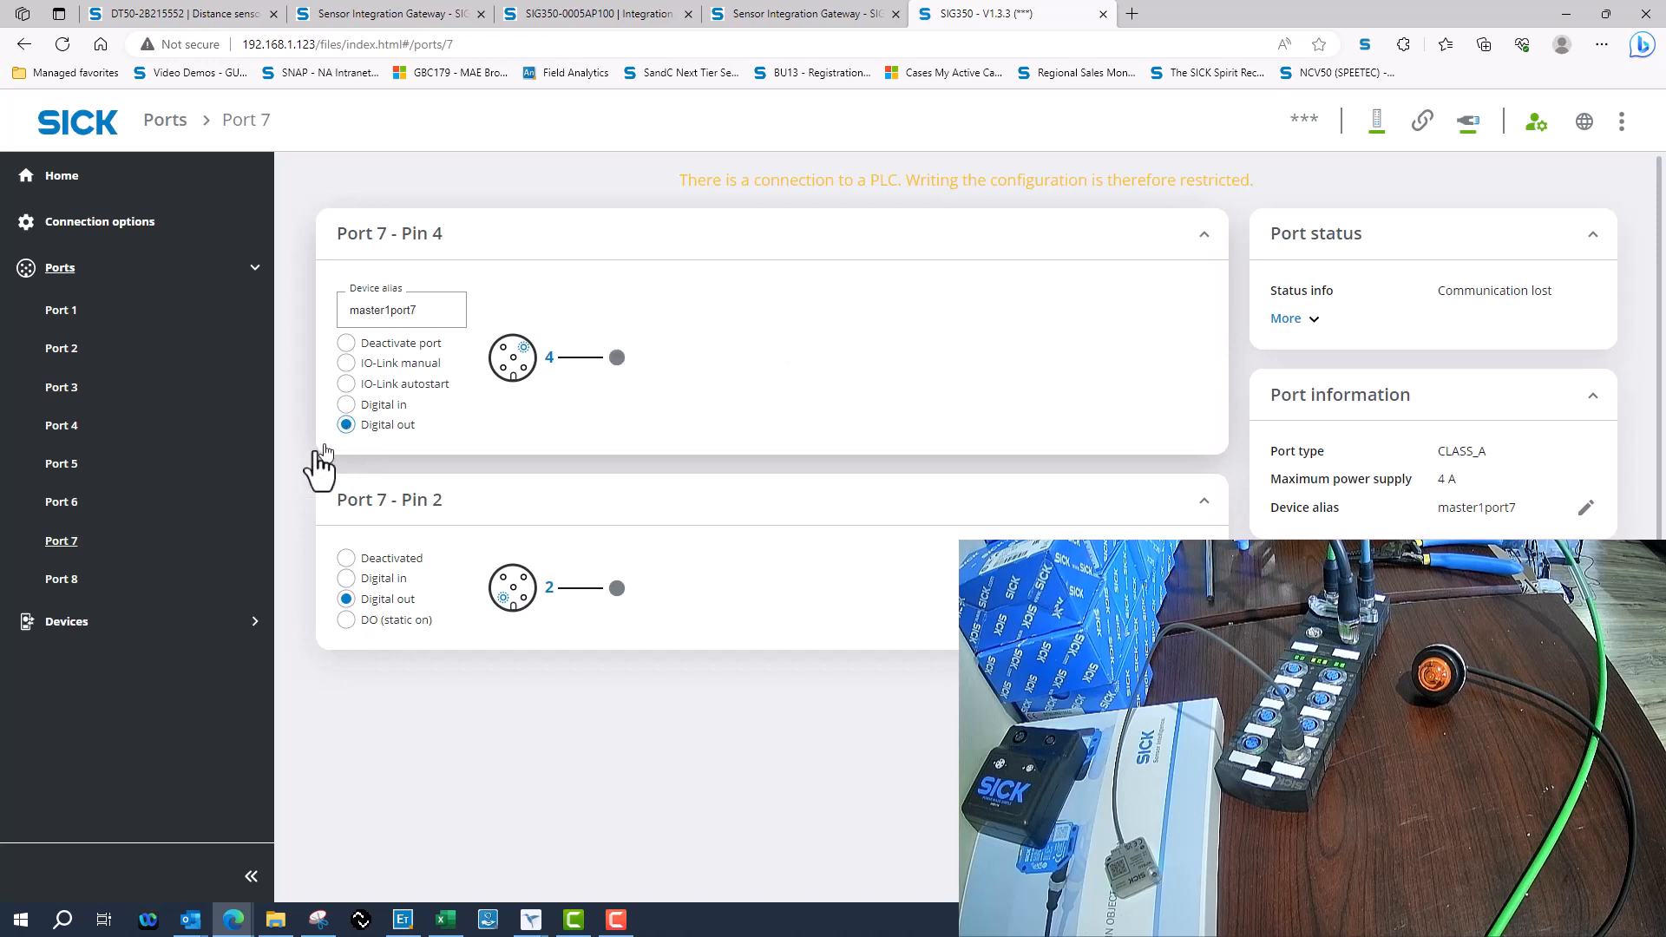
{"action": "left_click", "coordinate": [61, 578]}
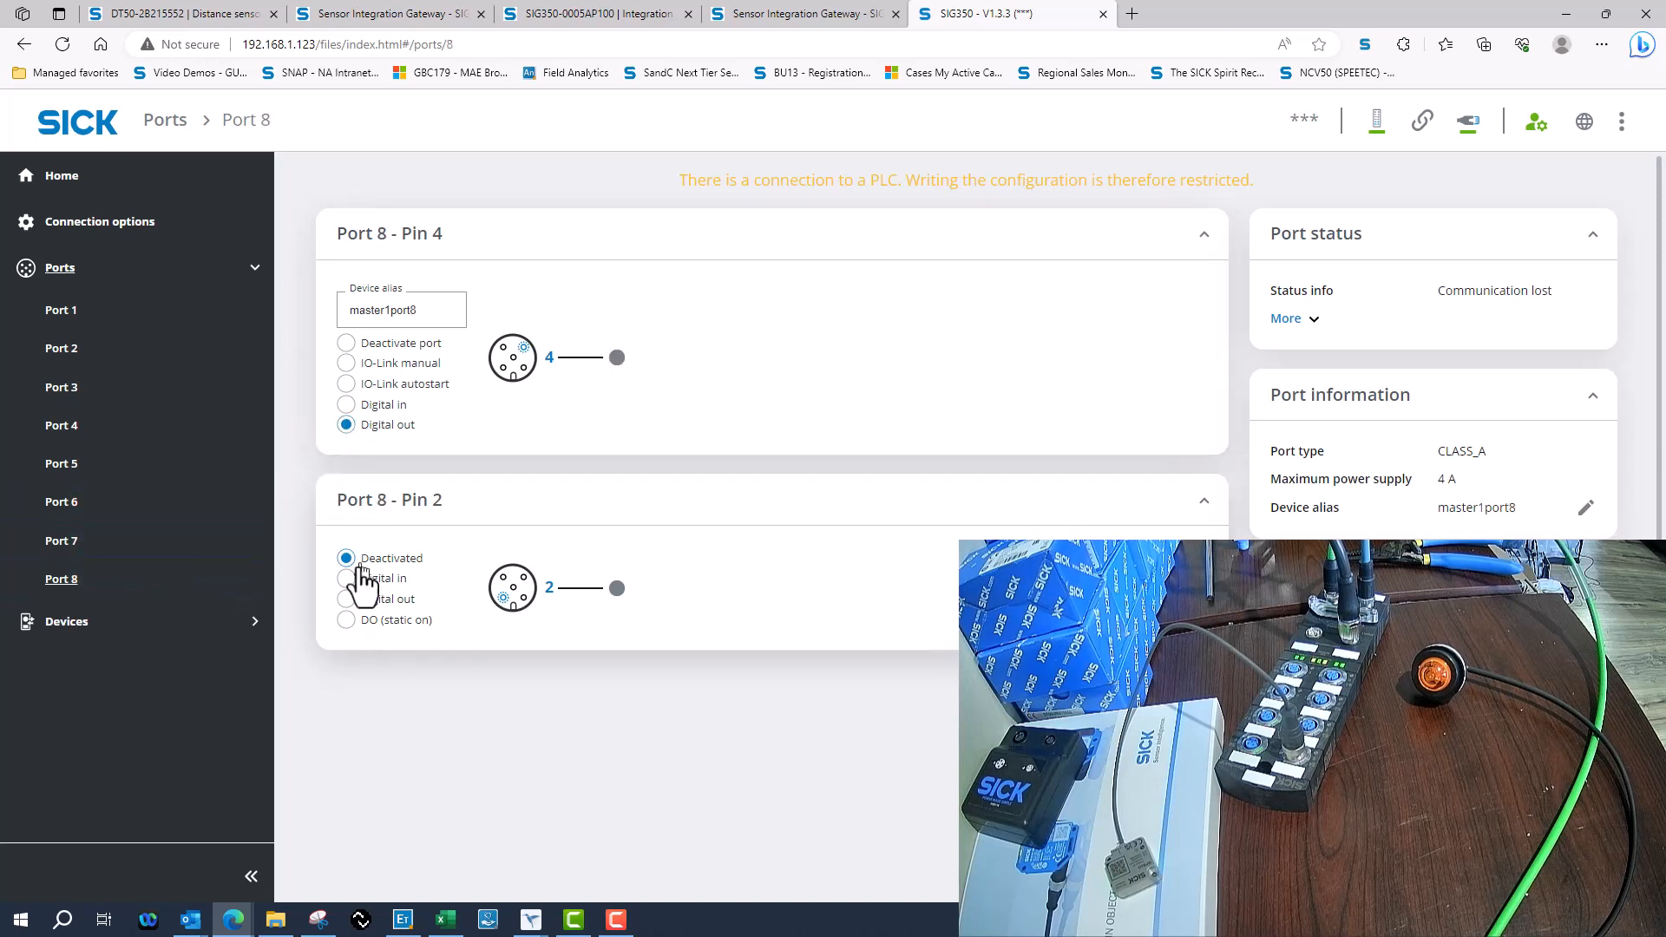
{"action": "left_click", "coordinate": [346, 597]}
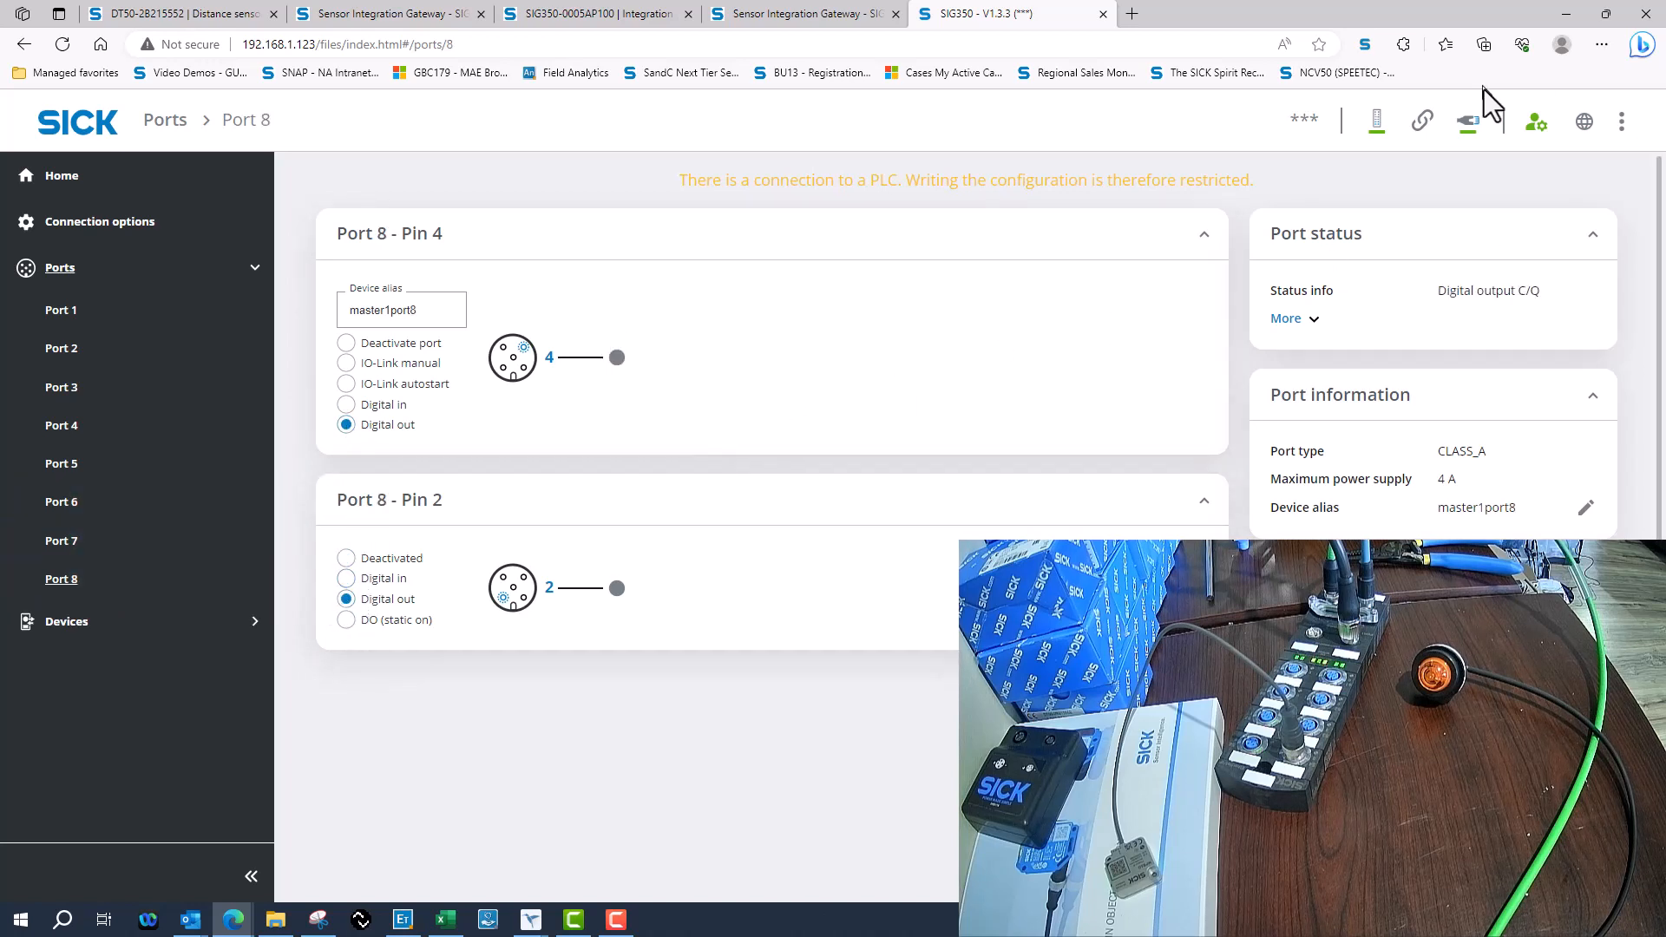
{"action": "mouse_move", "coordinate": [1570, 132]}
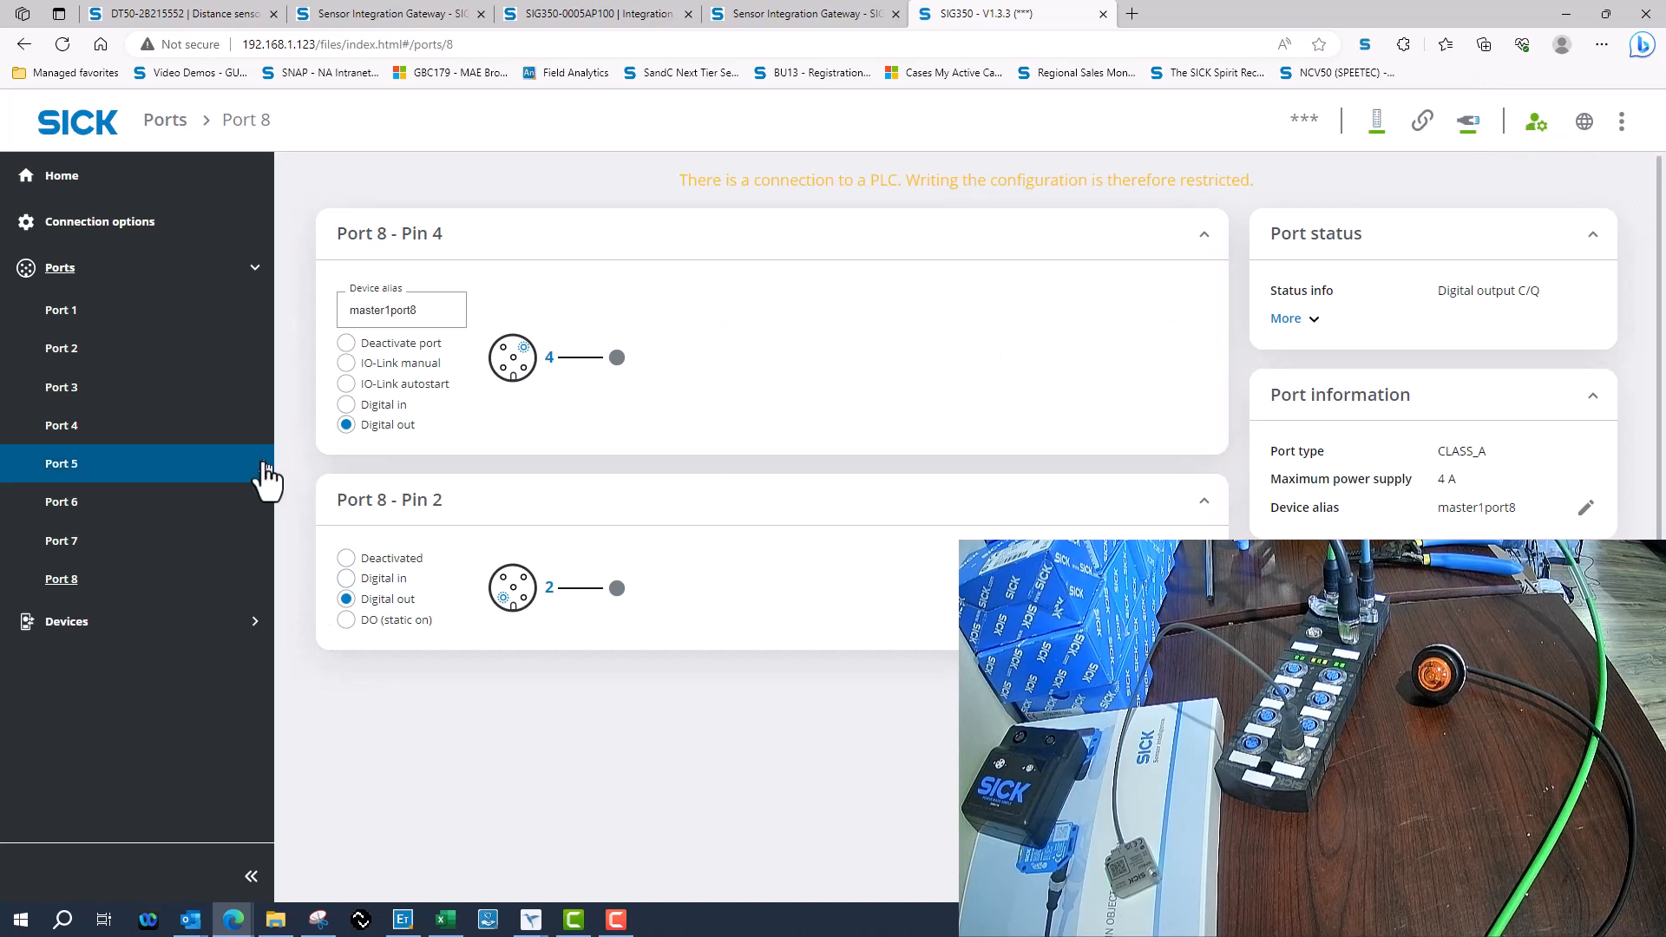
{"action": "mouse_move", "coordinate": [563, 351]}
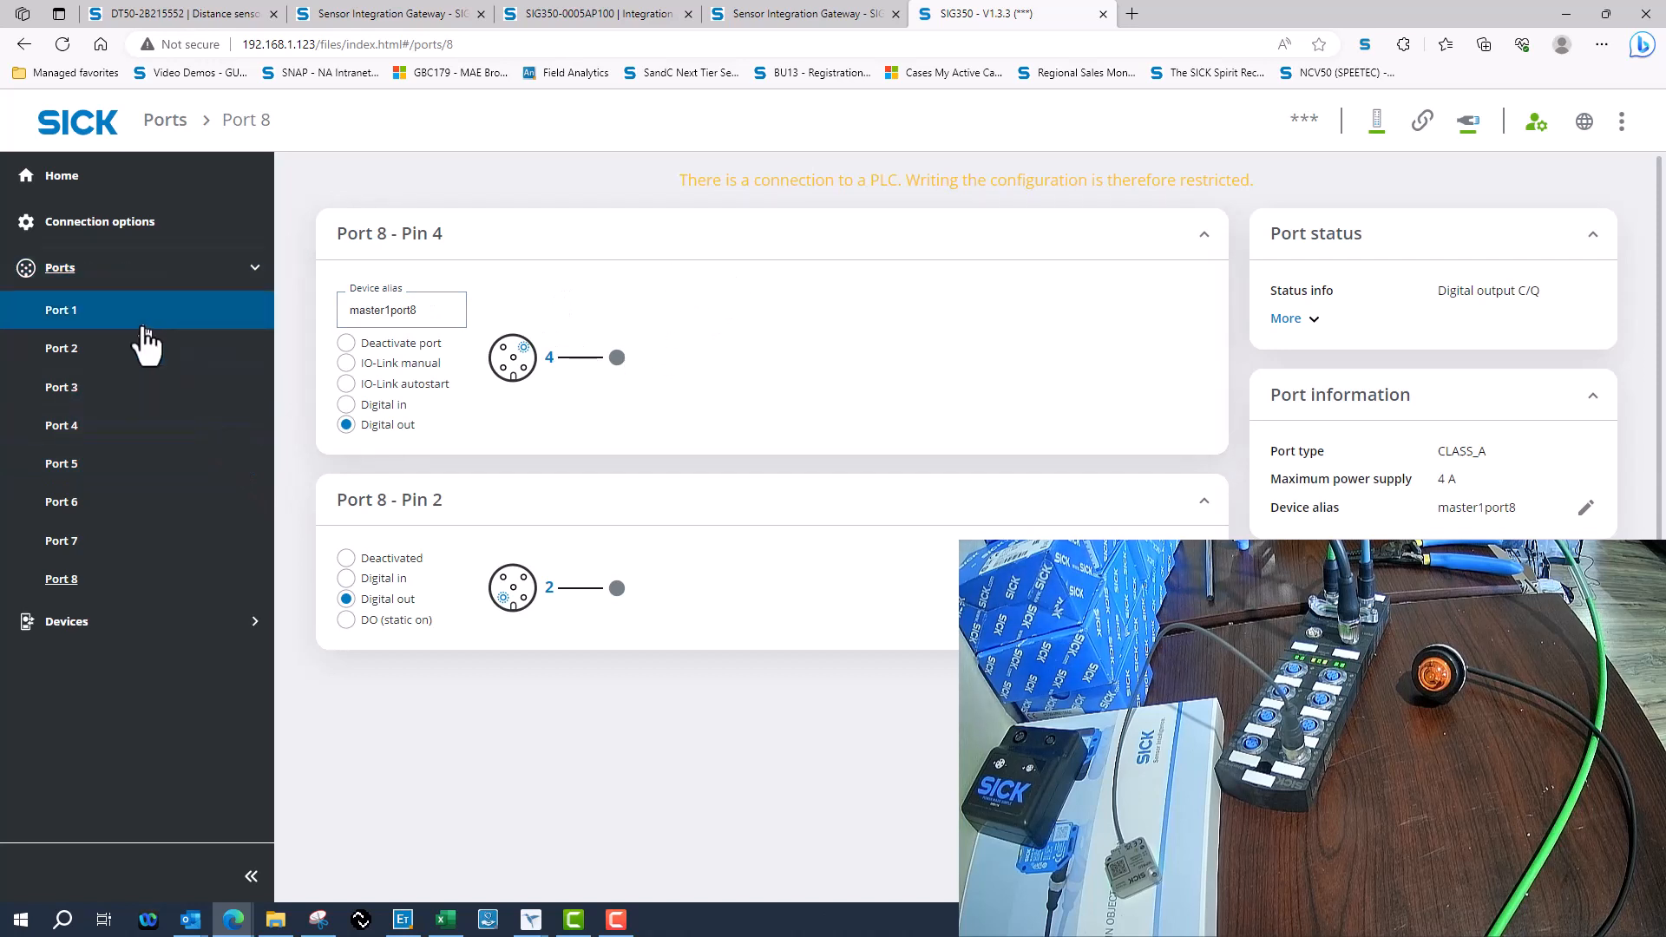
{"action": "left_click", "coordinate": [61, 349]}
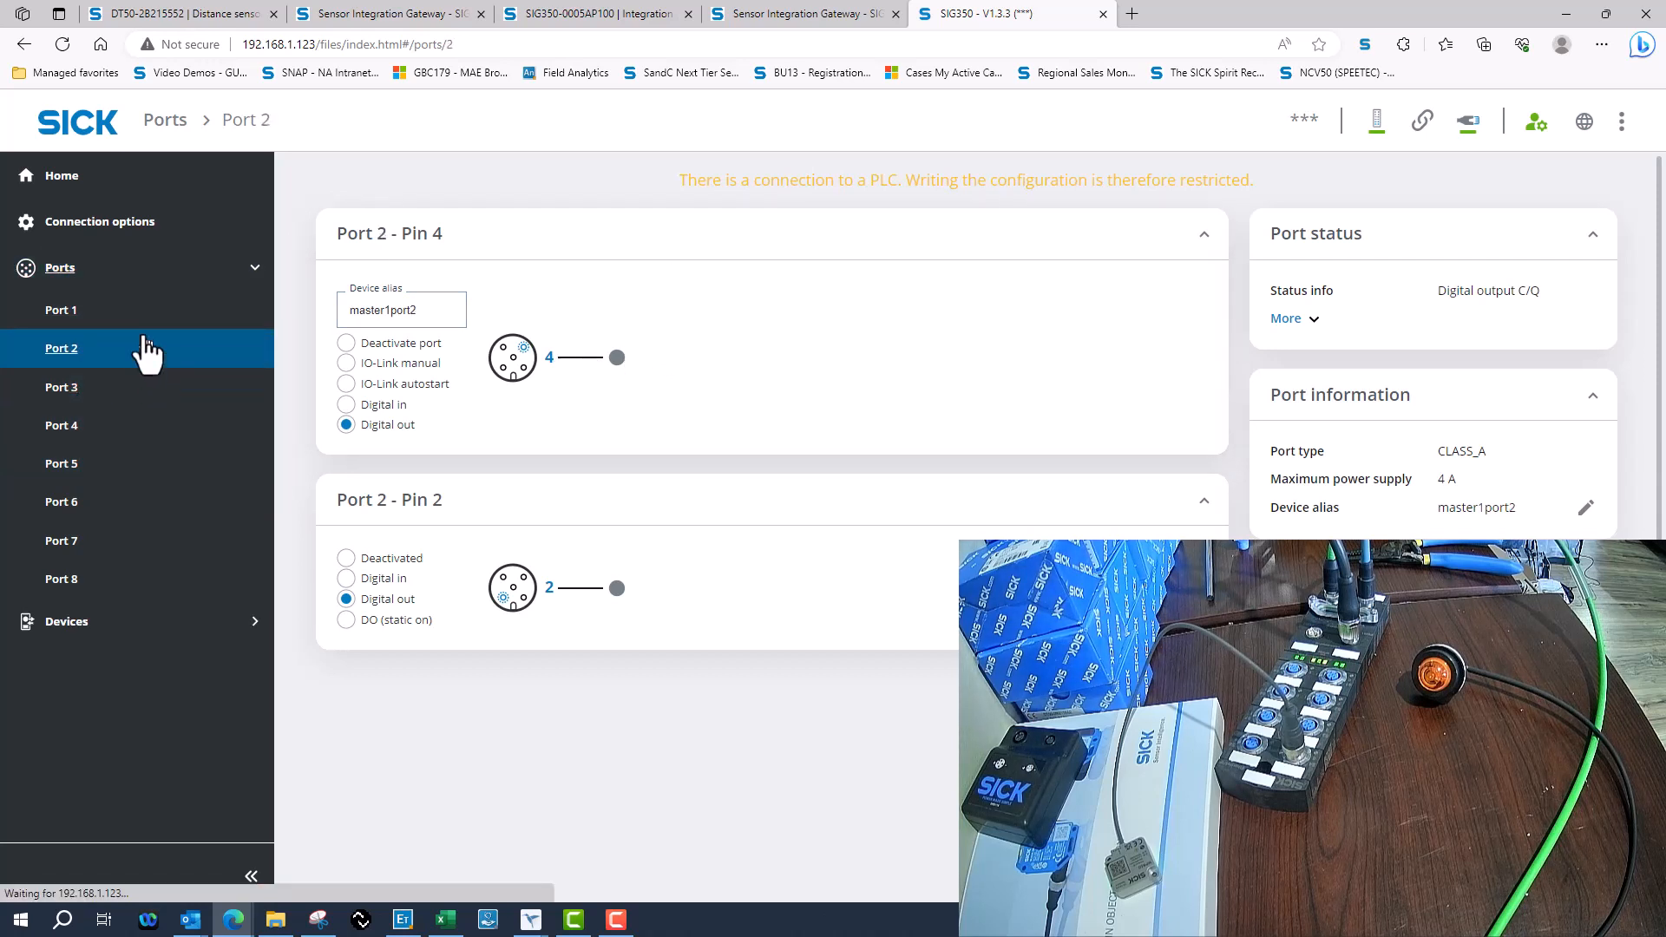
{"action": "left_click", "coordinate": [61, 308]}
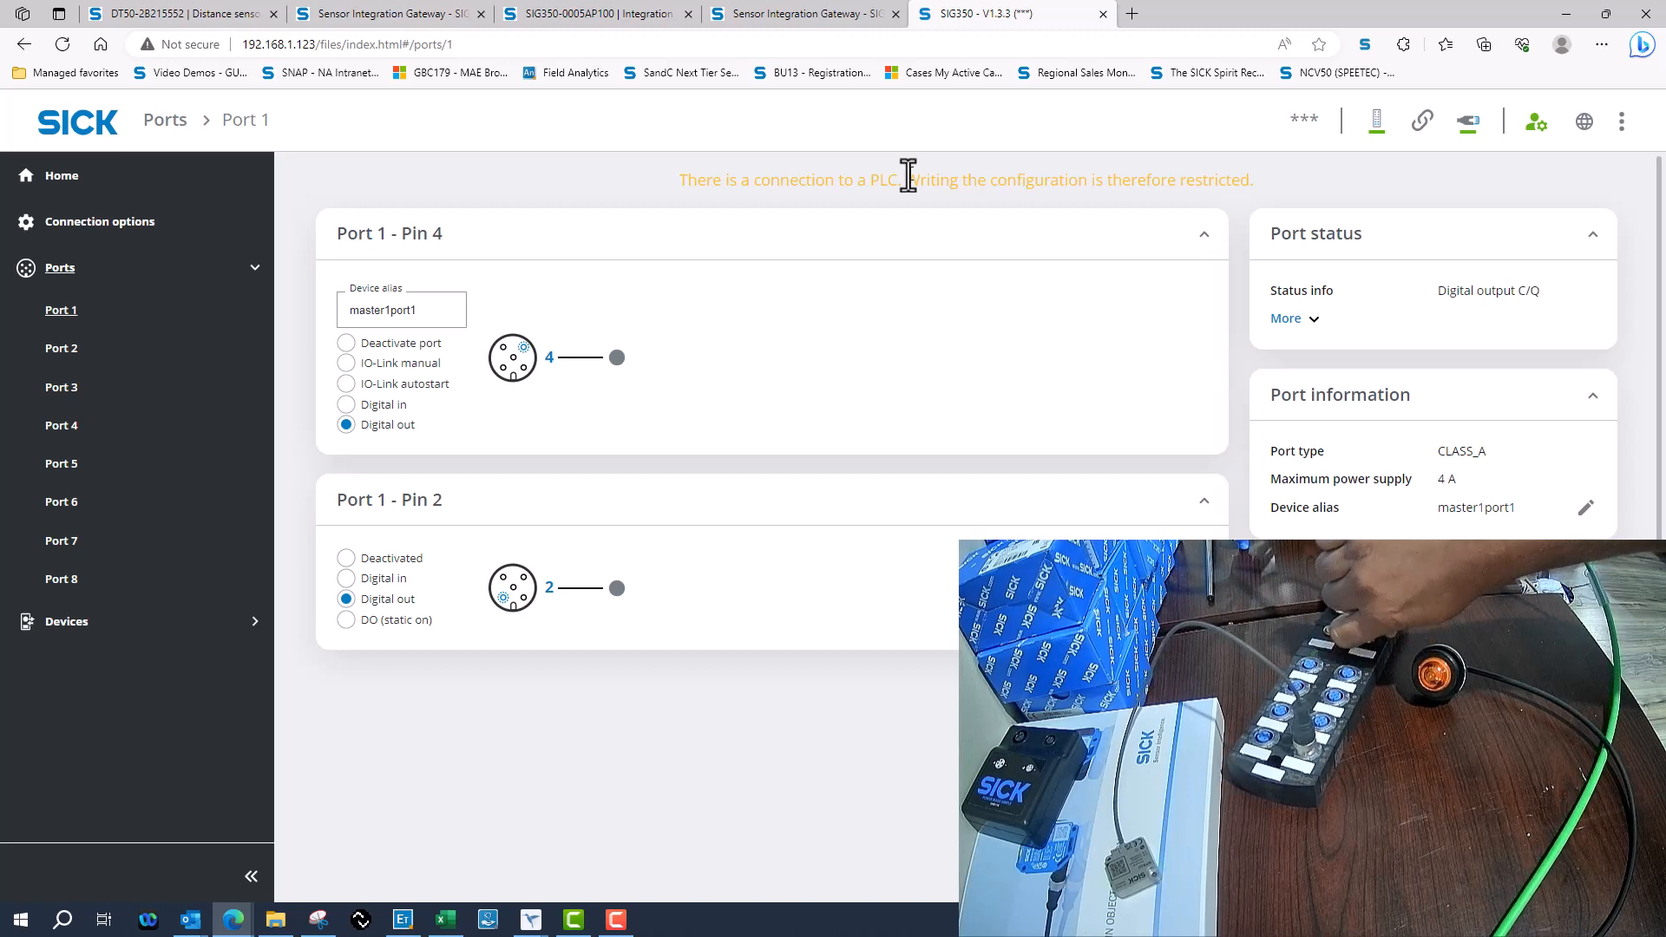
{"action": "mouse_move", "coordinate": [1107, 34]}
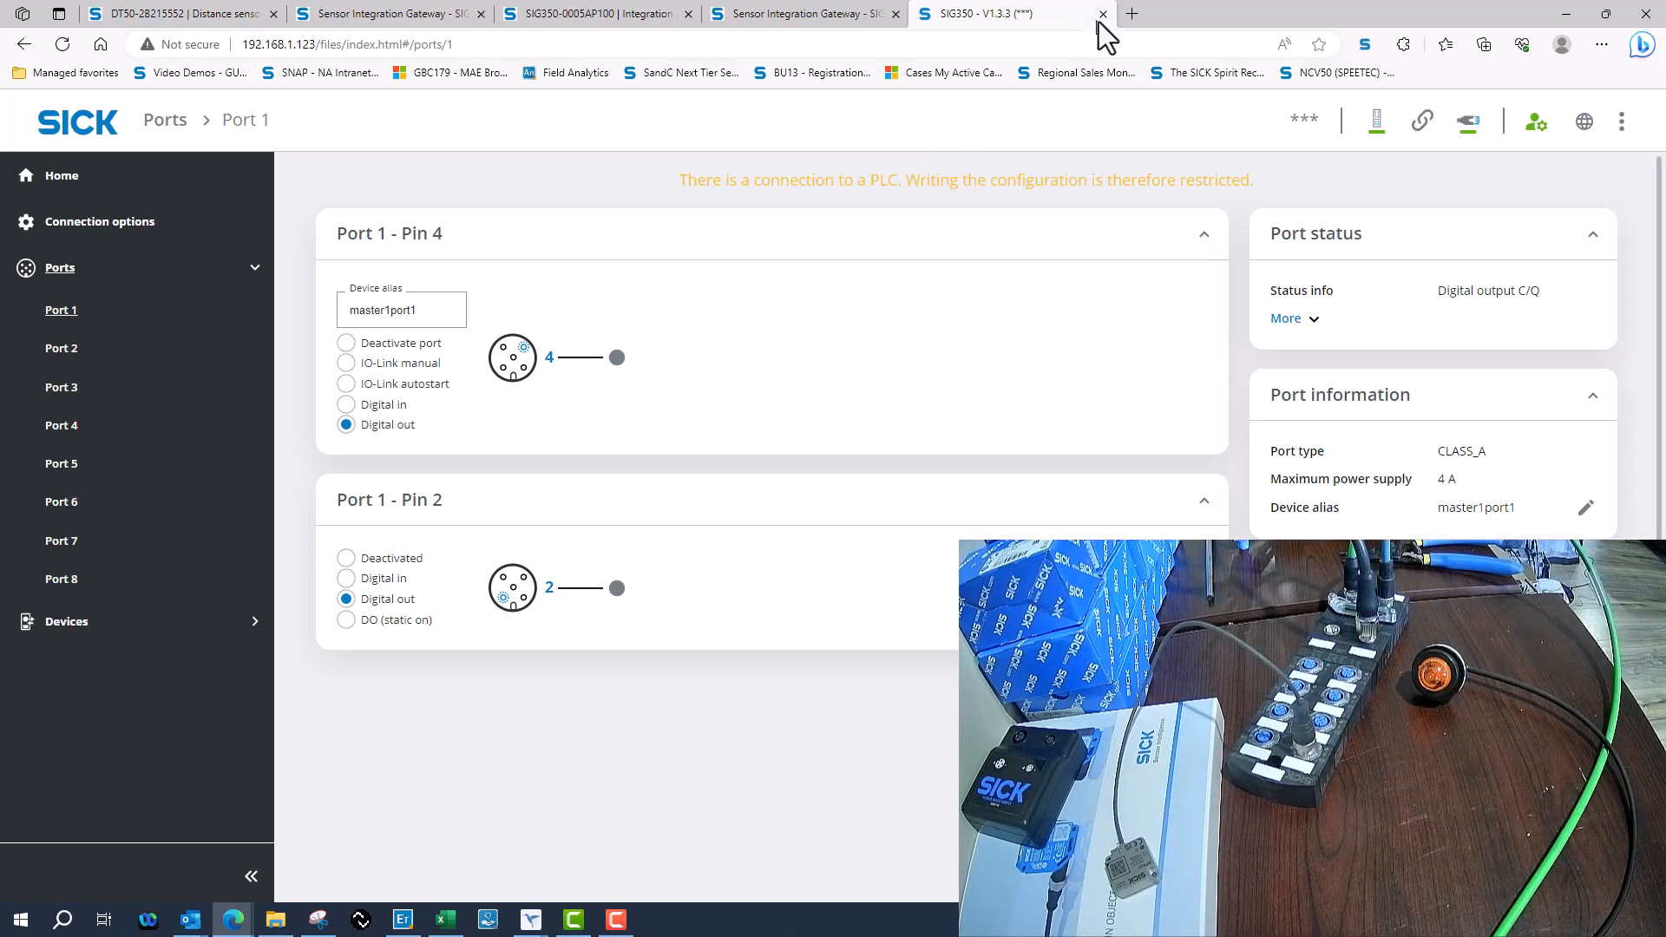
Reopen the gateway at 192.168.1.123 and view Port 2's Digital out pins.
{"action": "left_click", "coordinate": [1101, 13]}
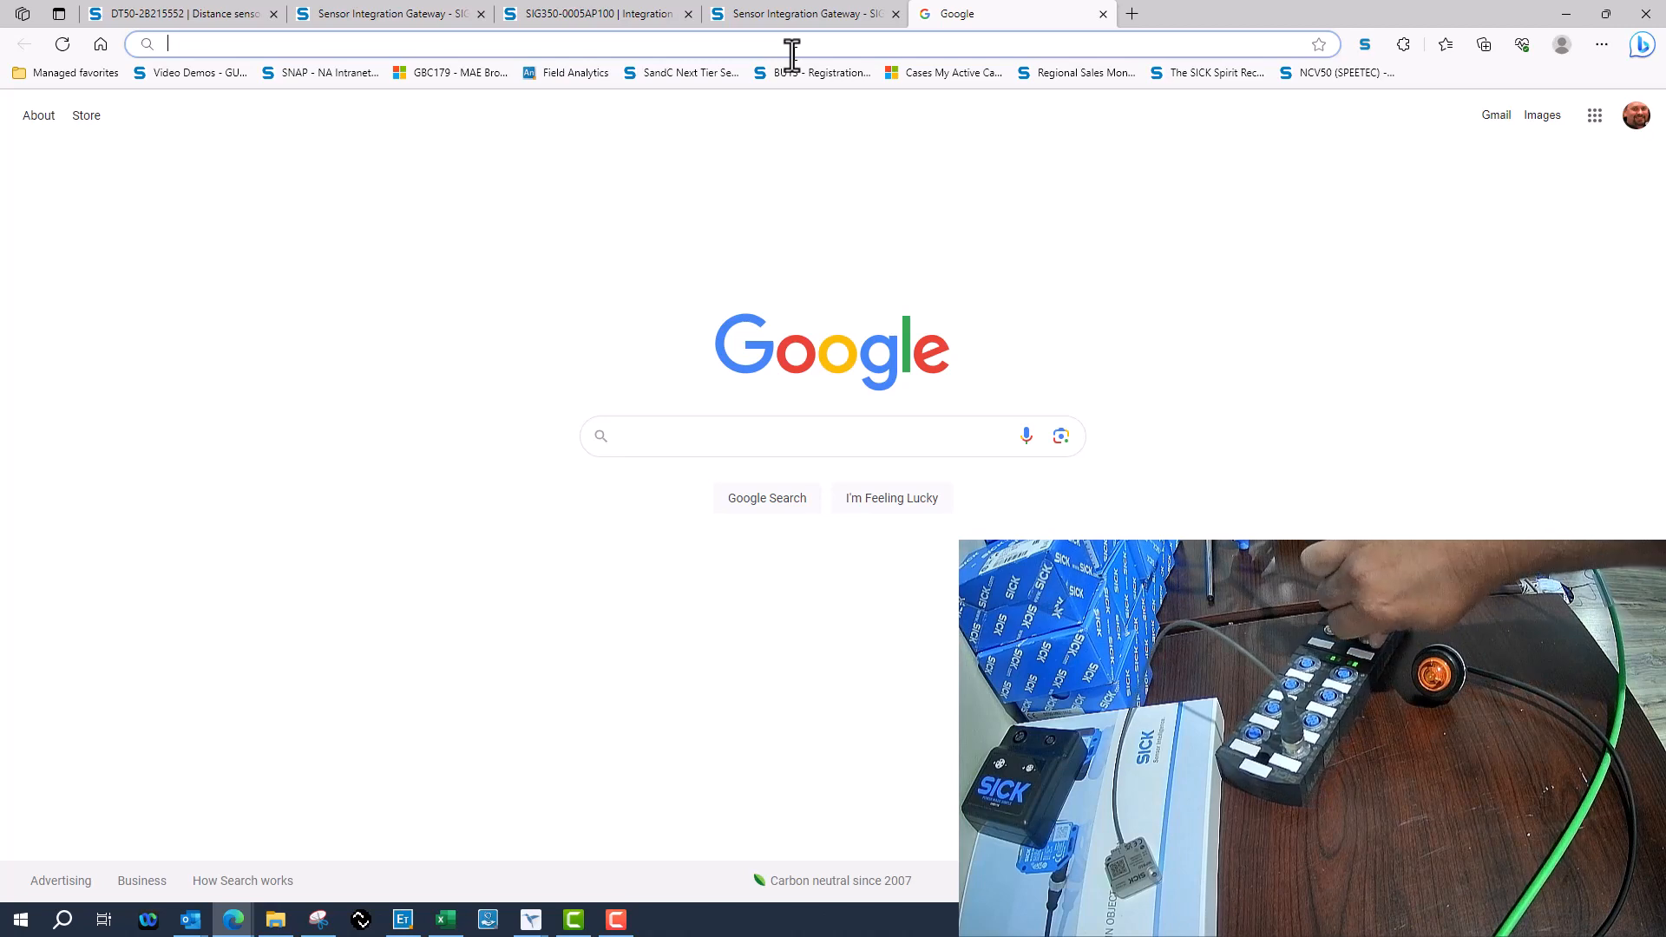
{"action": "type", "text": "192.168.1.123/files/index.html"}
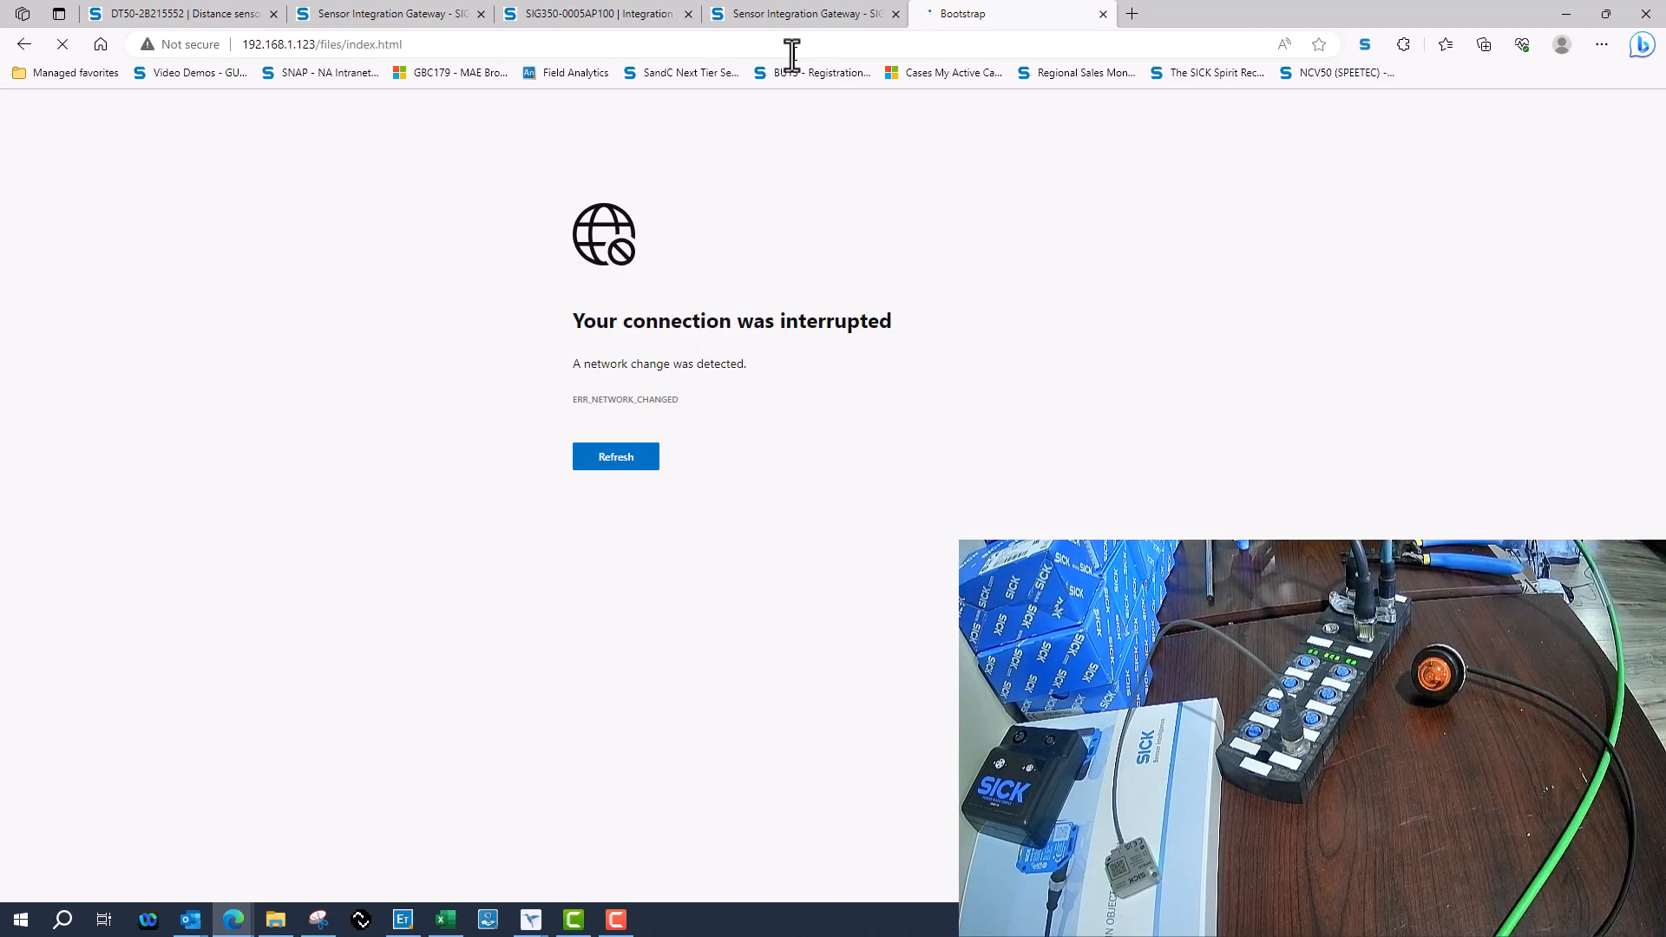
{"action": "left_click", "coordinate": [615, 456]}
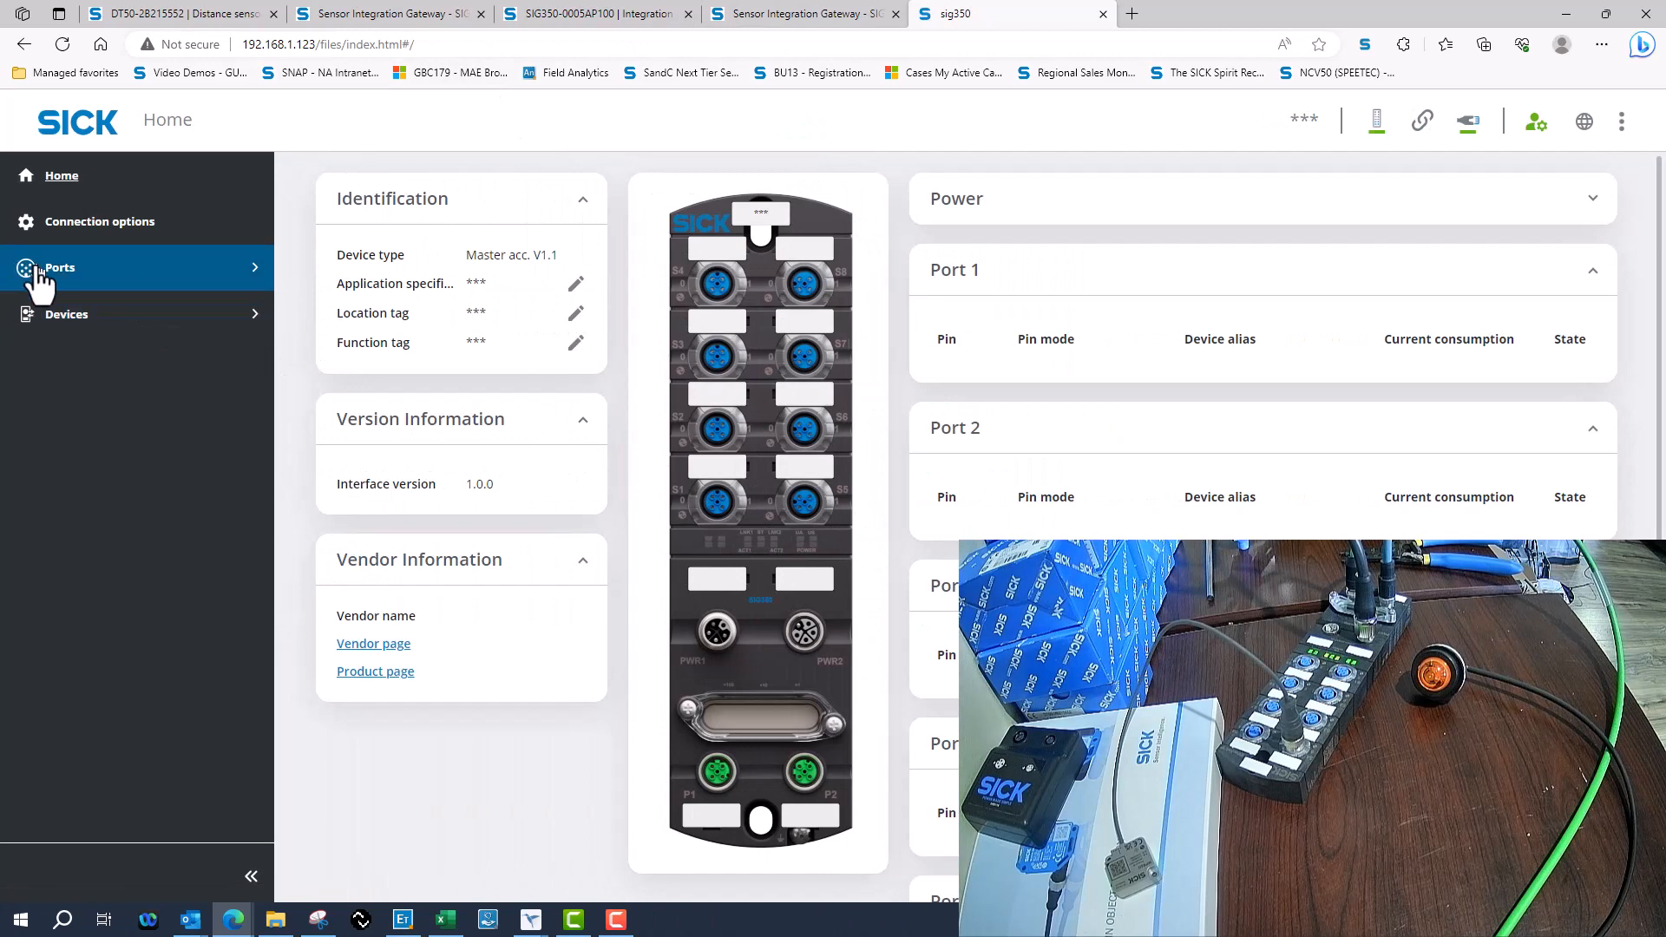
{"action": "left_click", "coordinate": [60, 267]}
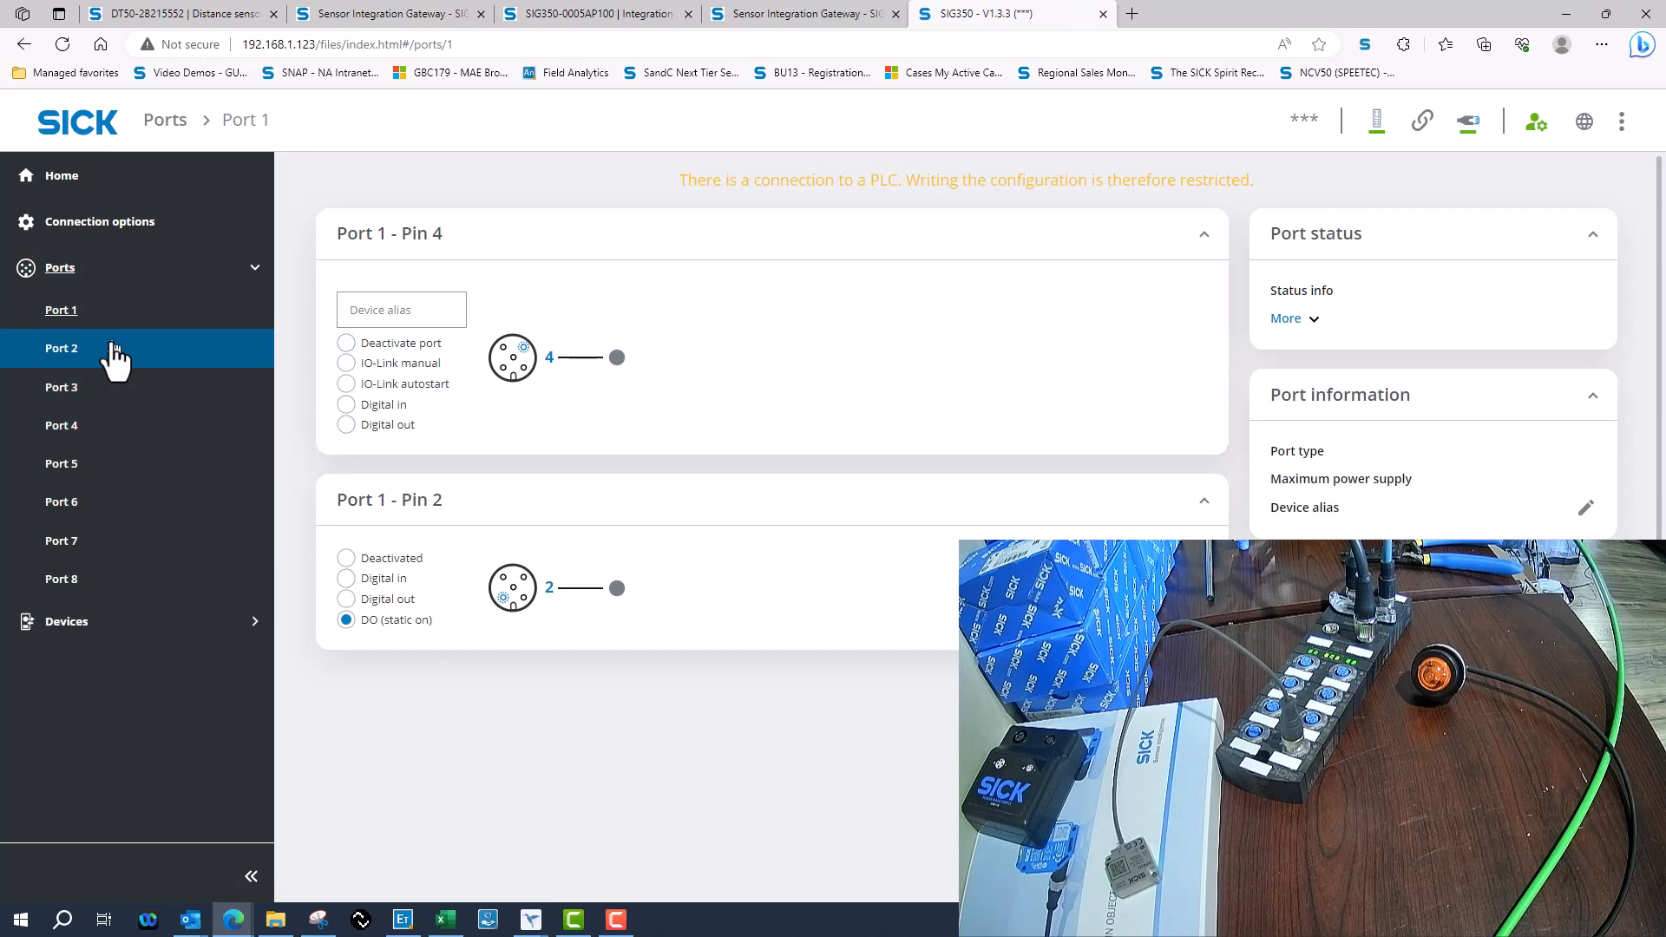
{"action": "left_click", "coordinate": [61, 347]}
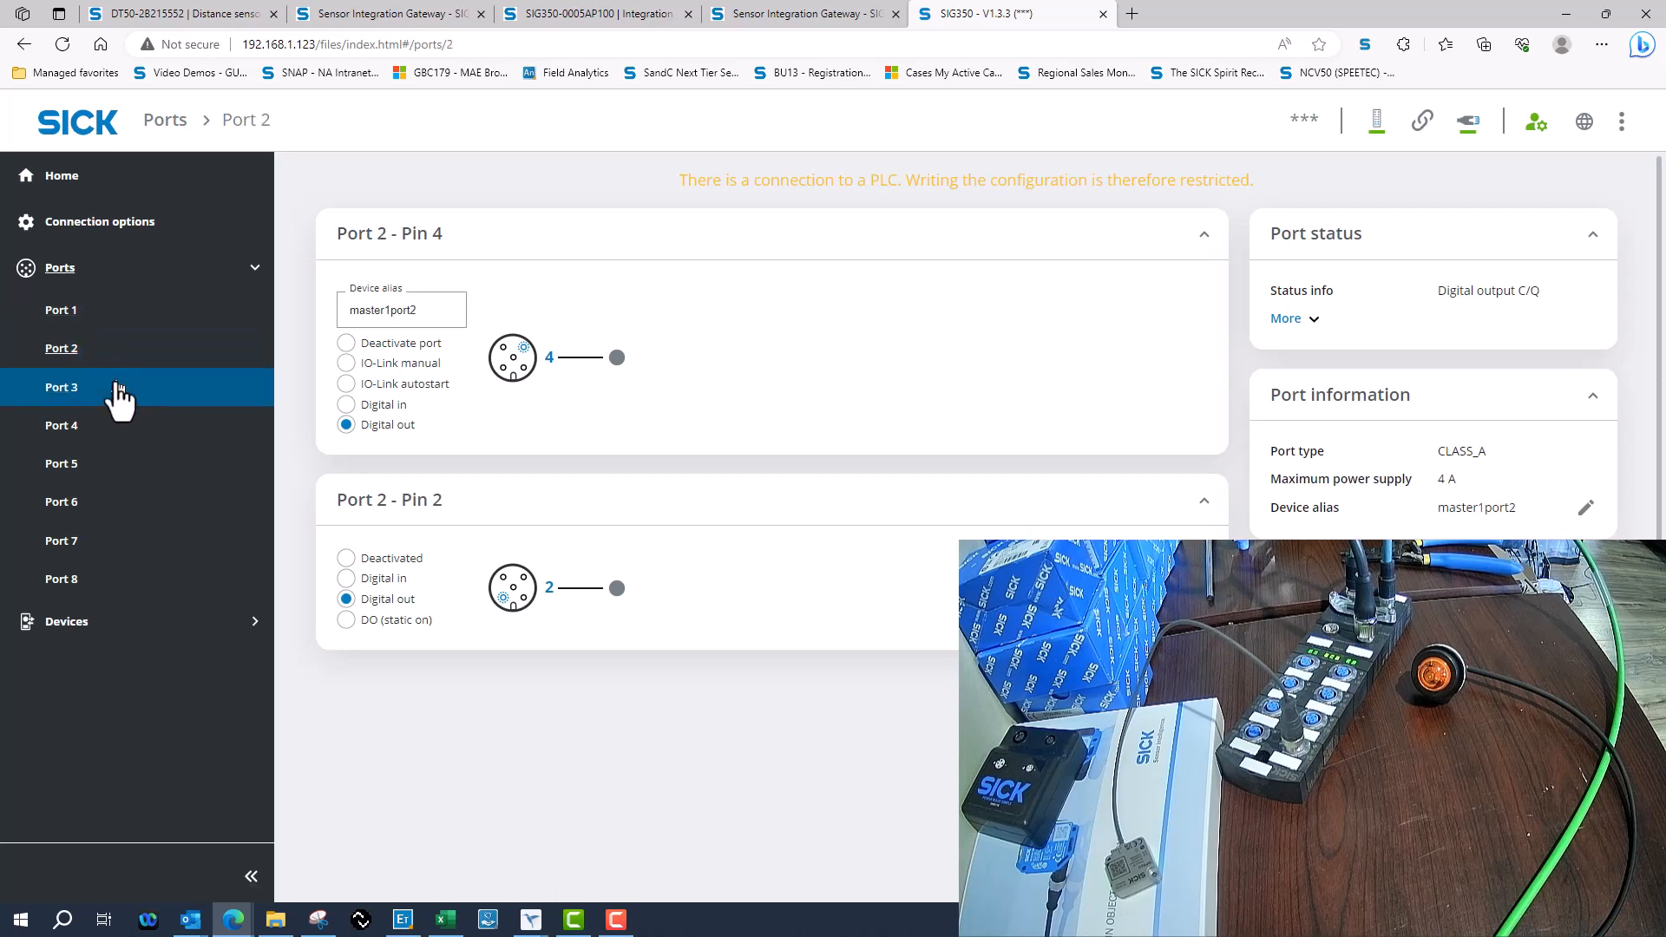
Check that Ports 5 and 8 are configured as digital outputs.
{"action": "left_click", "coordinate": [61, 462]}
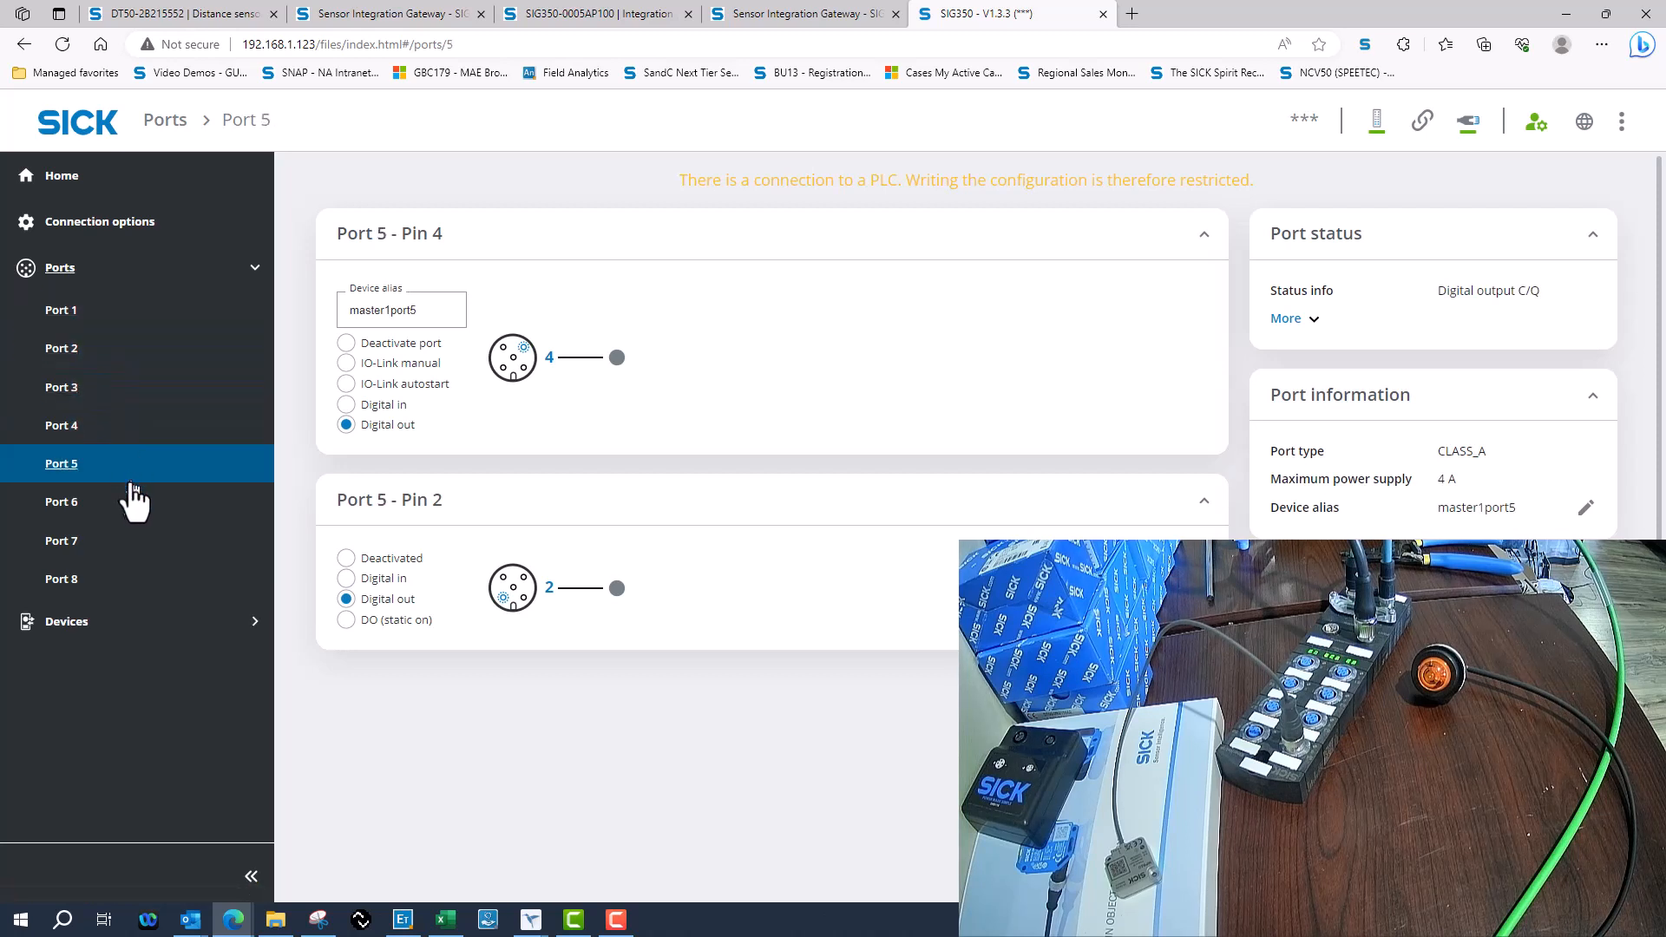
{"action": "left_click", "coordinate": [61, 579]}
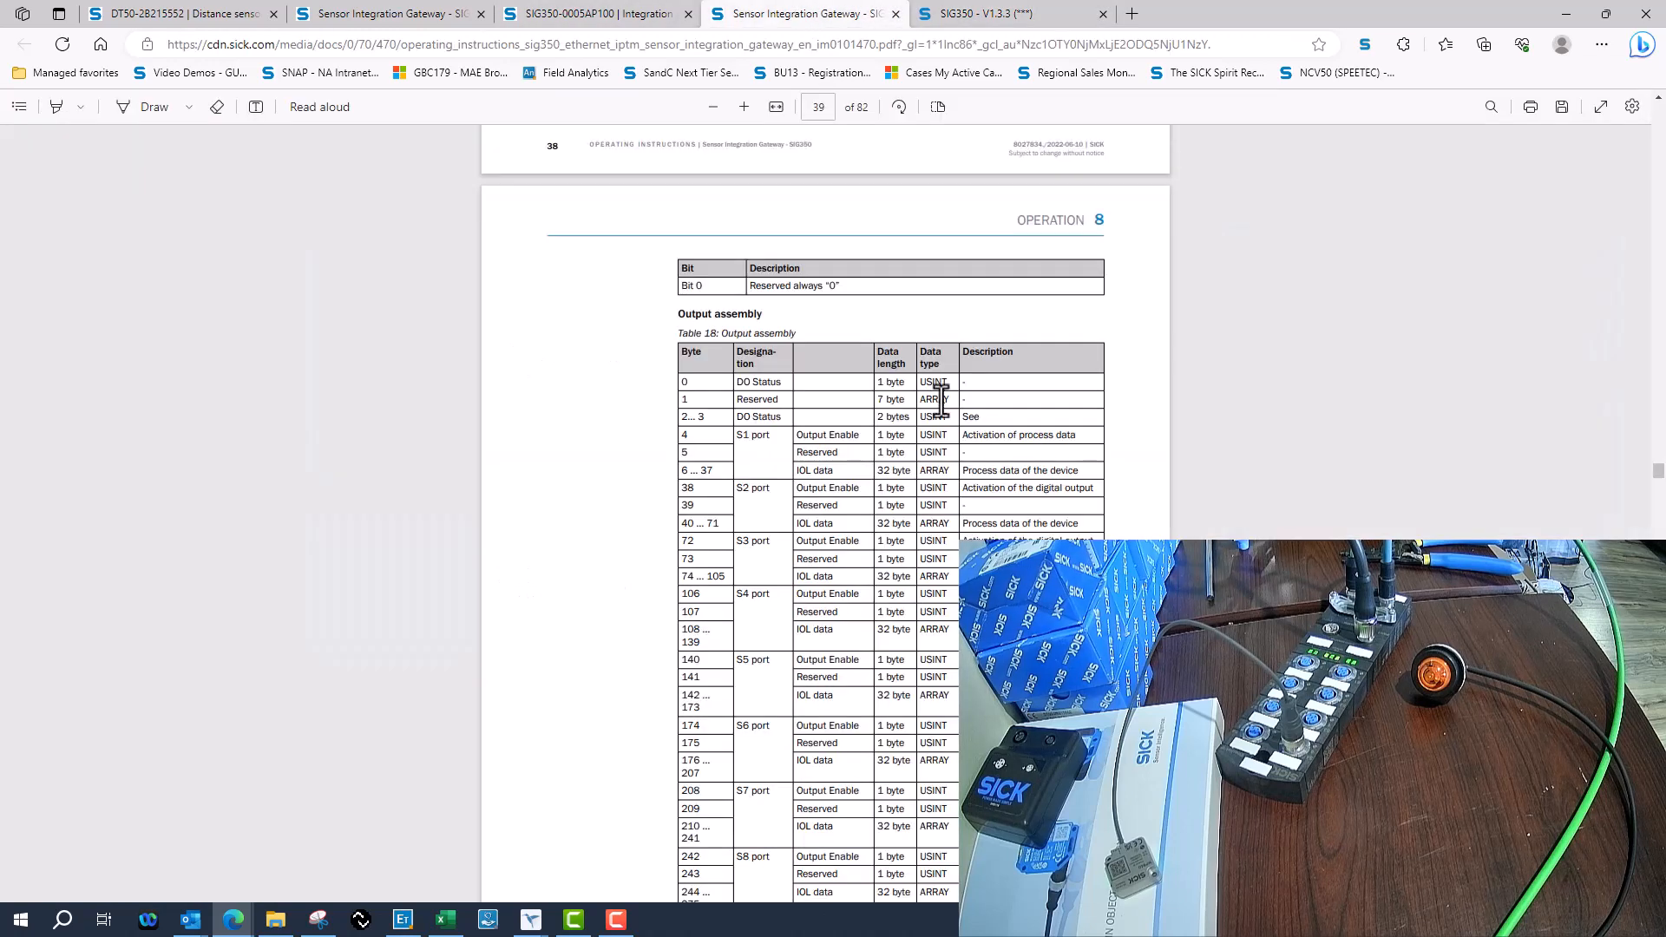
{"action": "mouse_move", "coordinate": [658, 501]}
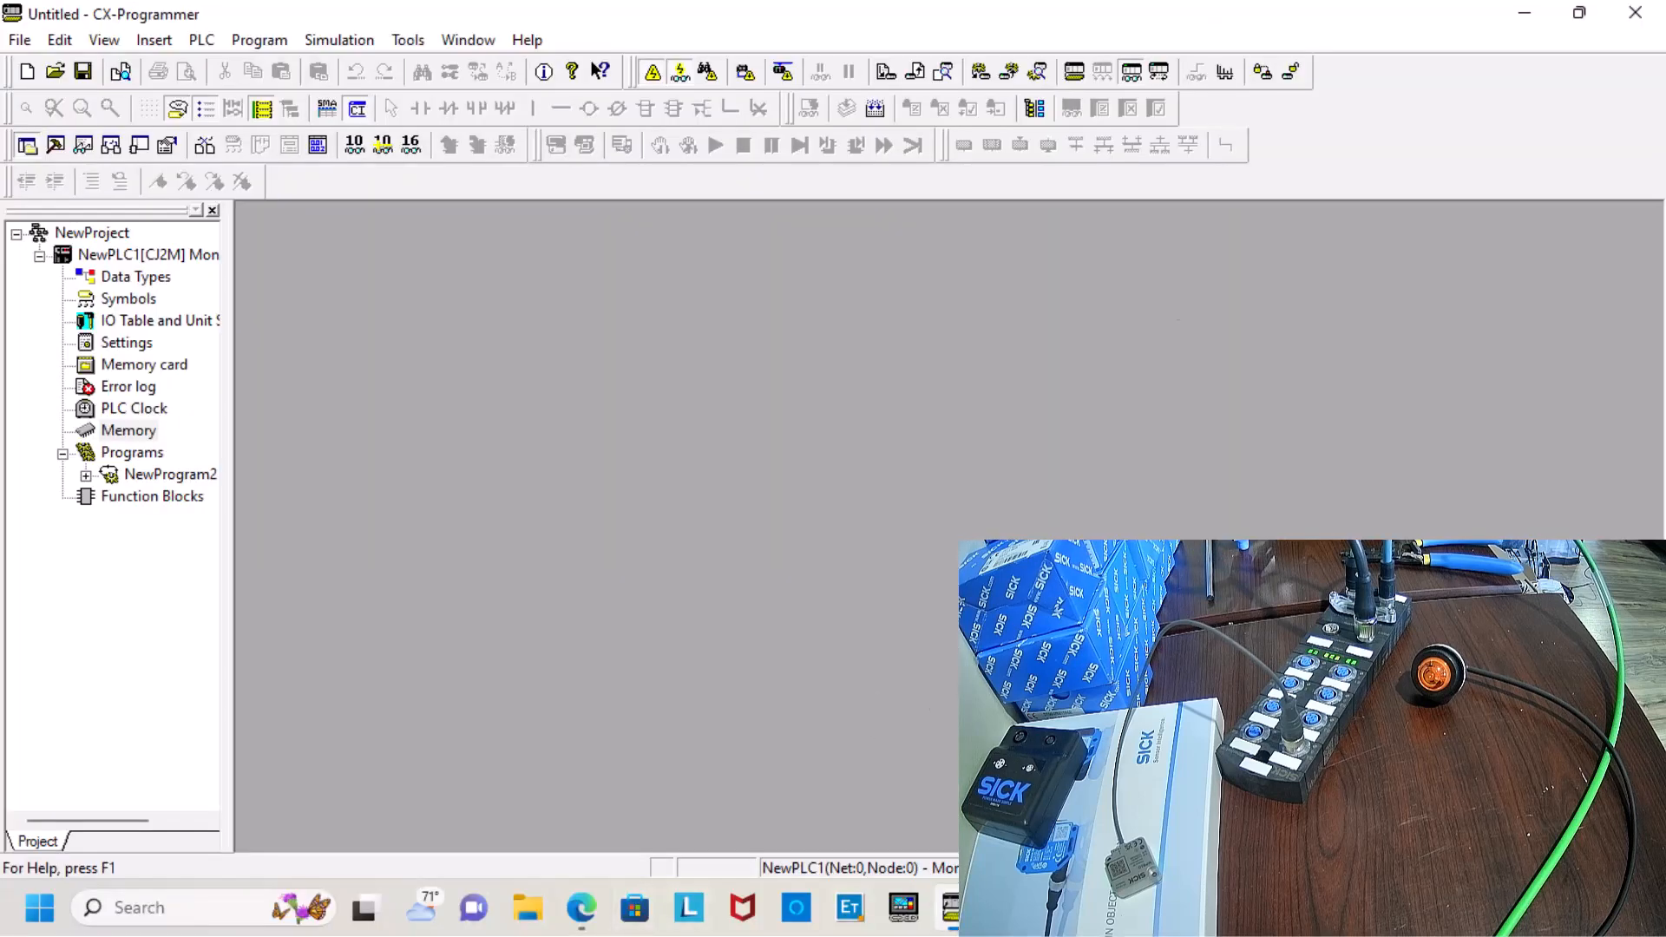
{"action": "mouse_move", "coordinate": [275, 361]}
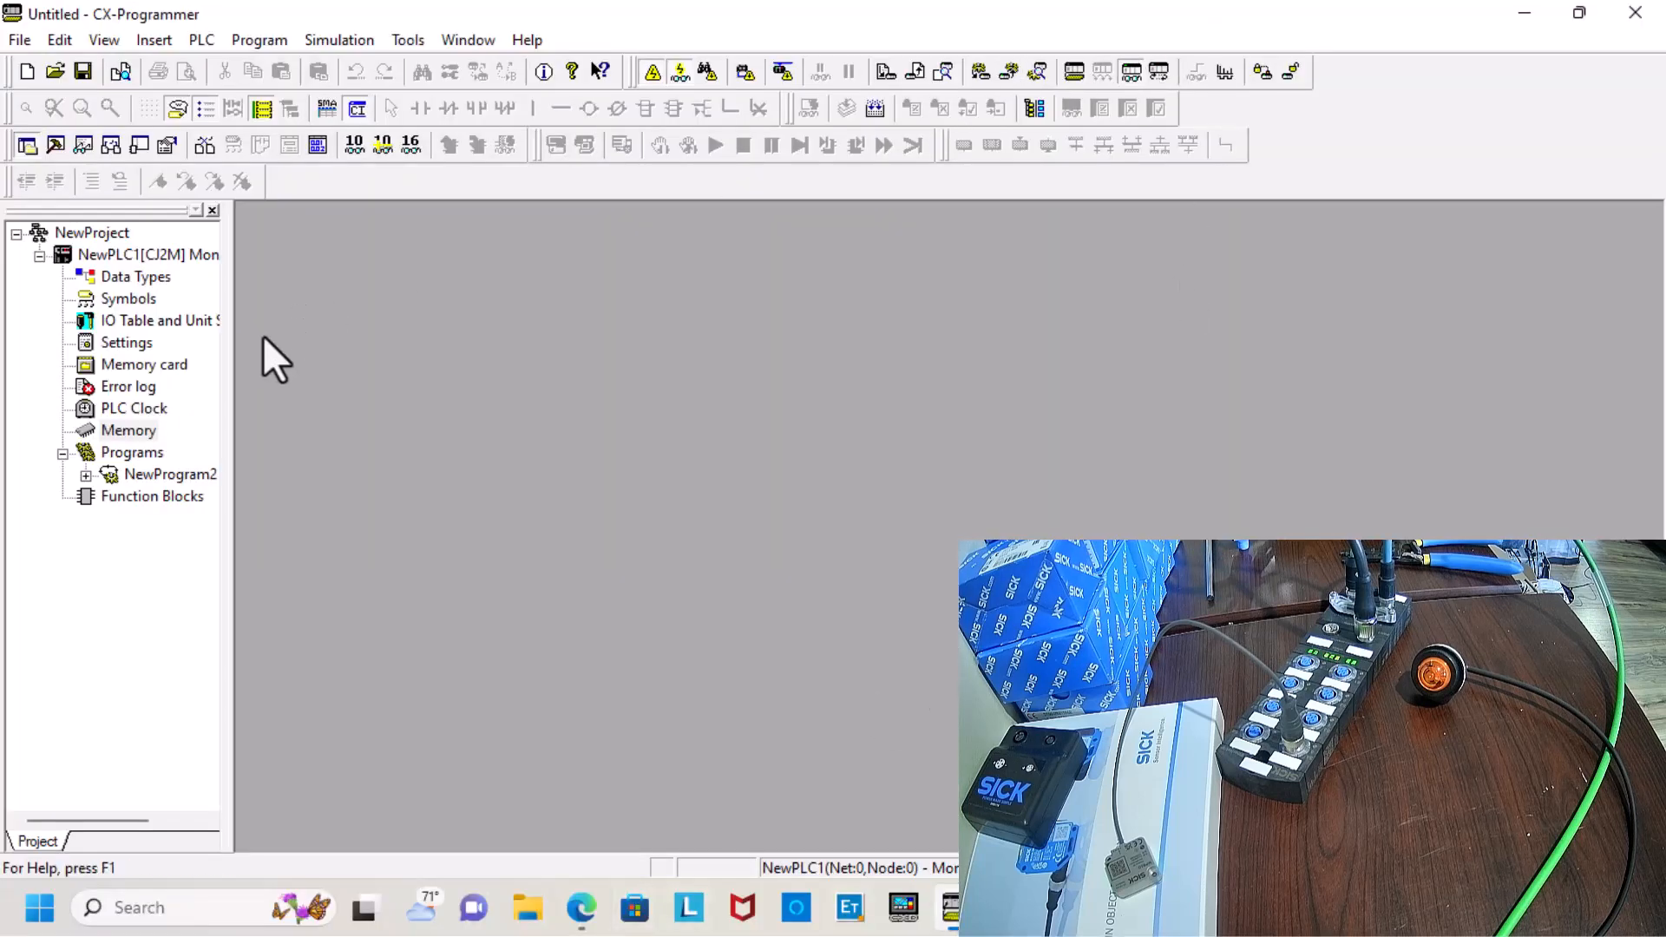
Open PLC Memory and display the D data-area grid starting at D00000.
{"action": "double_click", "coordinate": [128, 430]}
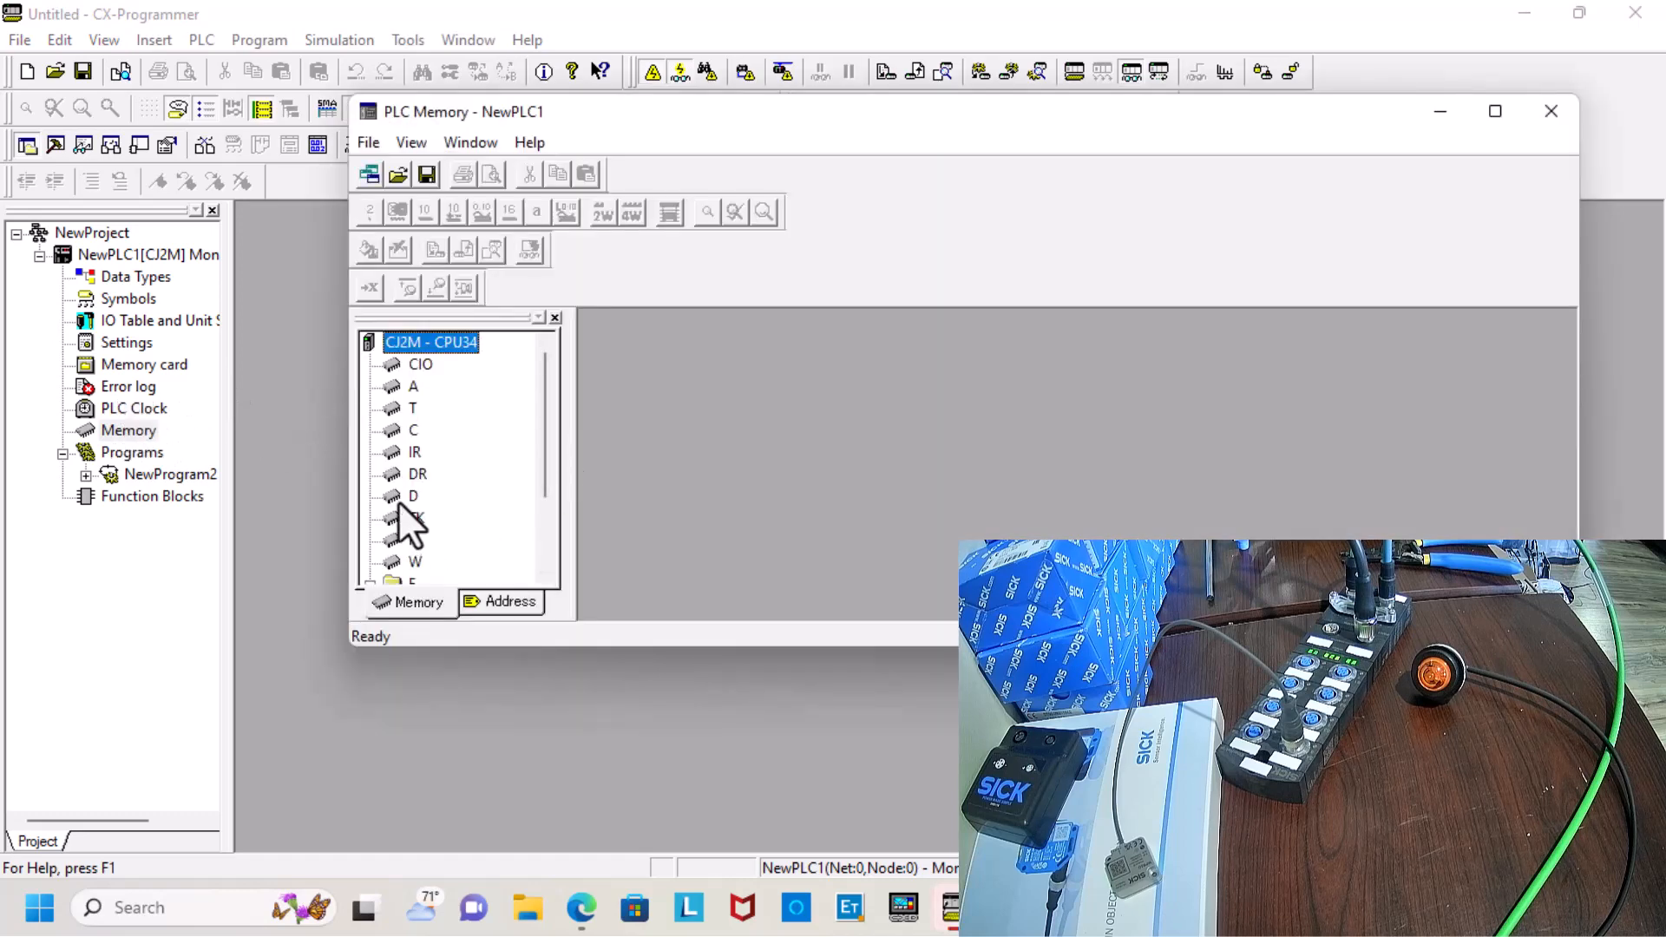
{"action": "double_click", "coordinate": [413, 495]}
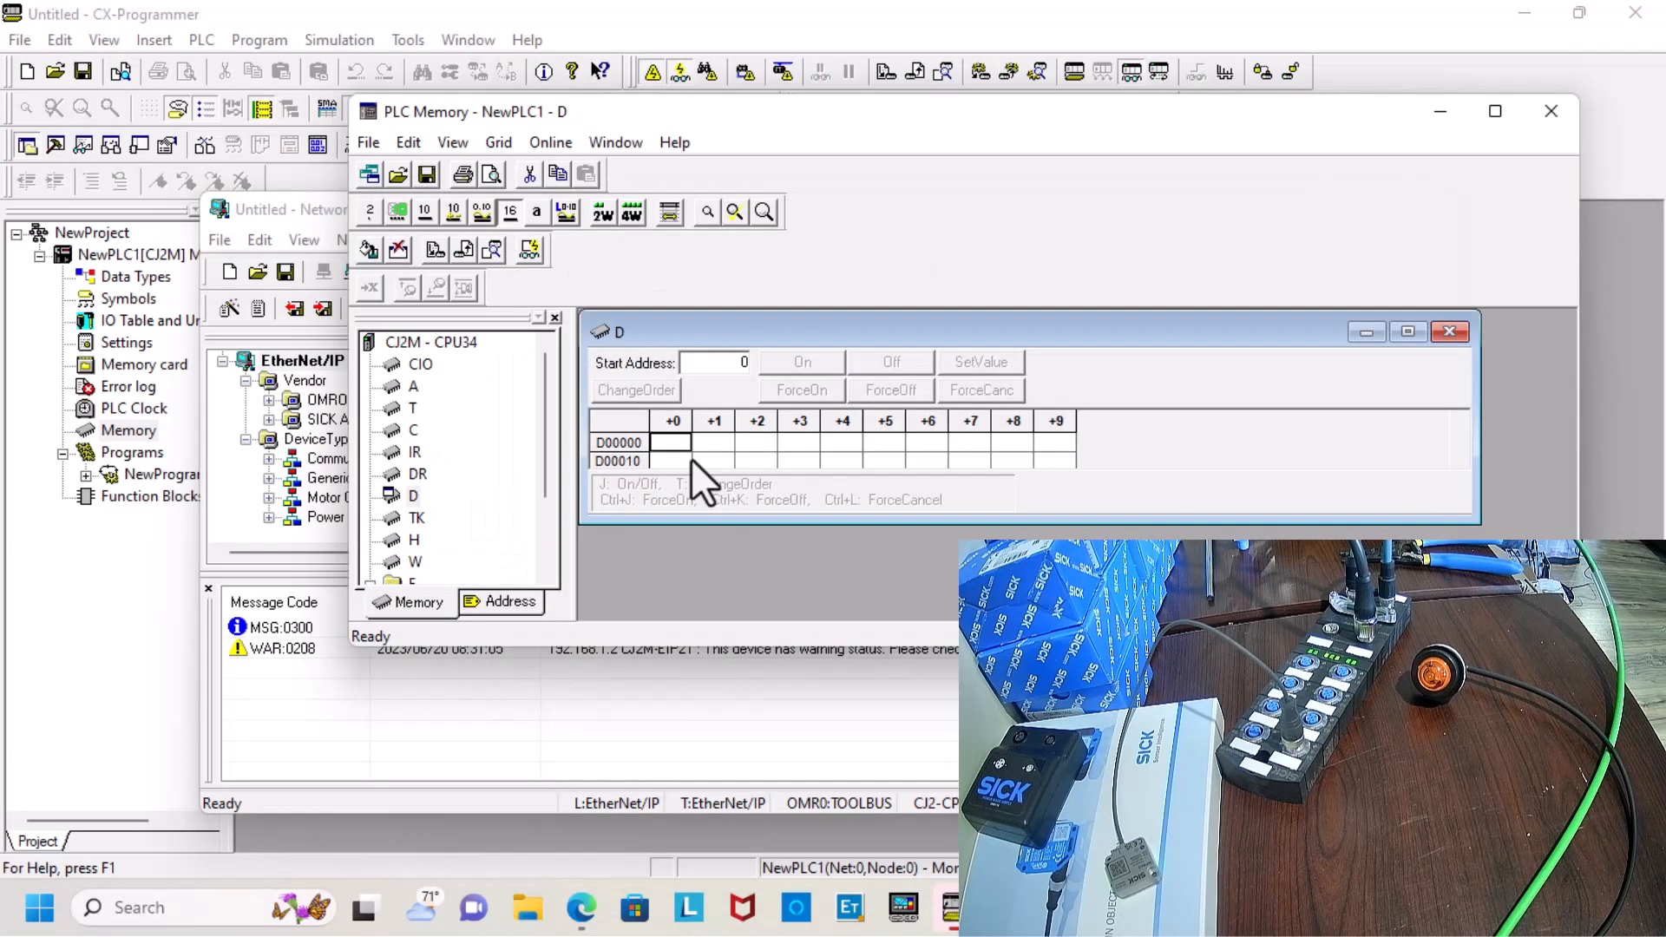
{"action": "mouse_move", "coordinate": [1316, 407]}
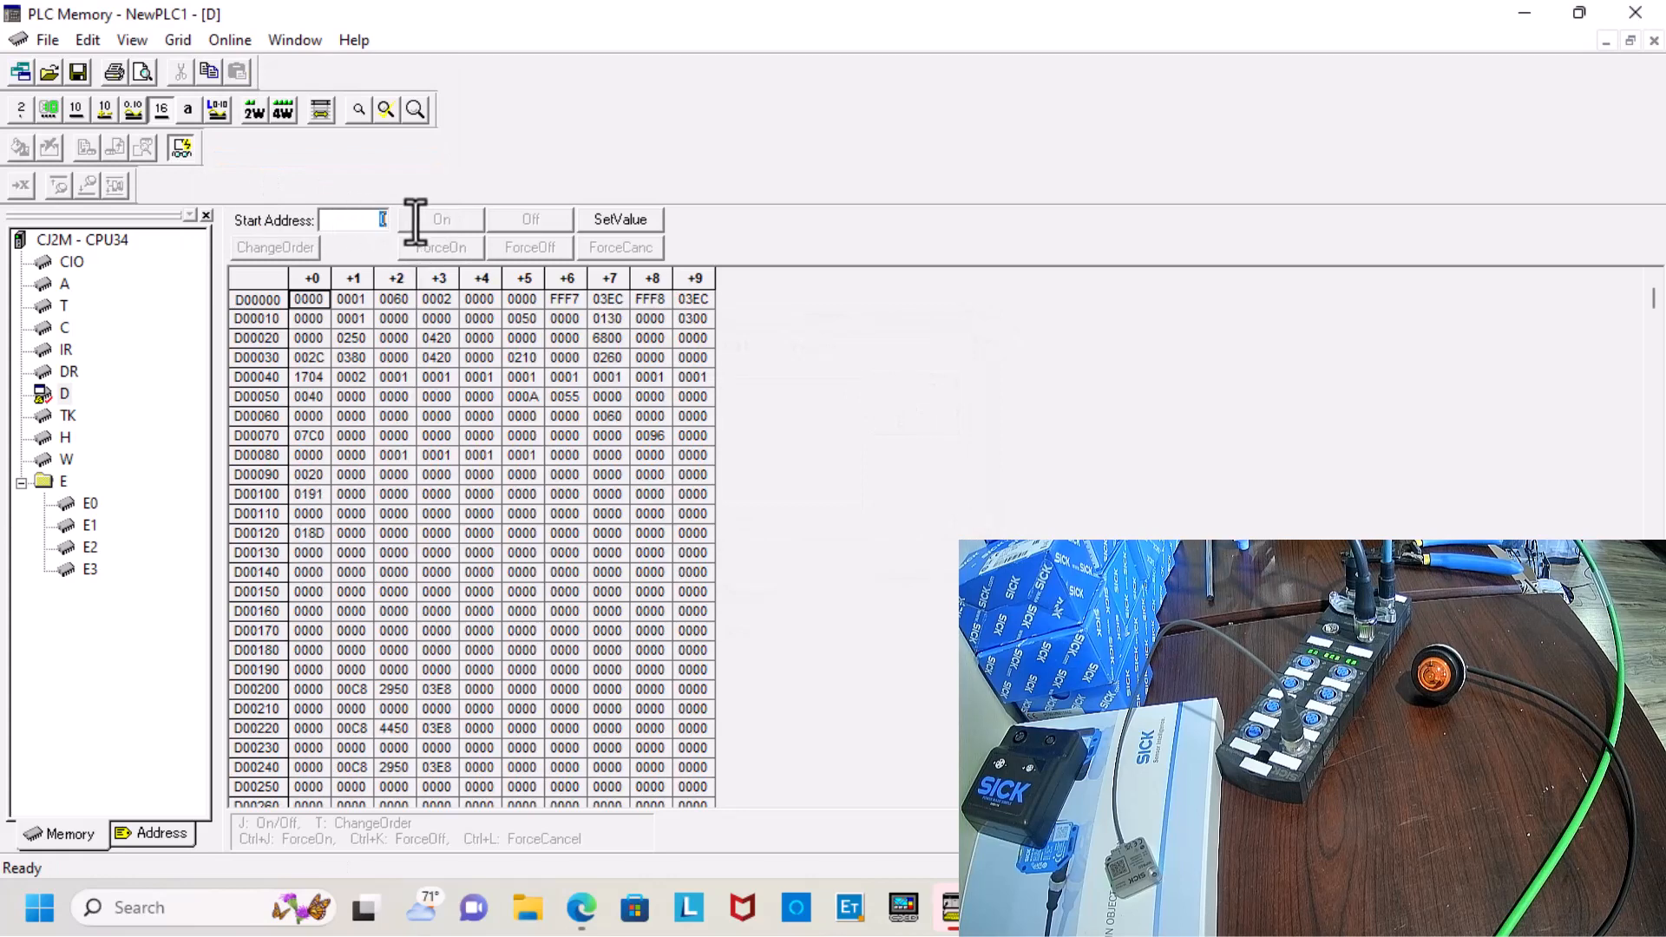
Move the D memory grid to D13500 and show its registers as individual bits.
{"action": "type", "text": "138"}
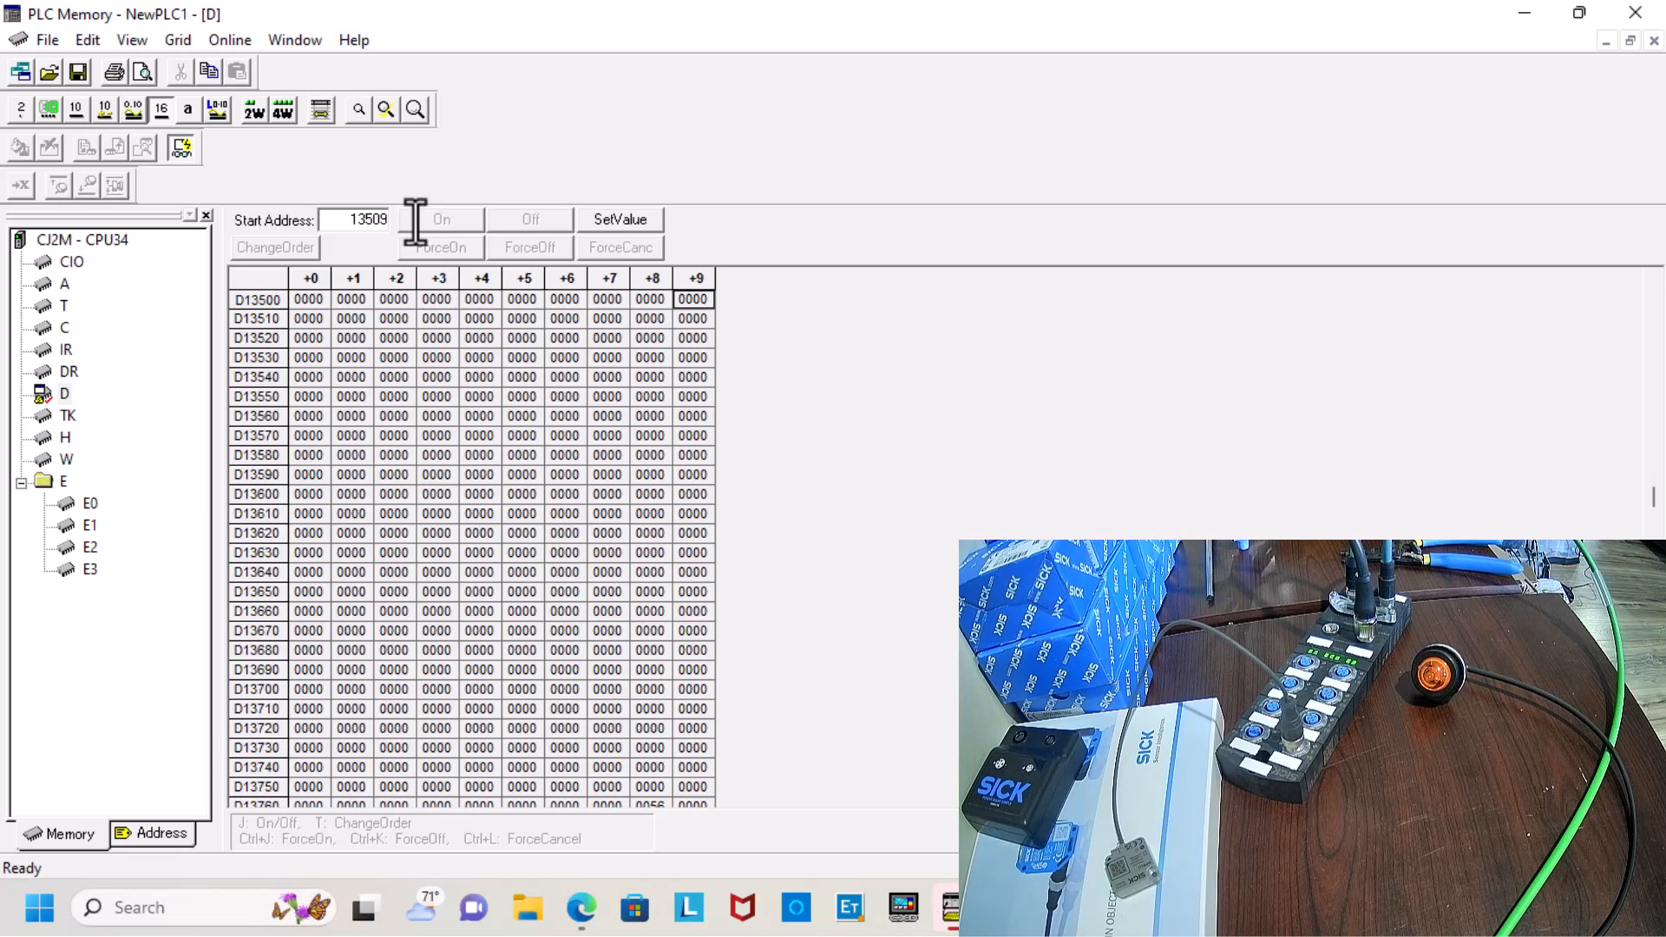
{"action": "left_click", "coordinate": [619, 219]}
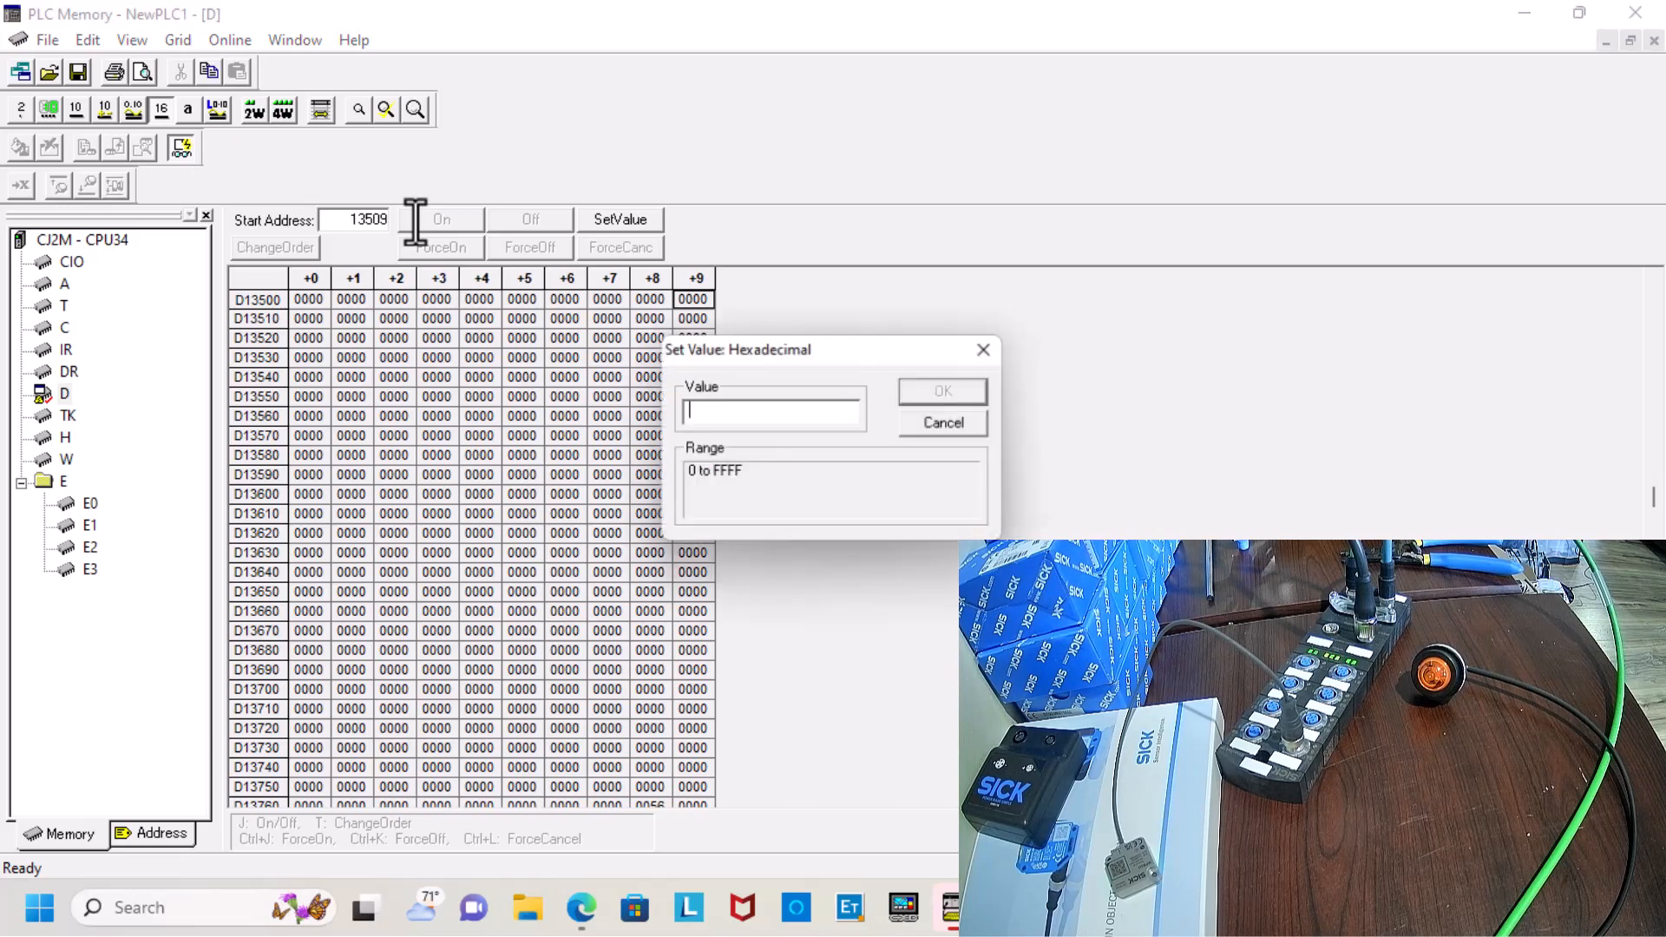
{"action": "left_click", "coordinate": [940, 422]}
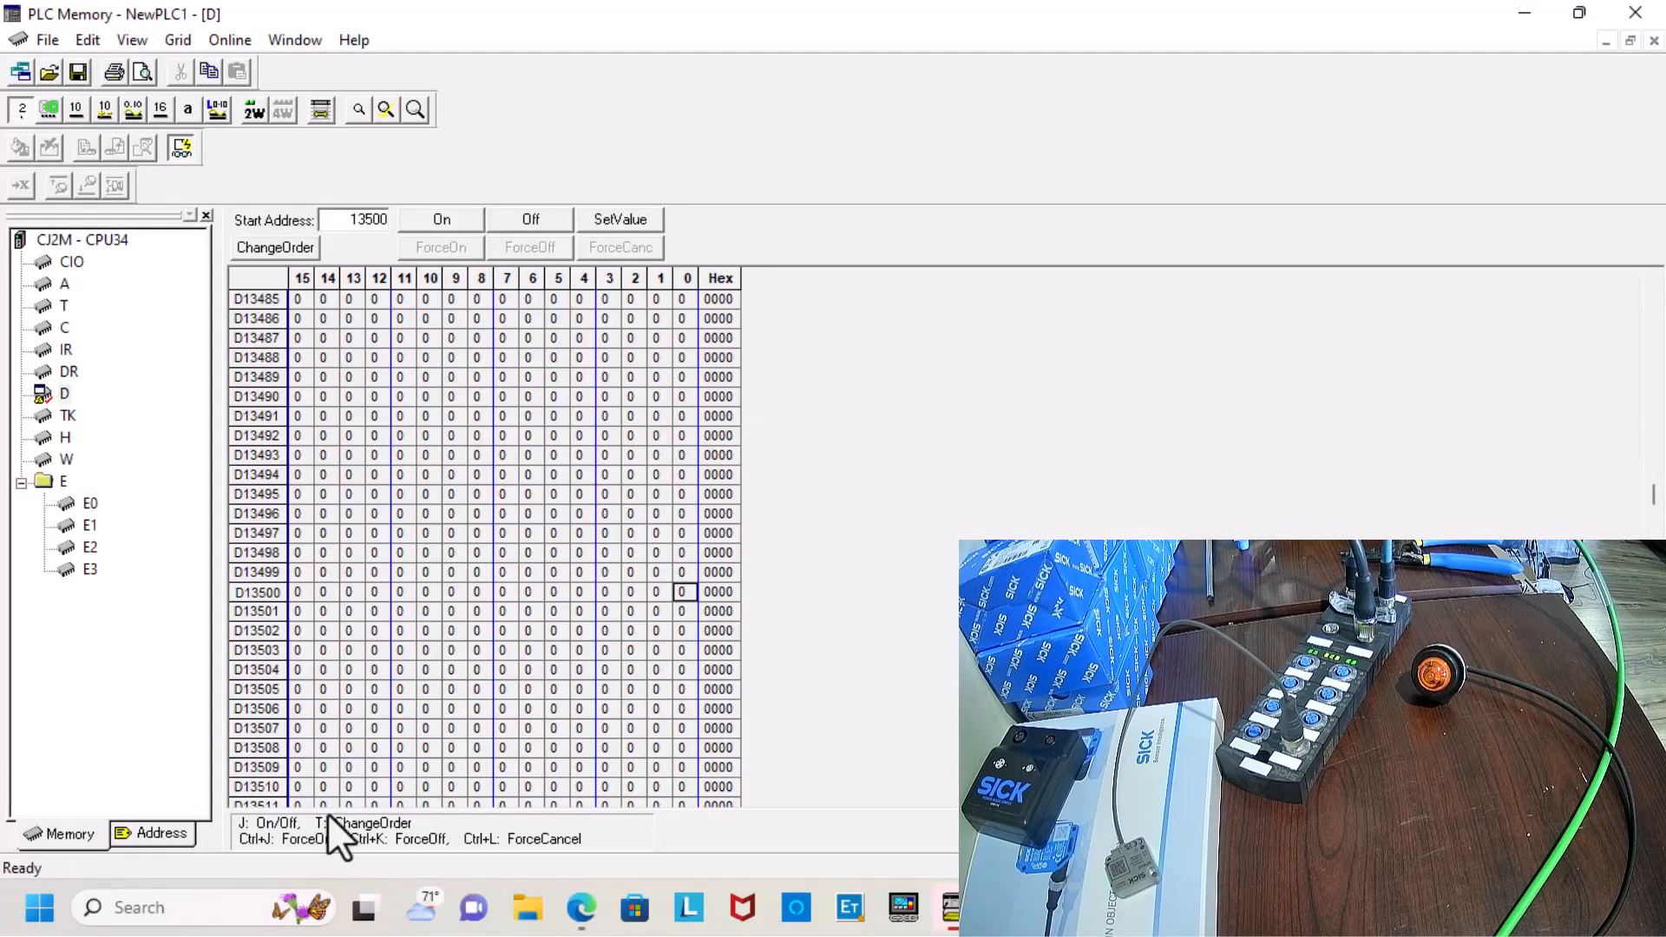
{"action": "mouse_move", "coordinate": [680, 616]}
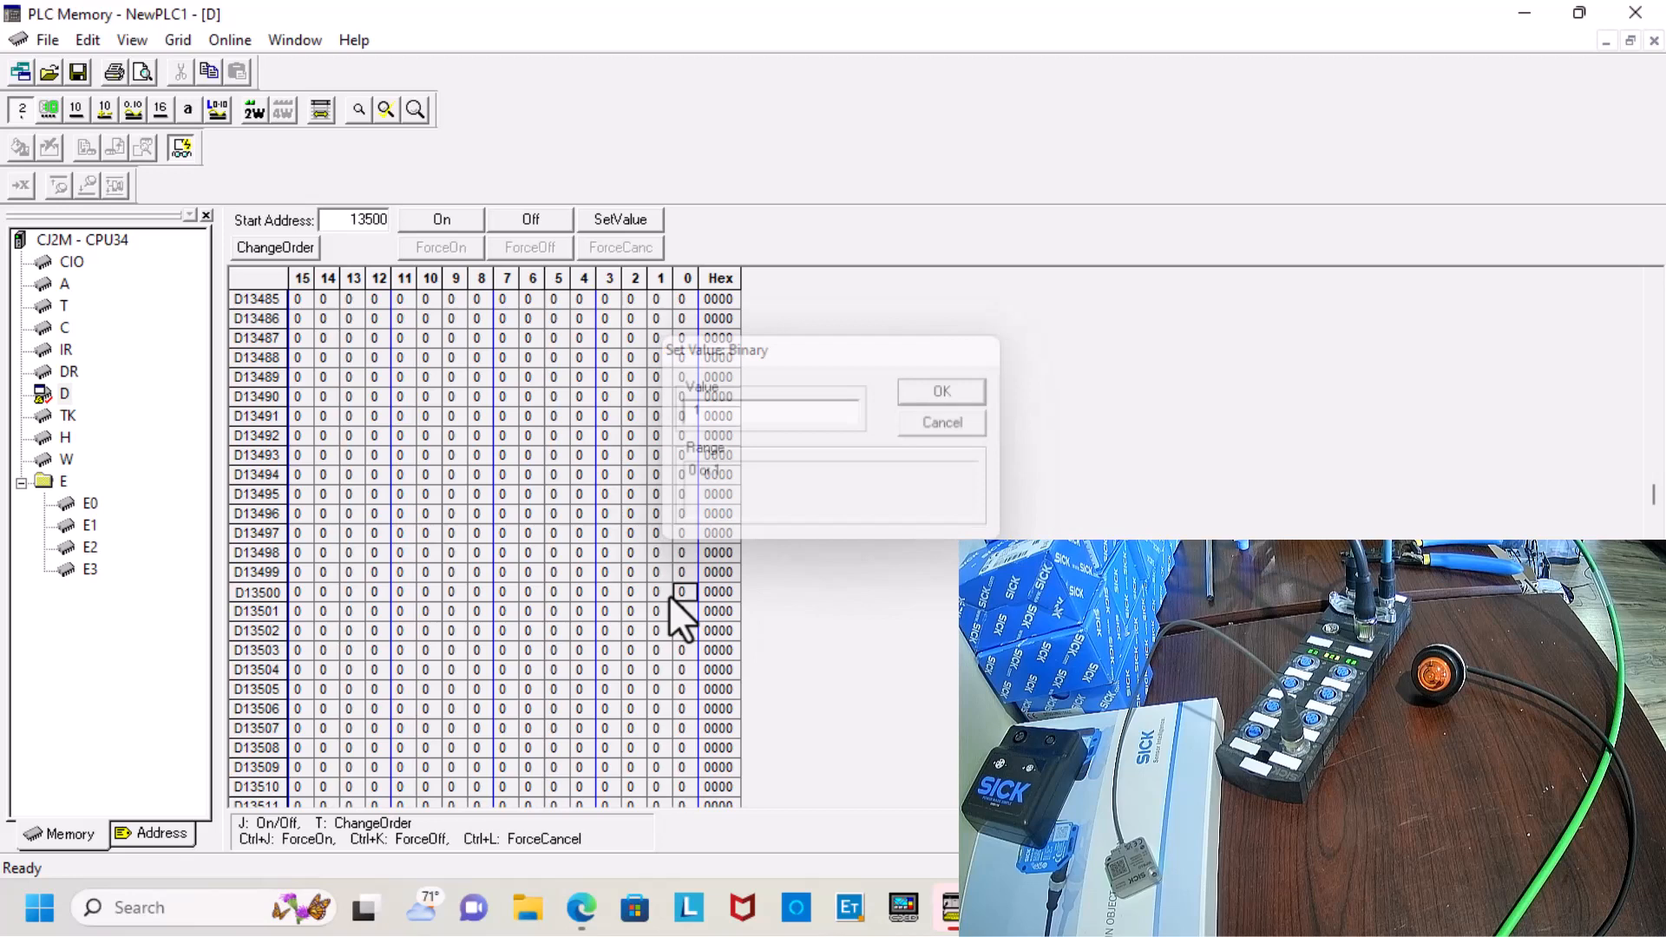
Set bits so D13500 reads 0001 and D13501 reads AAA, lighting the Port 1 lamp.
{"action": "left_click", "coordinate": [938, 391]}
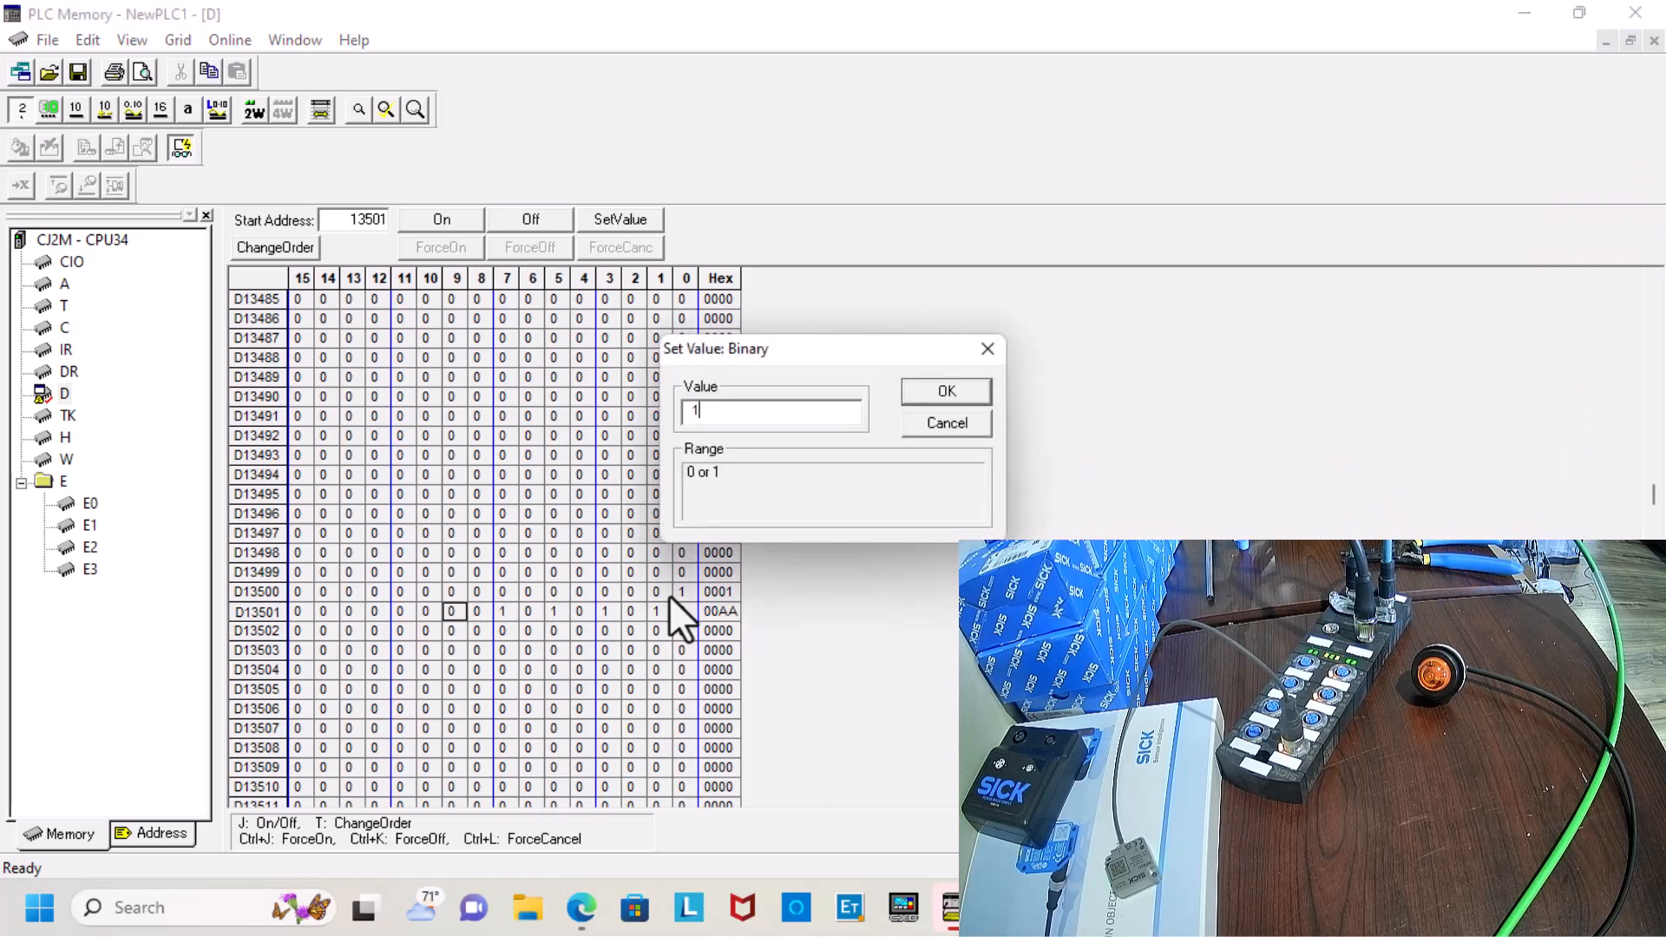
{"action": "left_click", "coordinate": [945, 392]}
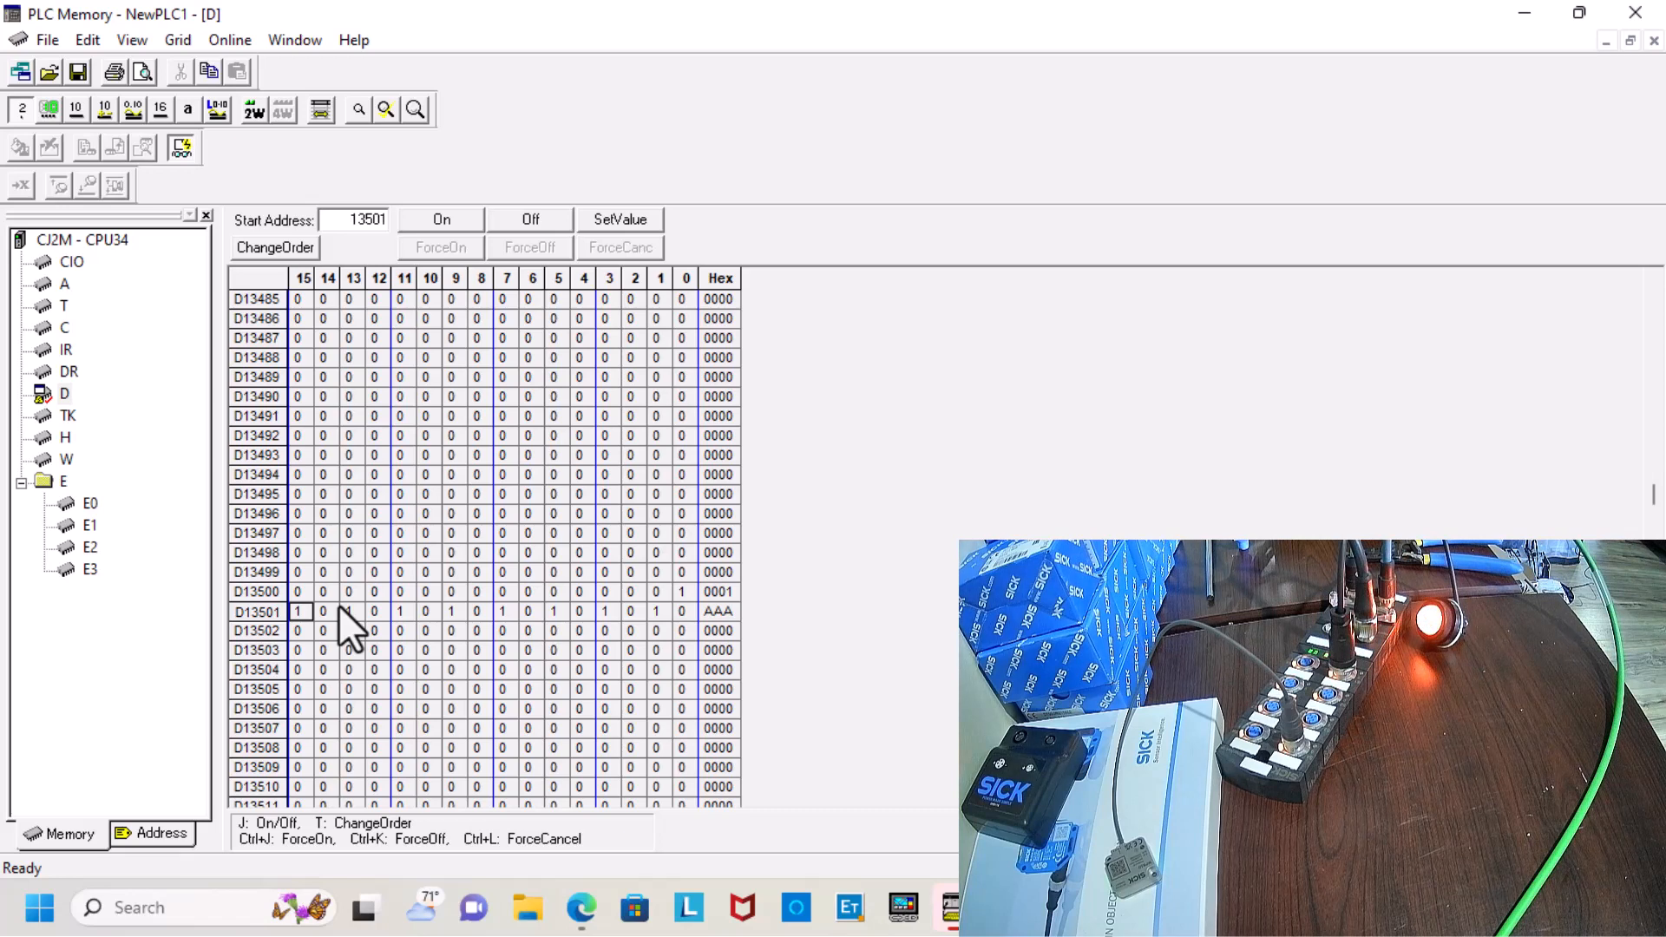
{"action": "left_click", "coordinate": [635, 610]}
{"action": "type", "text": "1"}
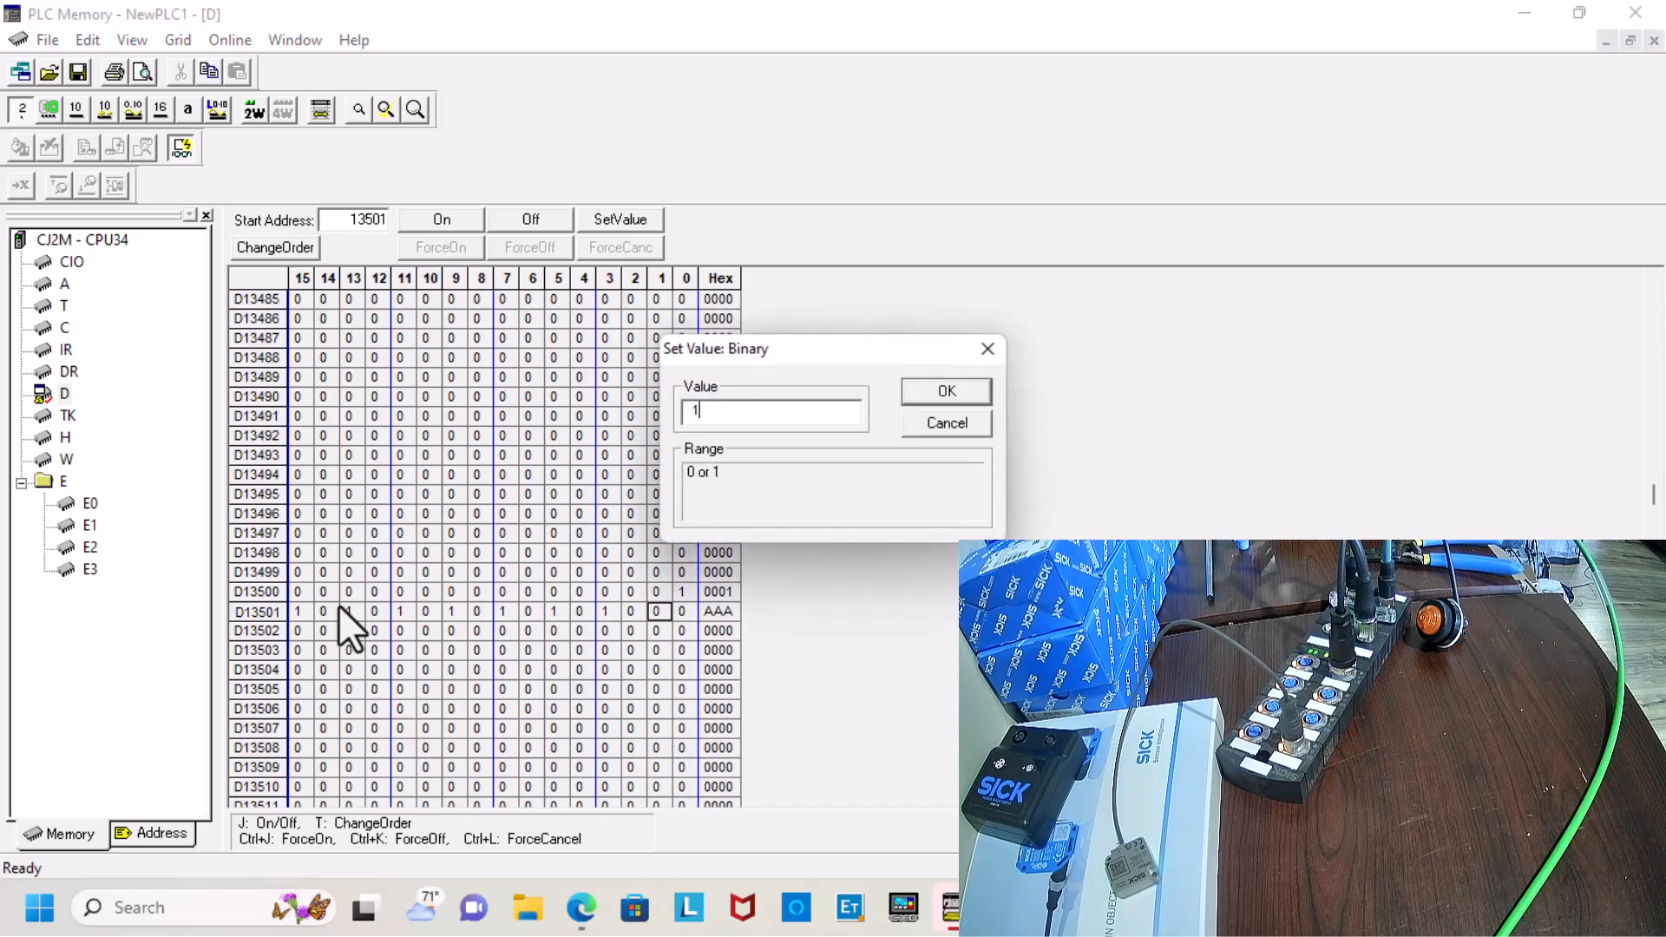
{"action": "left_click", "coordinate": [945, 391]}
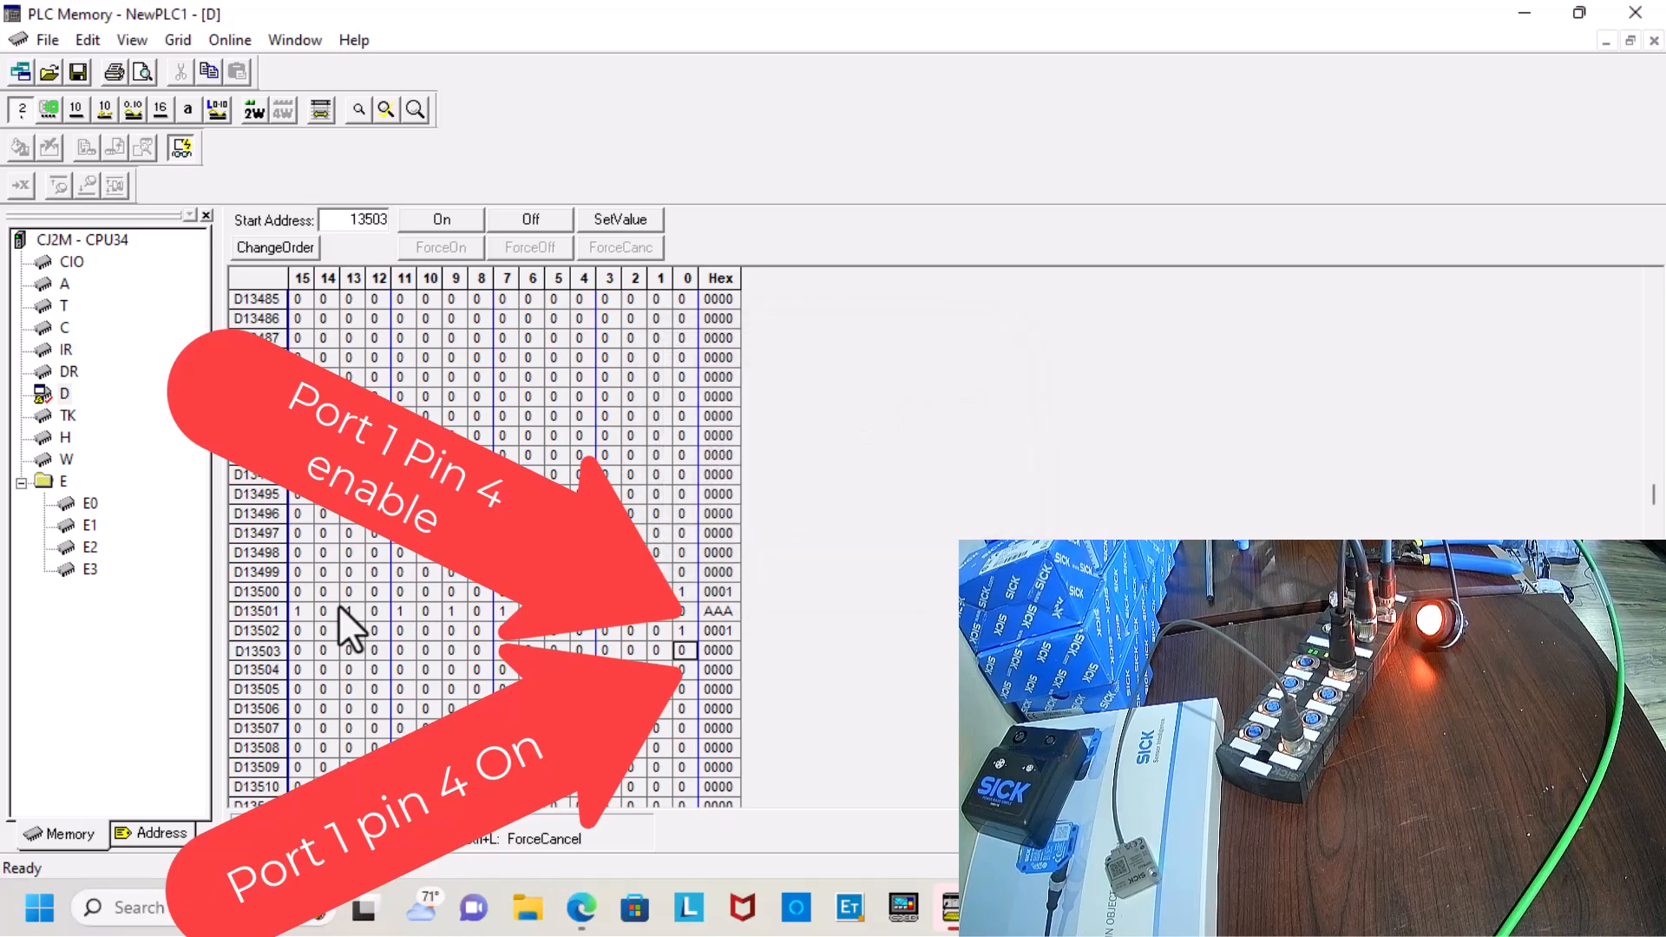
Turn on bit 0 of D13503, D13506 and D13511, scrolling through registers toward D13524.
{"action": "left_click", "coordinate": [618, 218]}
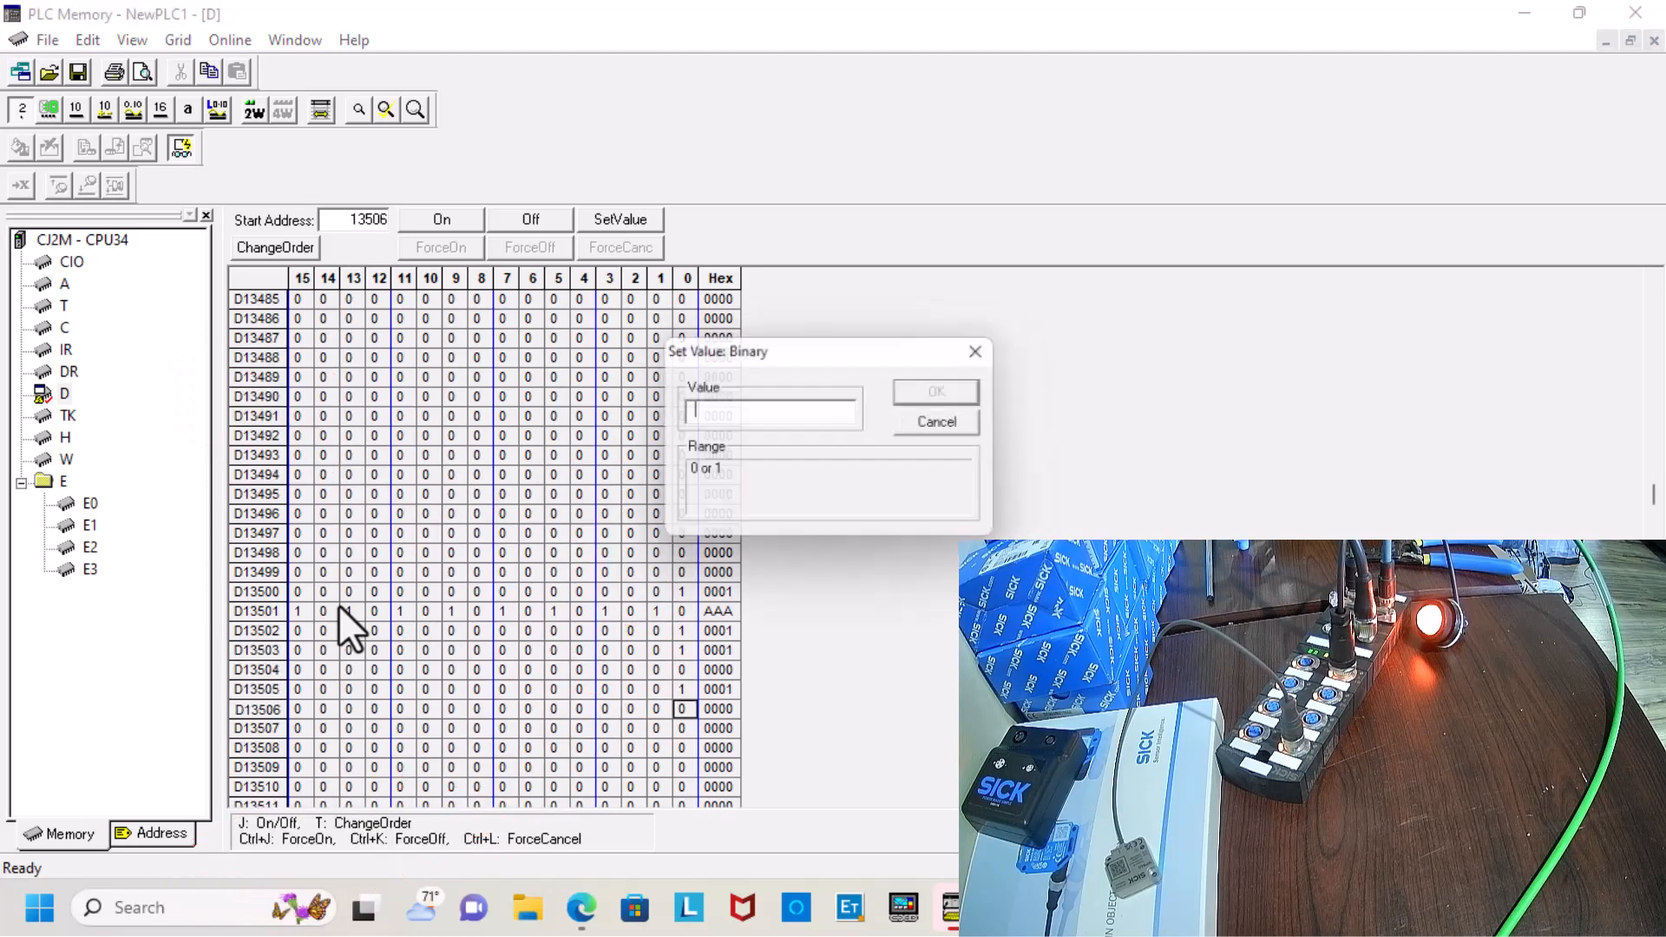
{"action": "left_click", "coordinate": [933, 421]}
{"action": "type", "text": "1"}
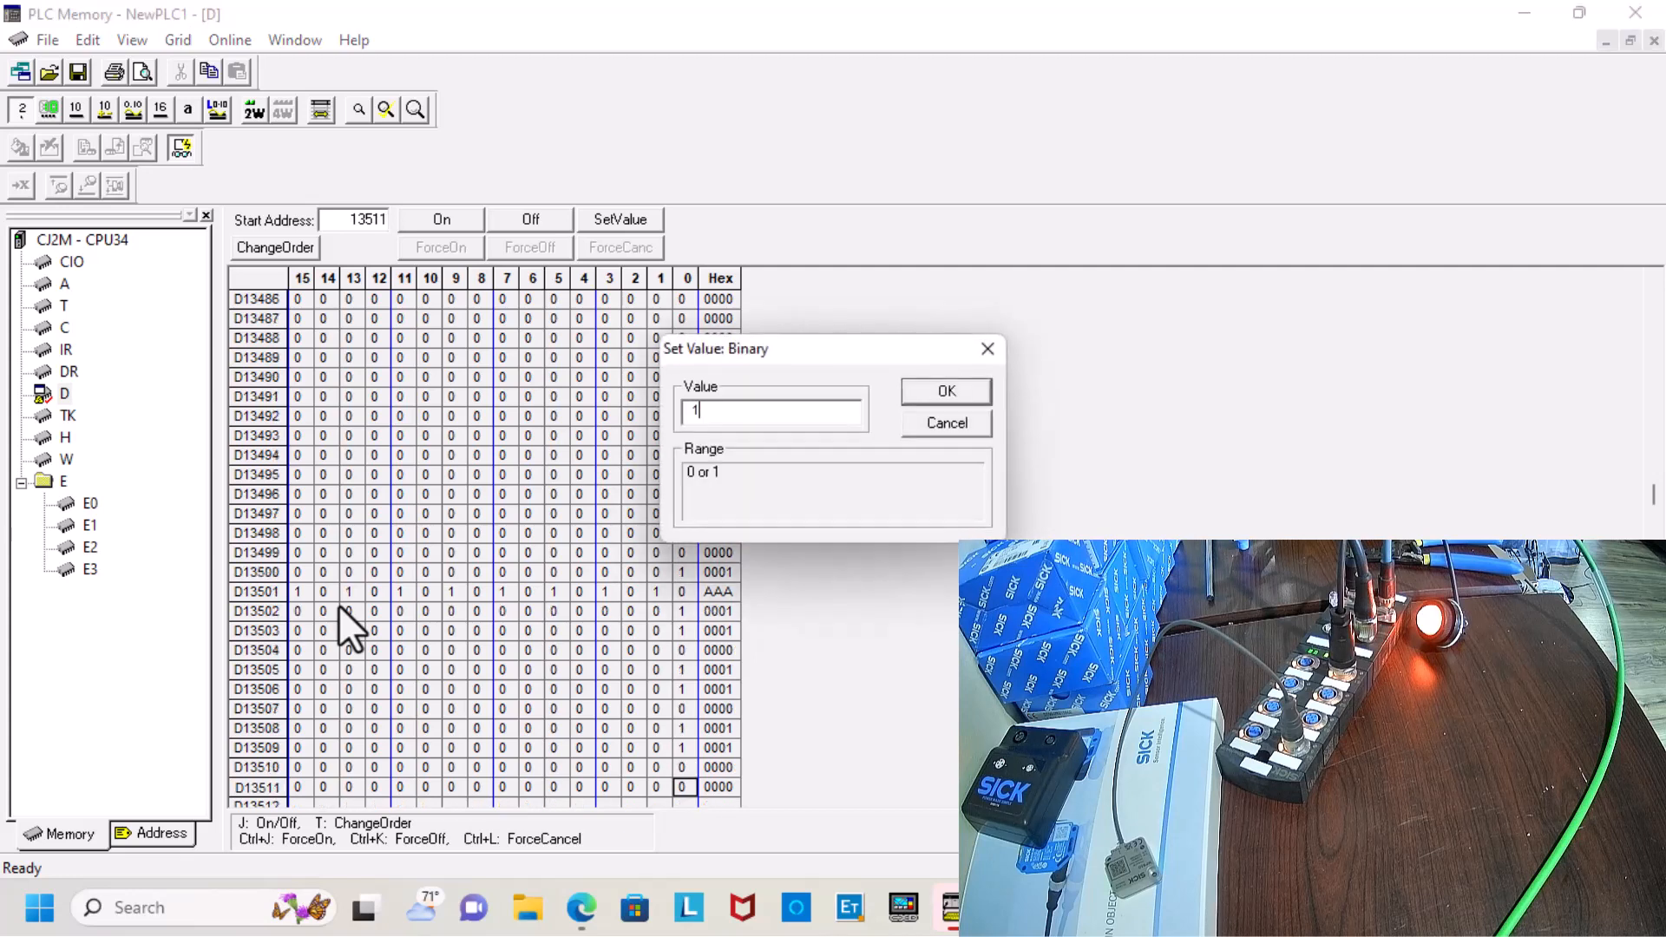
{"action": "left_click", "coordinate": [945, 392]}
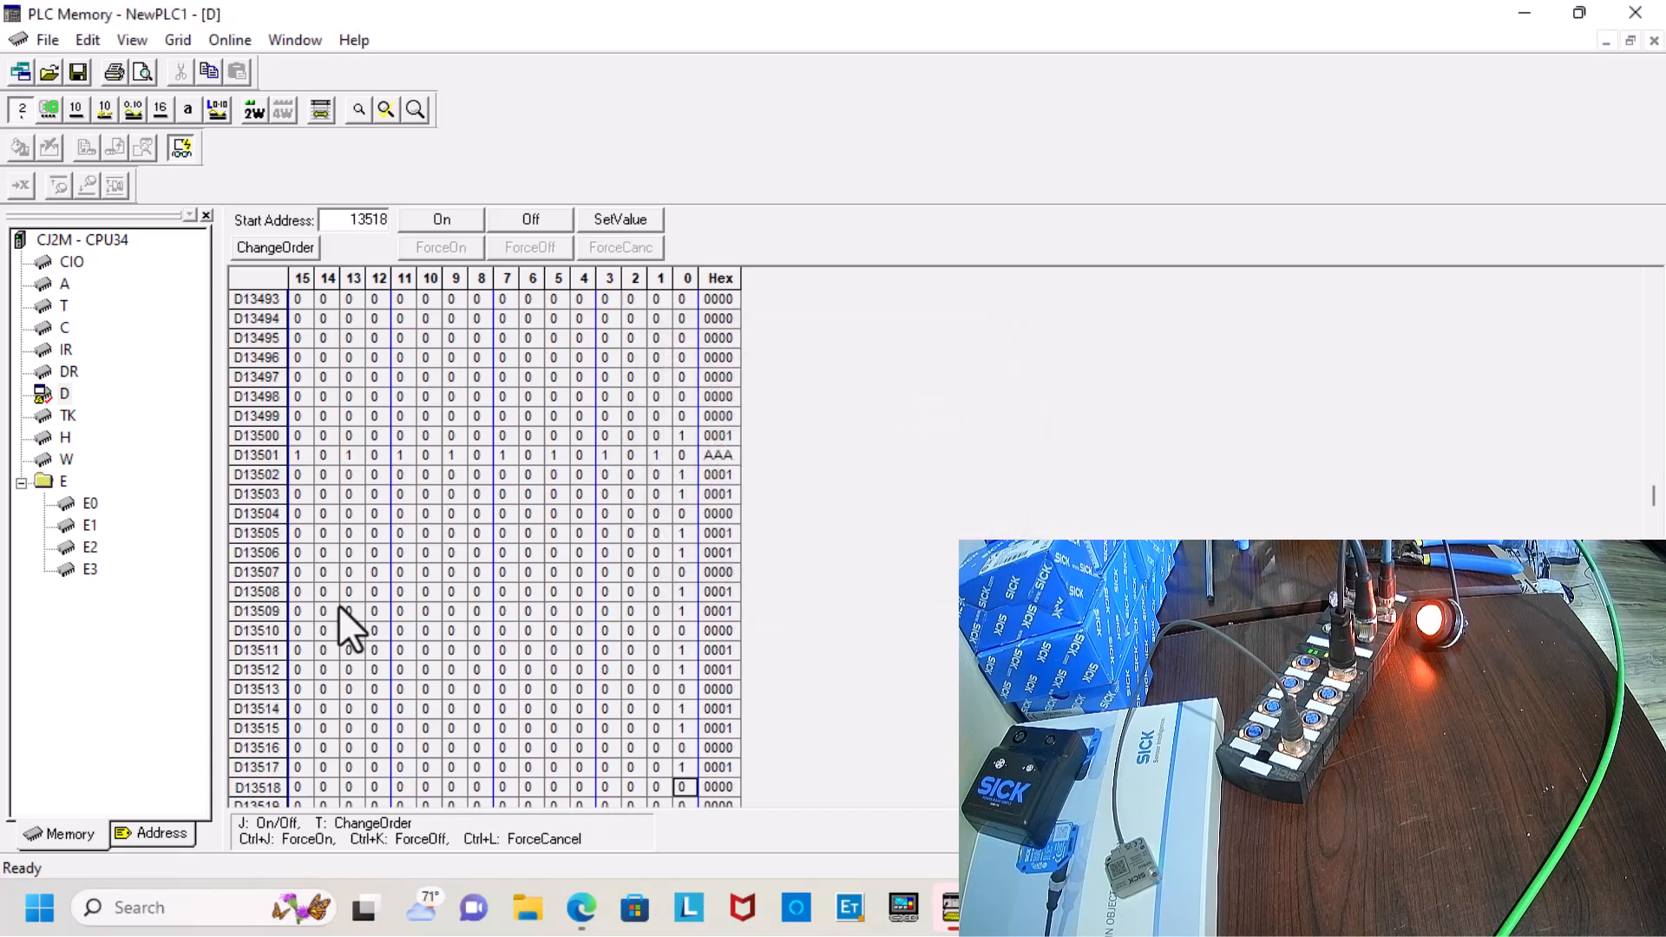
{"action": "scroll", "scroll_direction": "down", "scroll_amount": 3}
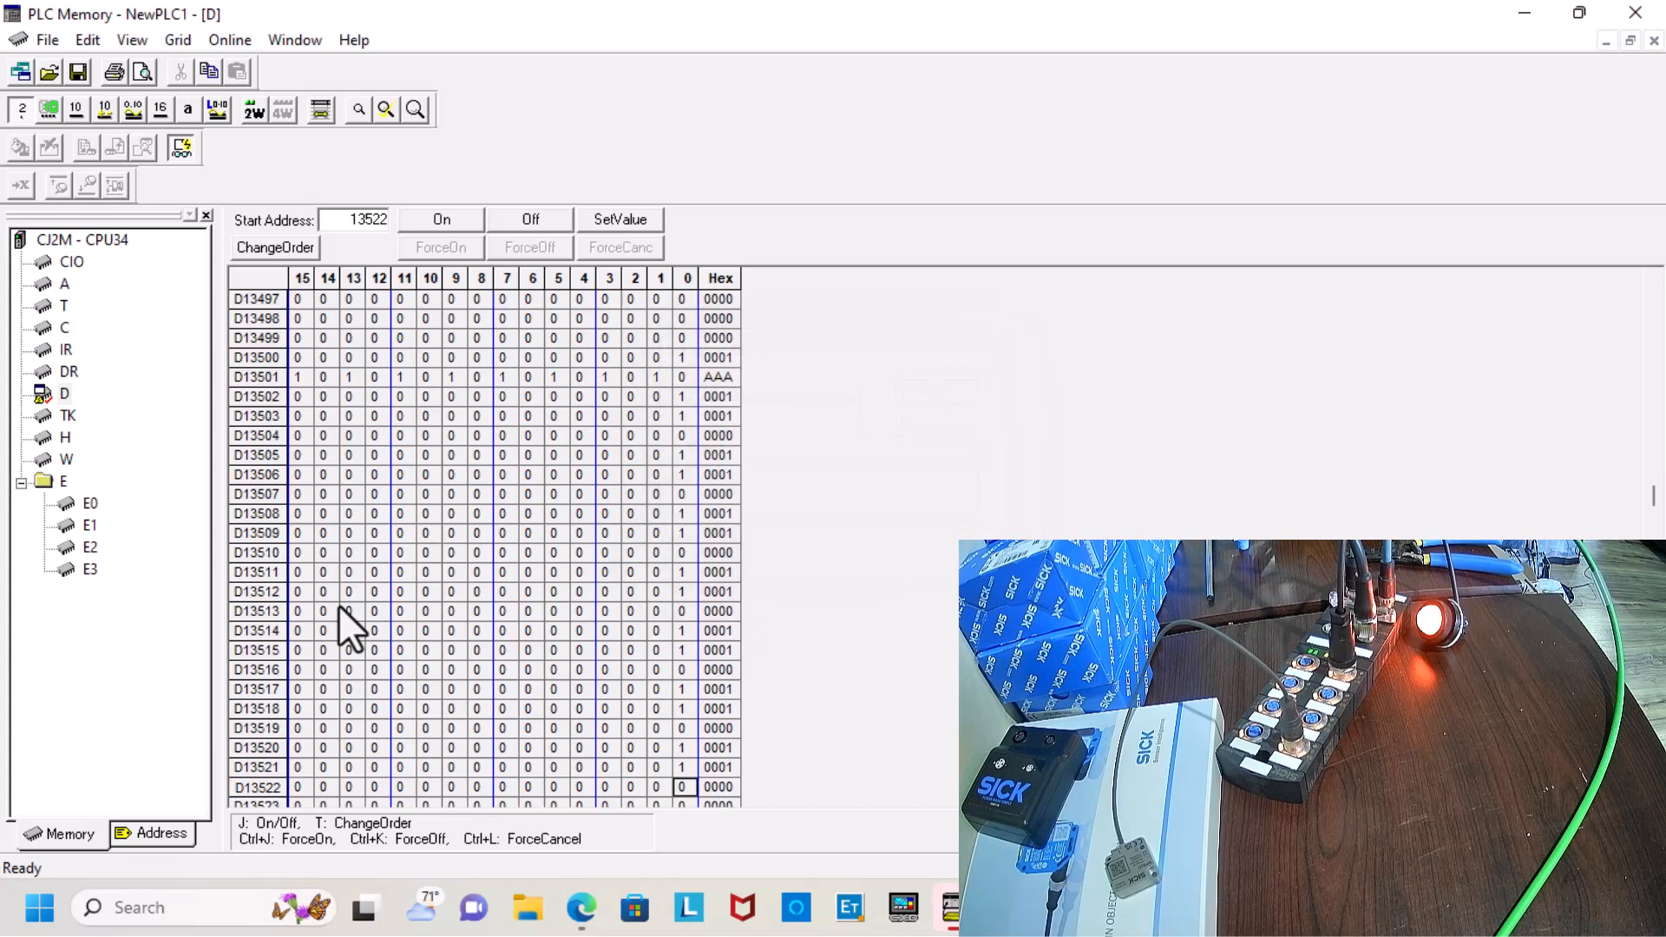
{"action": "scroll", "scroll_direction": "down", "scroll_amount": 3}
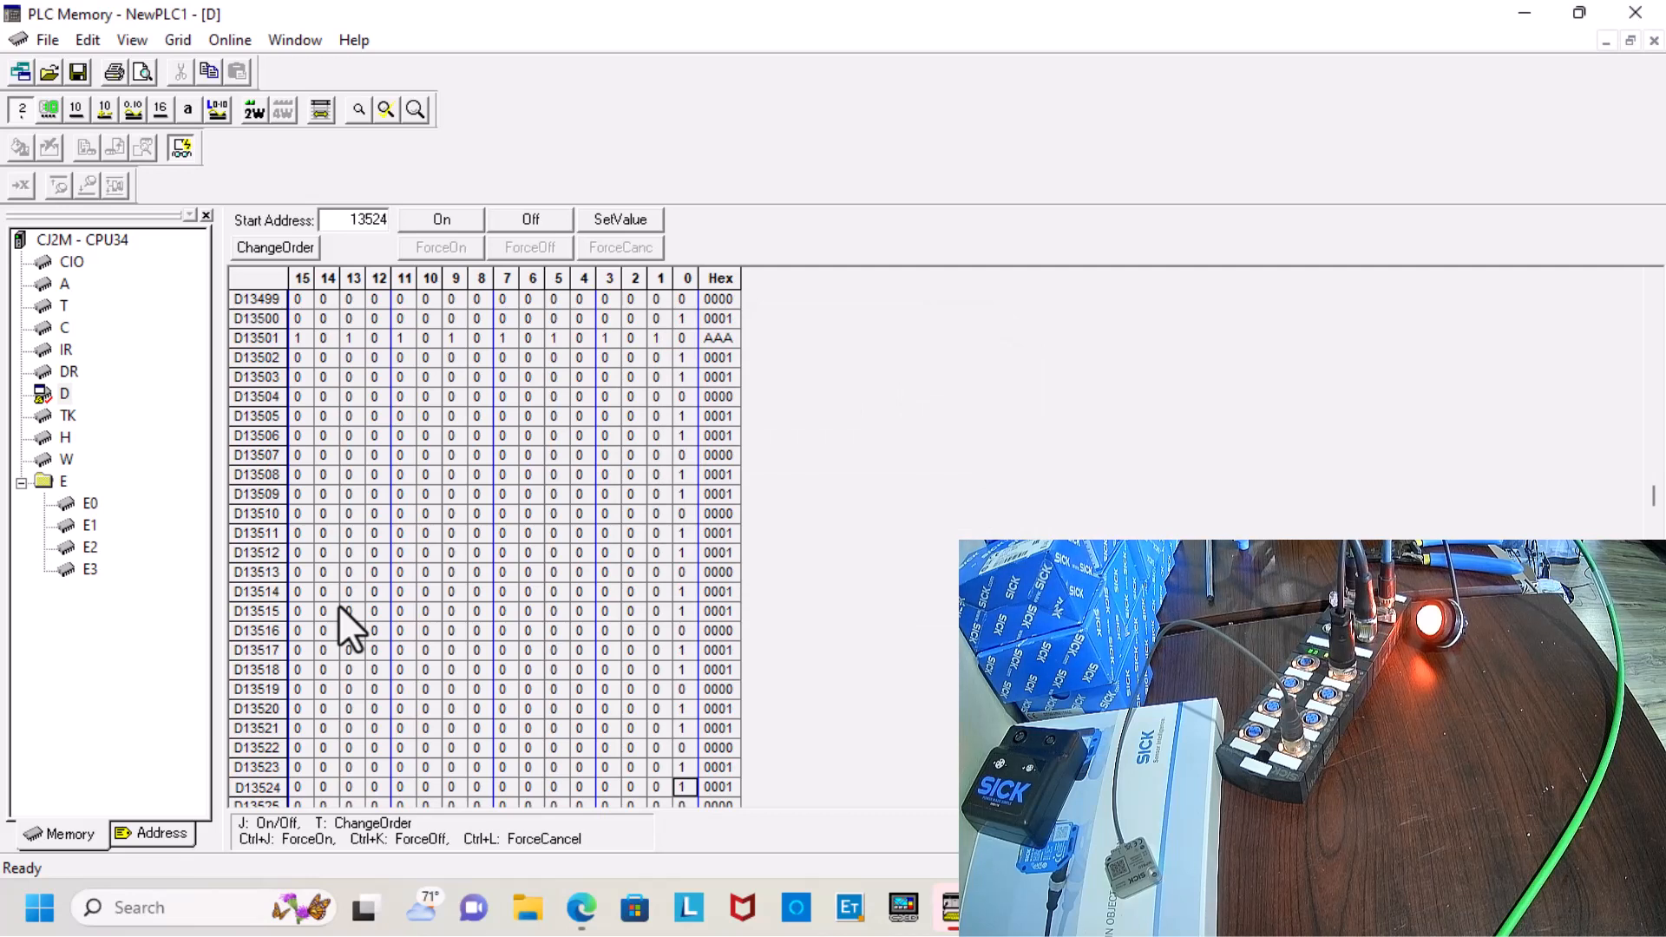
{"action": "mouse_move", "coordinate": [606, 691]}
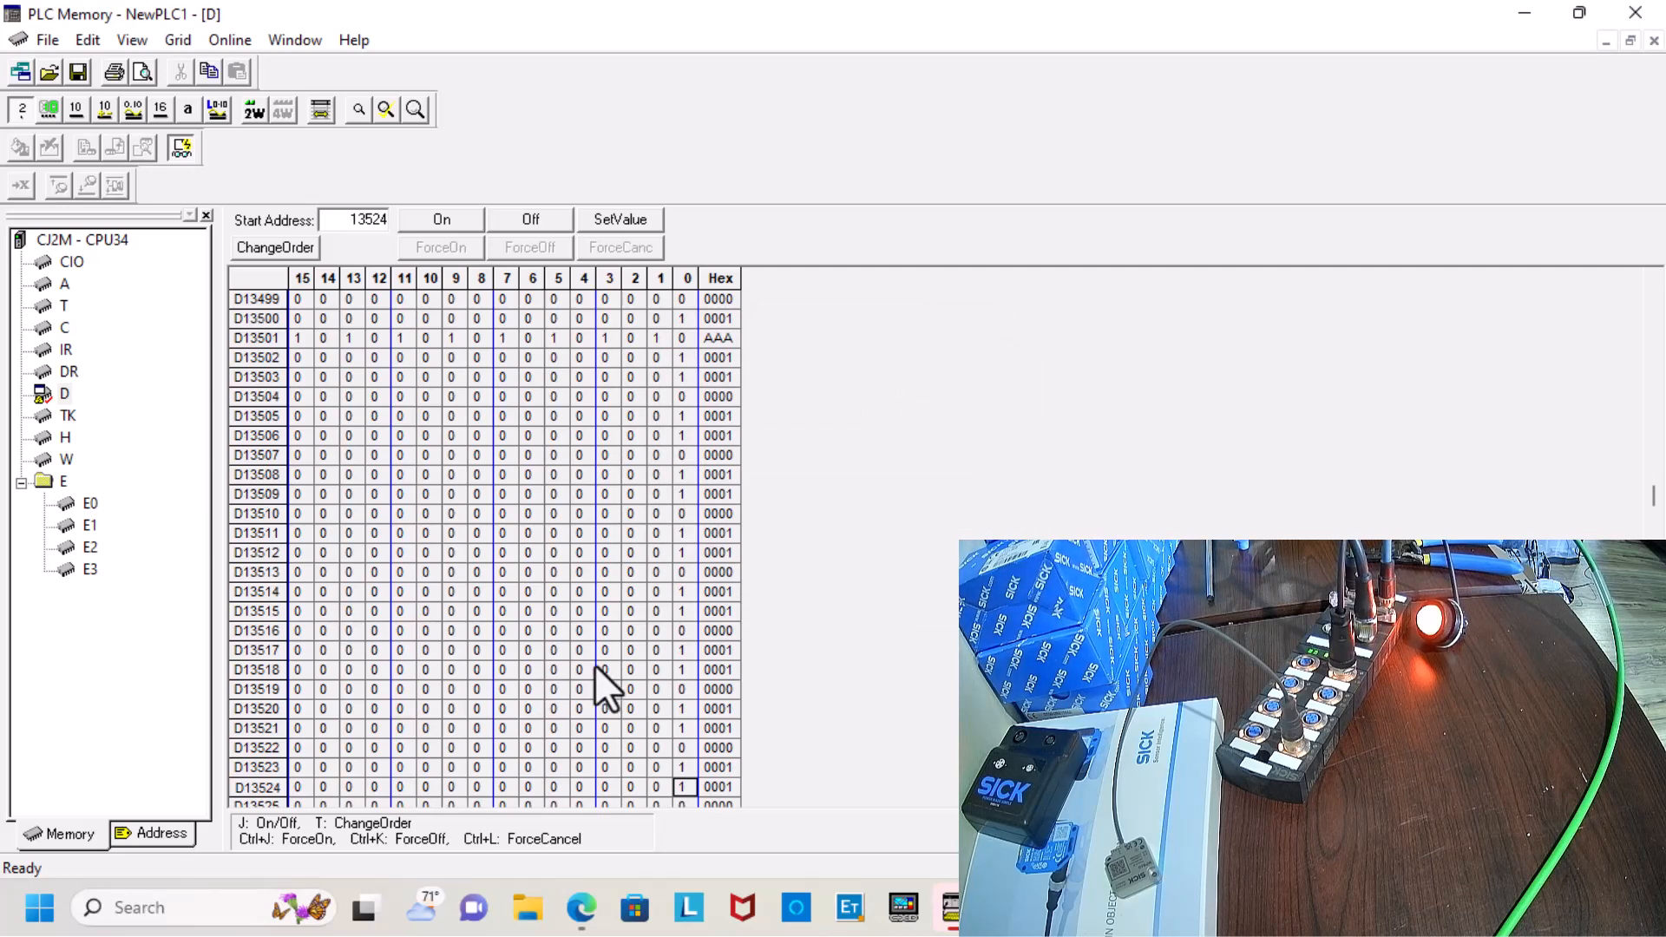
{"action": "mouse_move", "coordinate": [542, 738]}
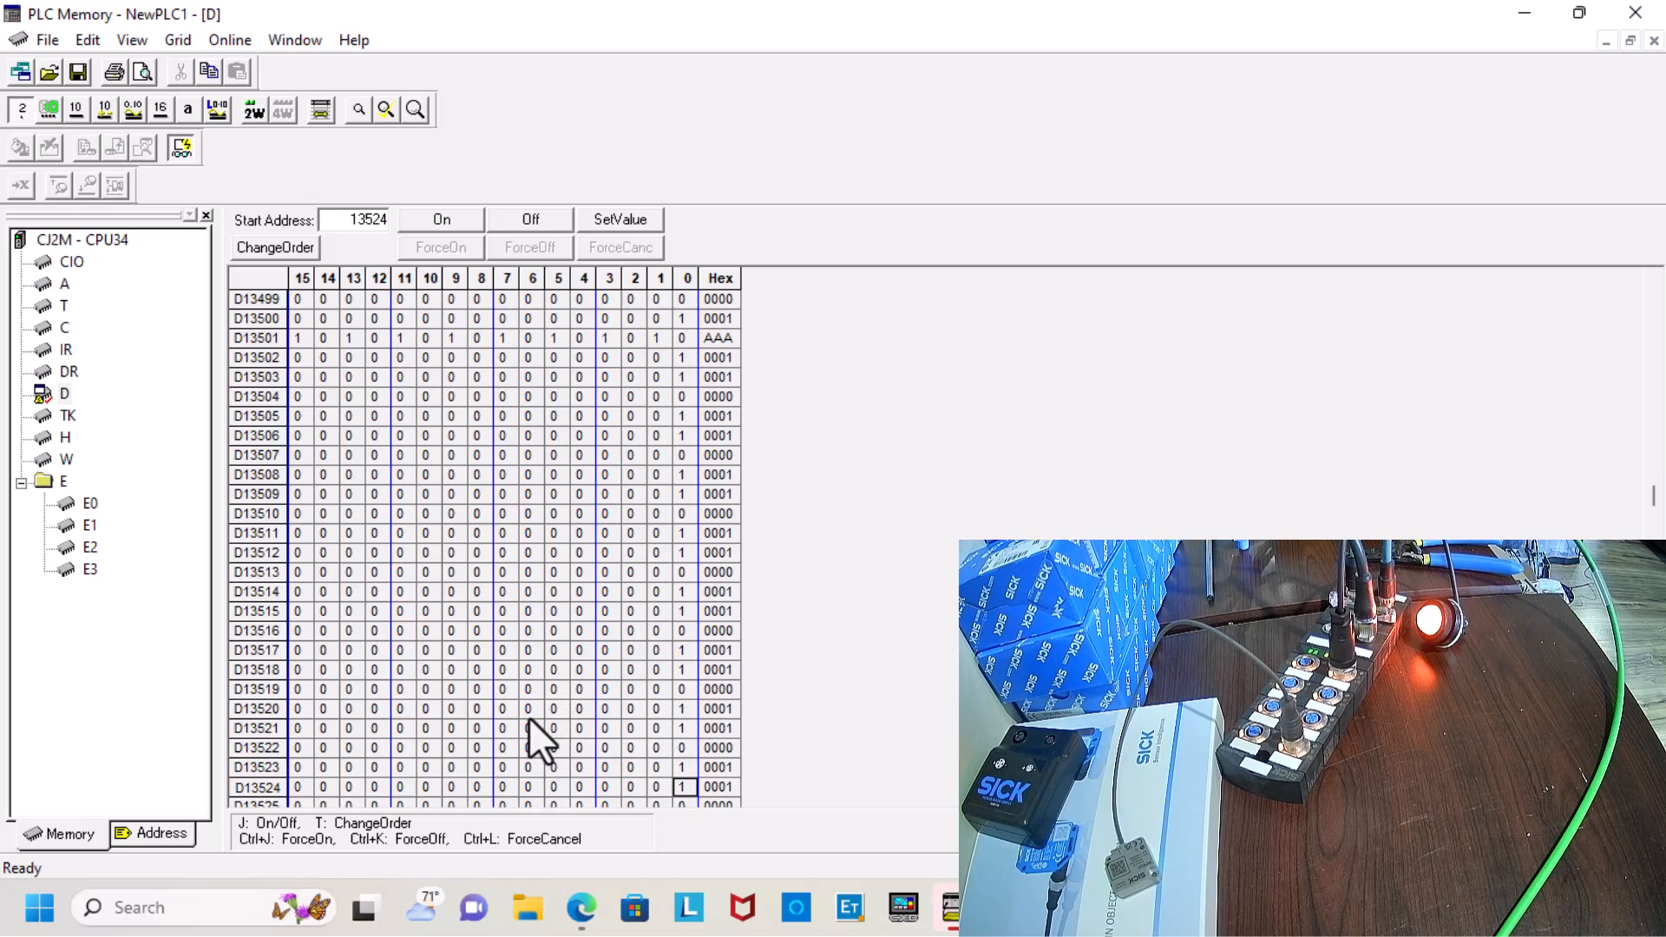
{"action": "mouse_move", "coordinate": [488, 722]}
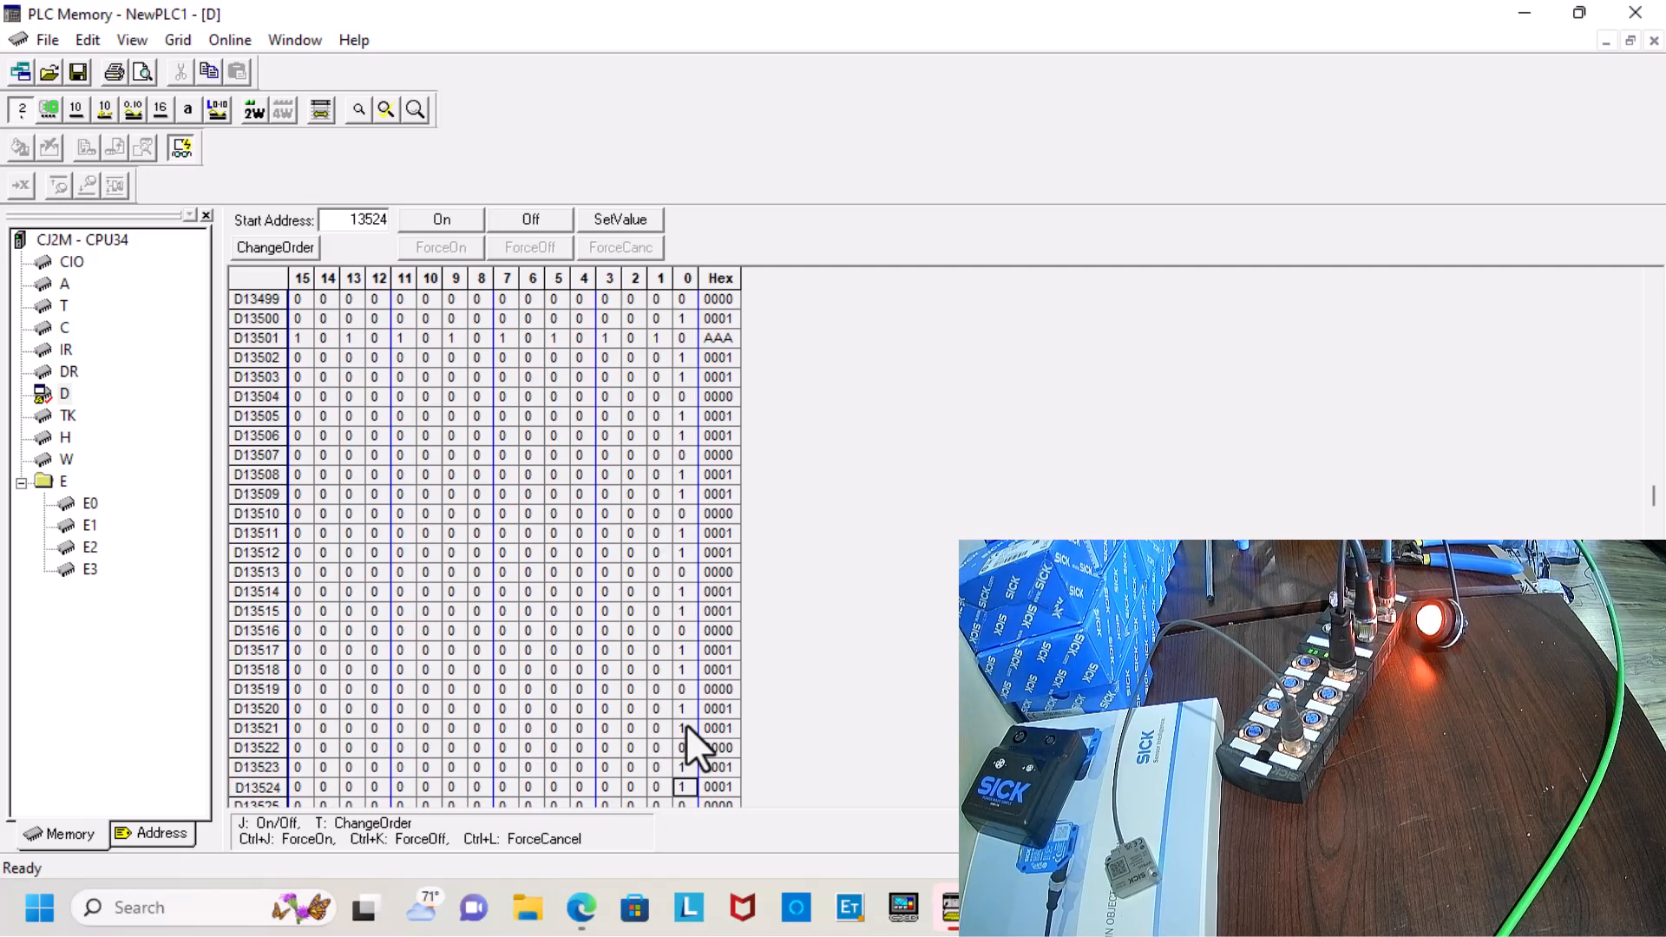
{"action": "mouse_move", "coordinate": [1163, 58]}
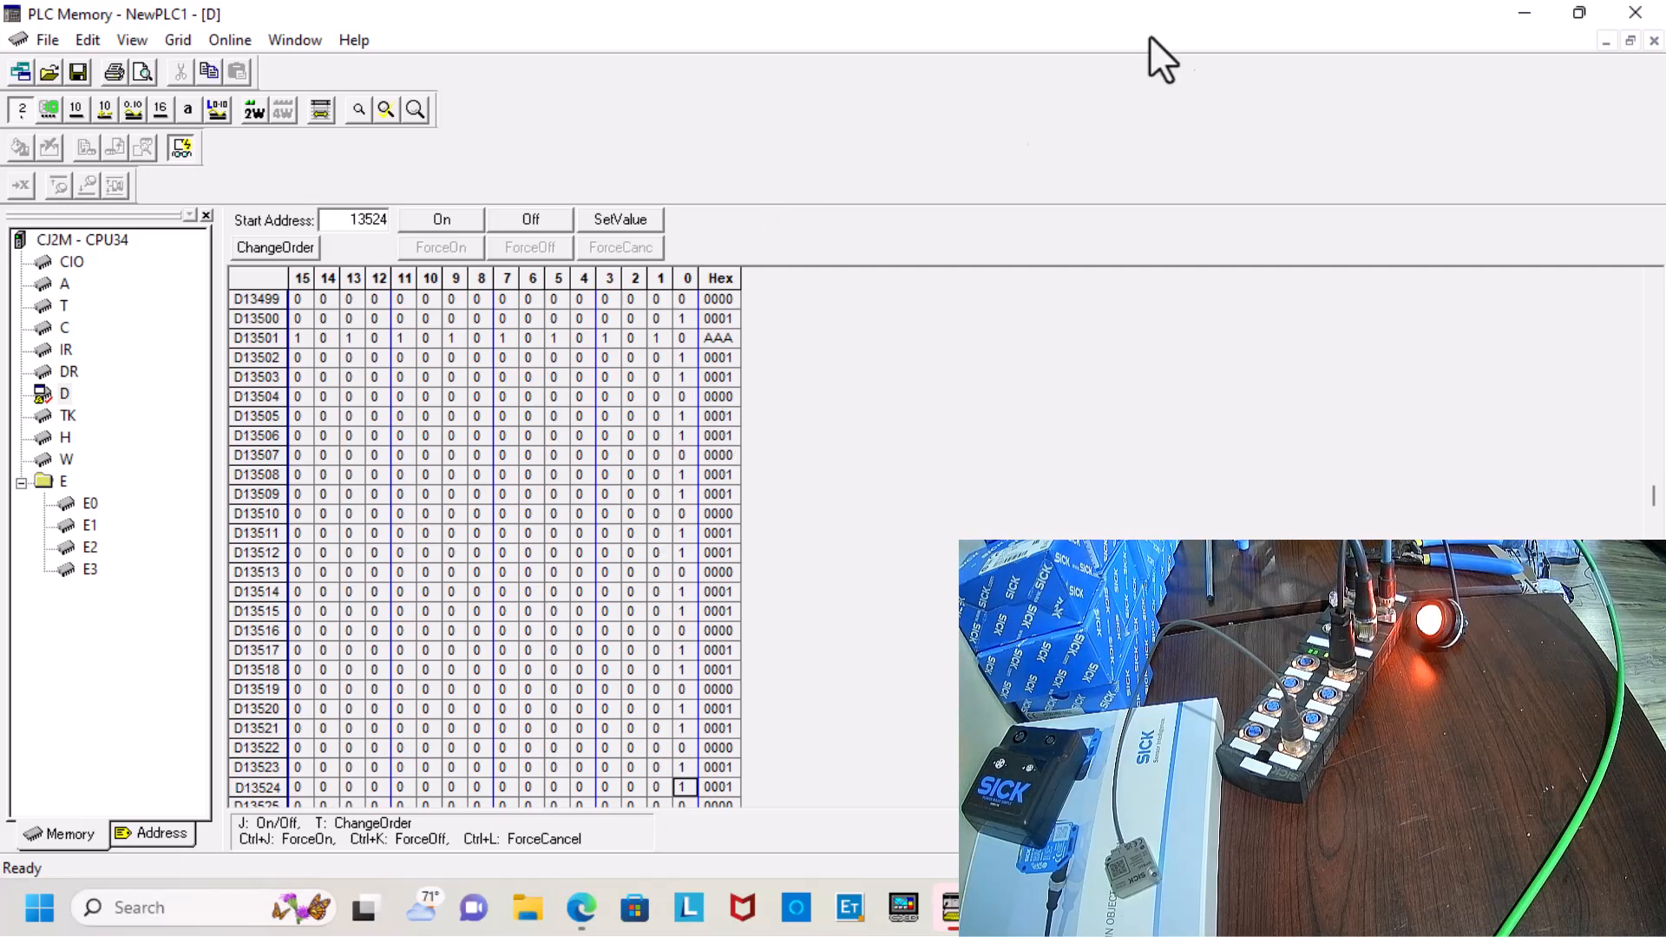